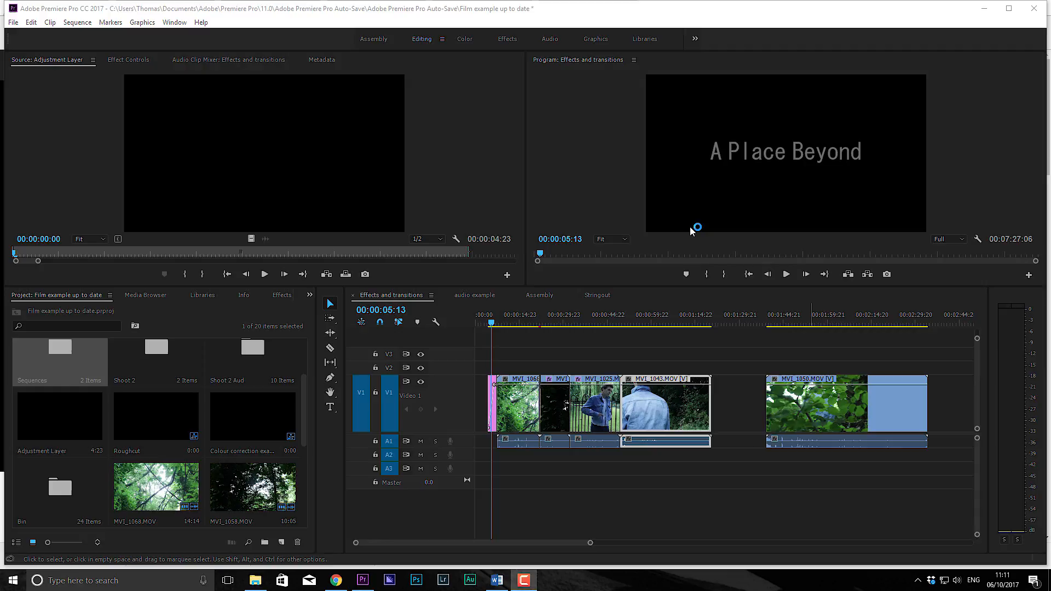
{"action": "mouse_move", "coordinate": [692, 232]}
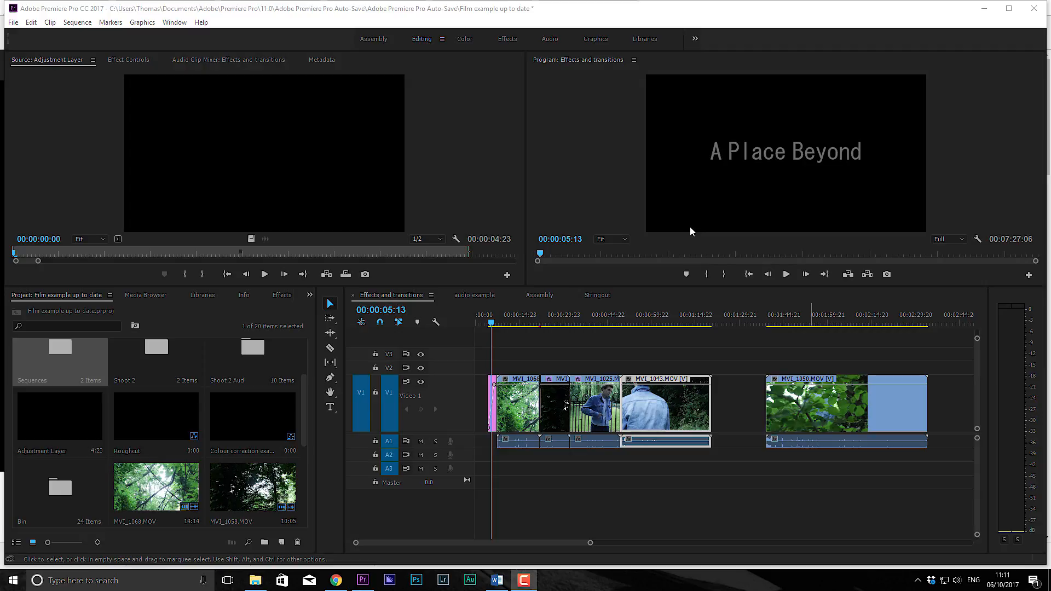
{"action": "mouse_move", "coordinate": [837, 263]}
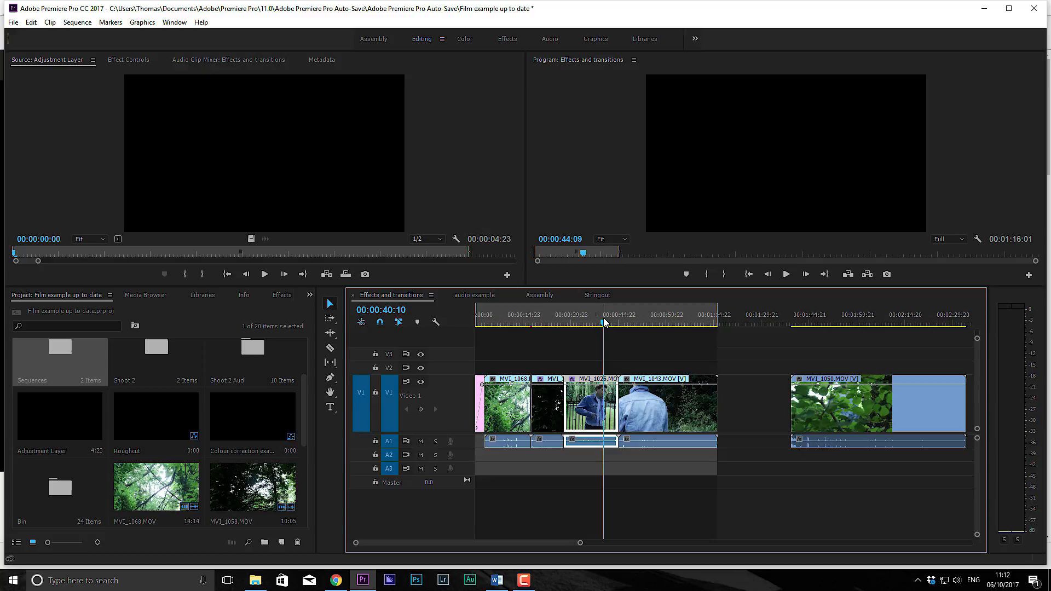
Start a new sequence and browse the preset list to a Digital SLR 1080p24 preset.
{"action": "left_click", "coordinate": [604, 315]}
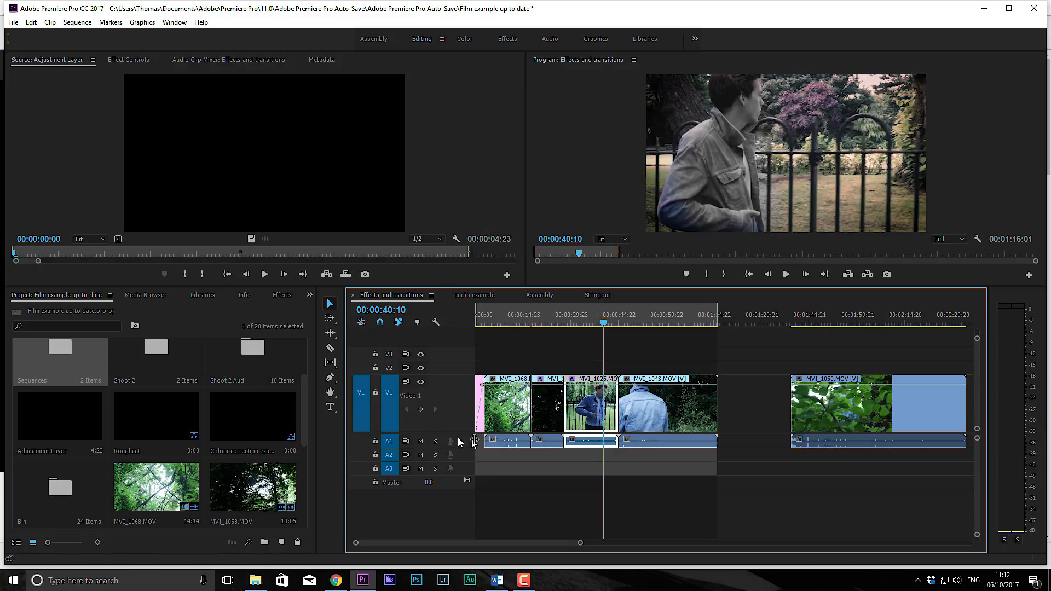
{"action": "scroll", "scroll_direction": "down", "scroll_amount": 3}
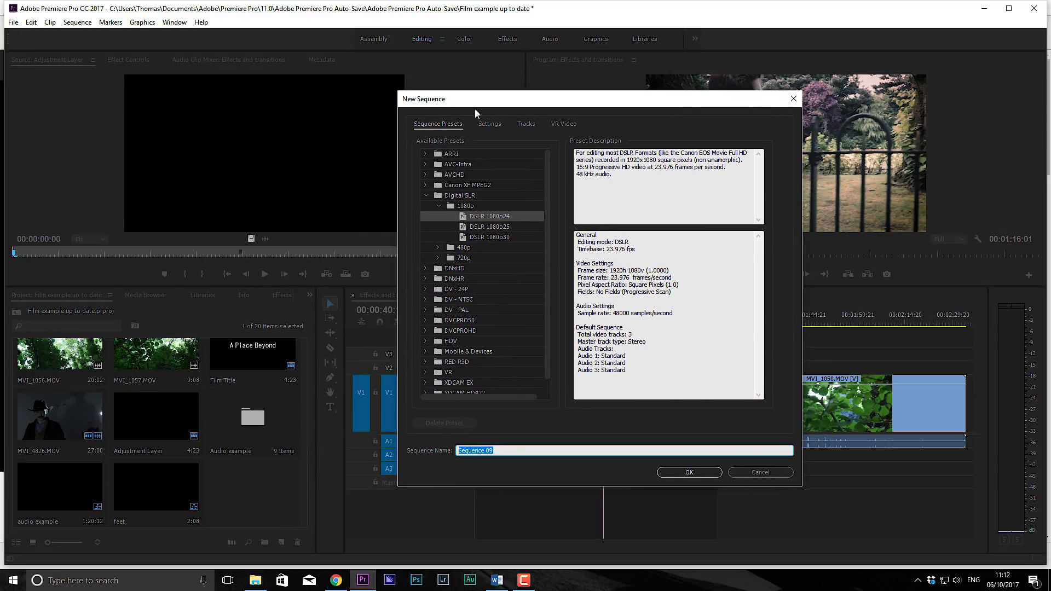
Raise the sequence's audio tracks from three to seven, keeping Audio 1 as Standard.
{"action": "left_click", "coordinate": [526, 124]}
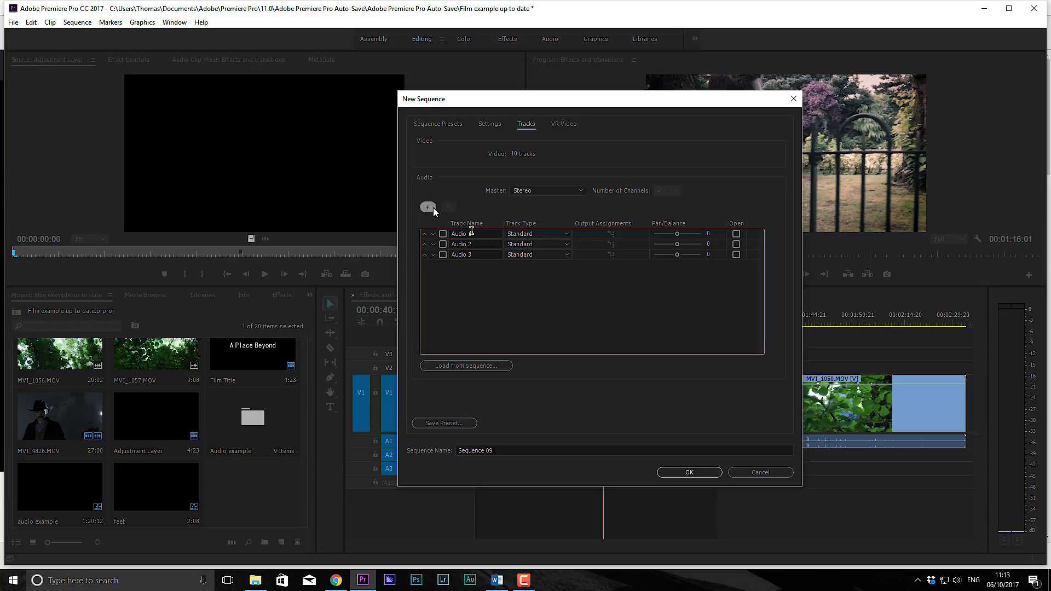
{"action": "left_click", "coordinate": [427, 207]}
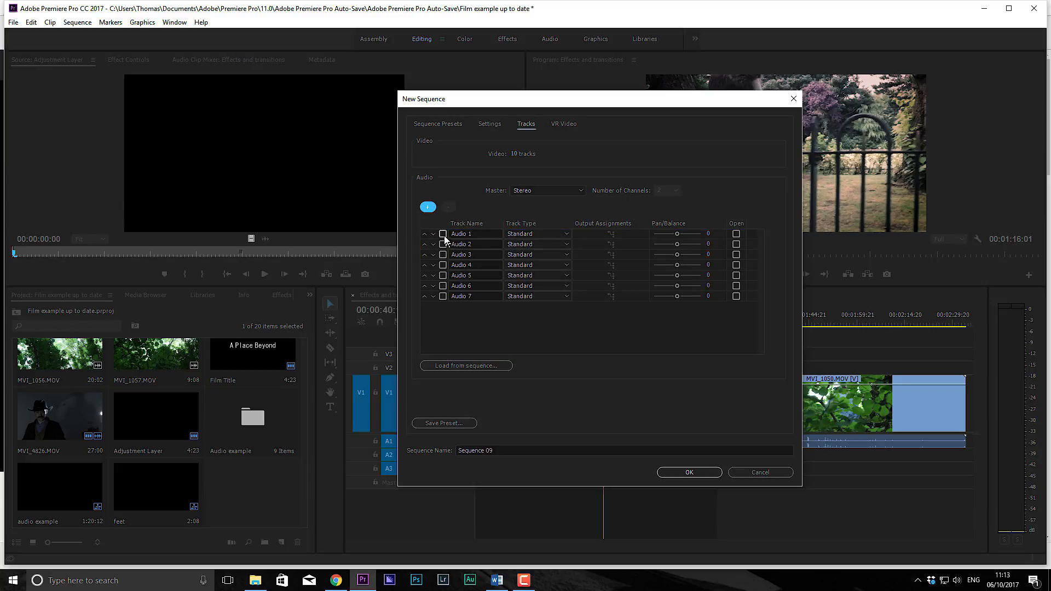
{"action": "left_click", "coordinate": [562, 233]}
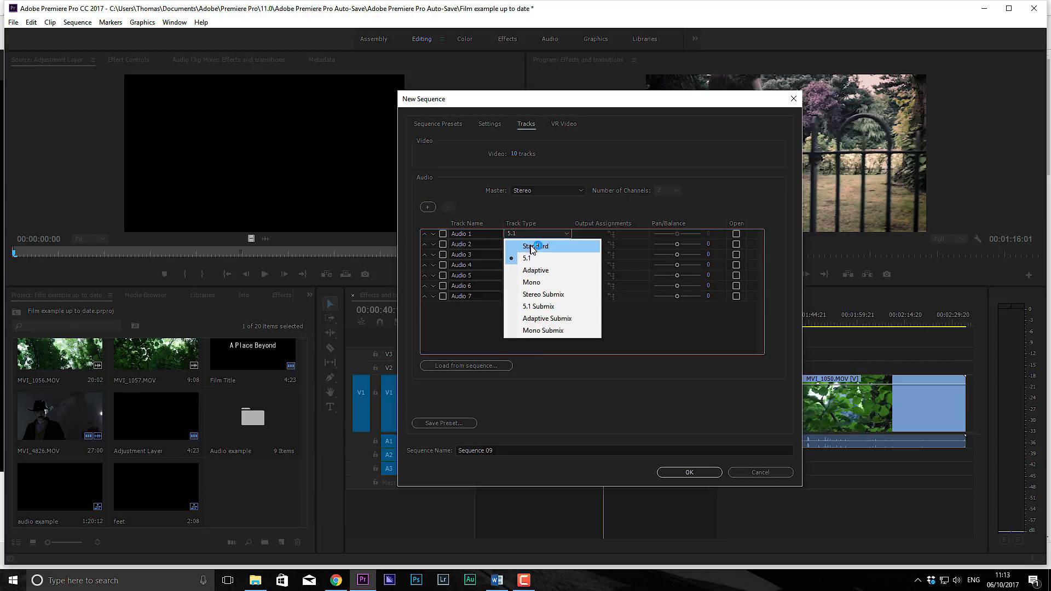
{"action": "mouse_move", "coordinate": [545, 263]}
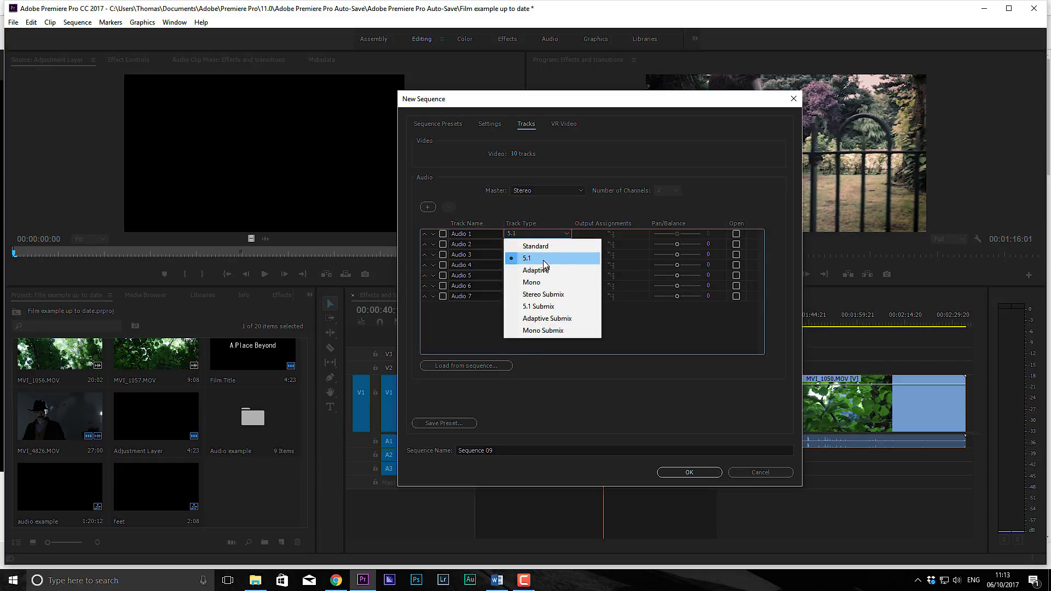
{"action": "mouse_move", "coordinate": [546, 248]}
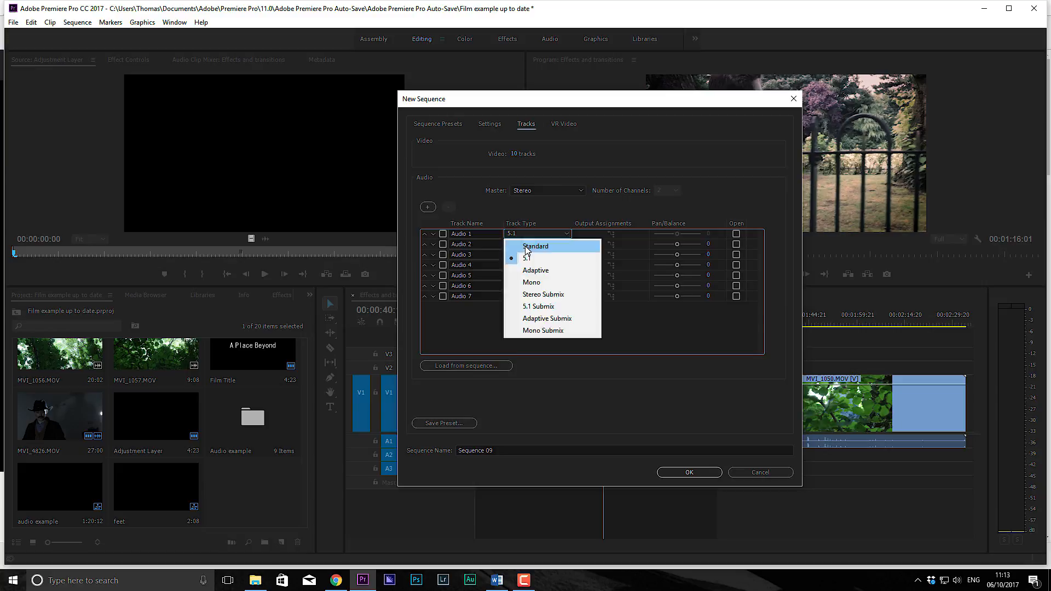
{"action": "left_click", "coordinate": [535, 245]}
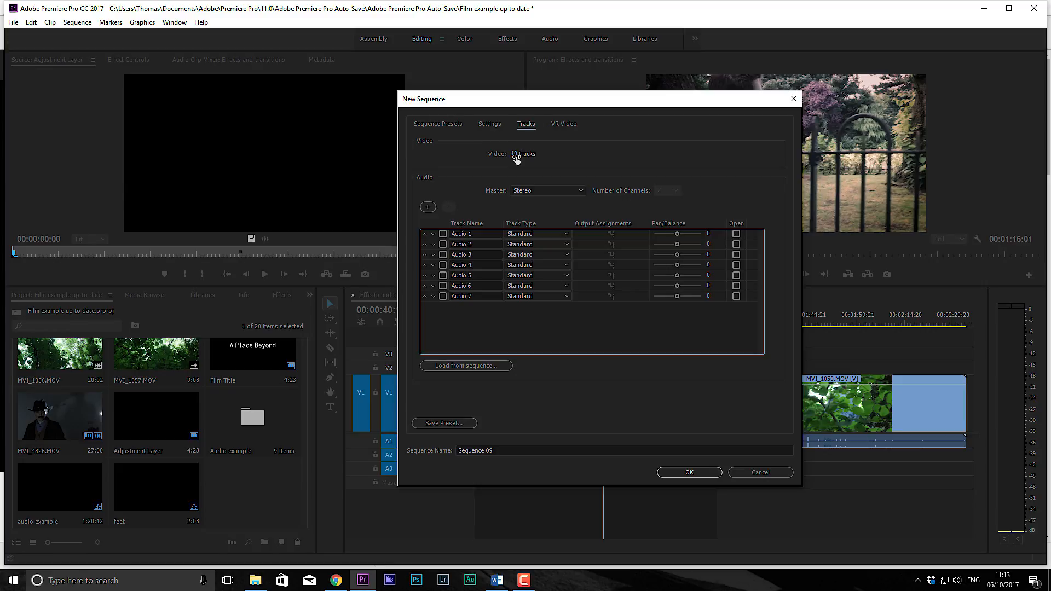
Review the general settings, keeping DSLR editing mode and 23.976 fps timebase.
{"action": "left_click", "coordinate": [570, 141]}
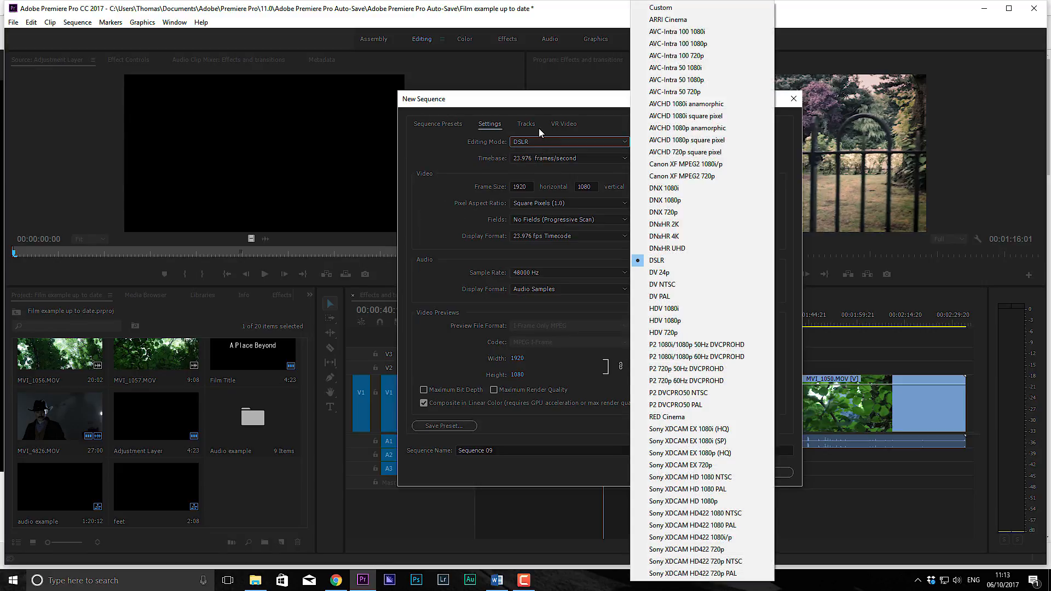
{"action": "mouse_move", "coordinate": [669, 526]}
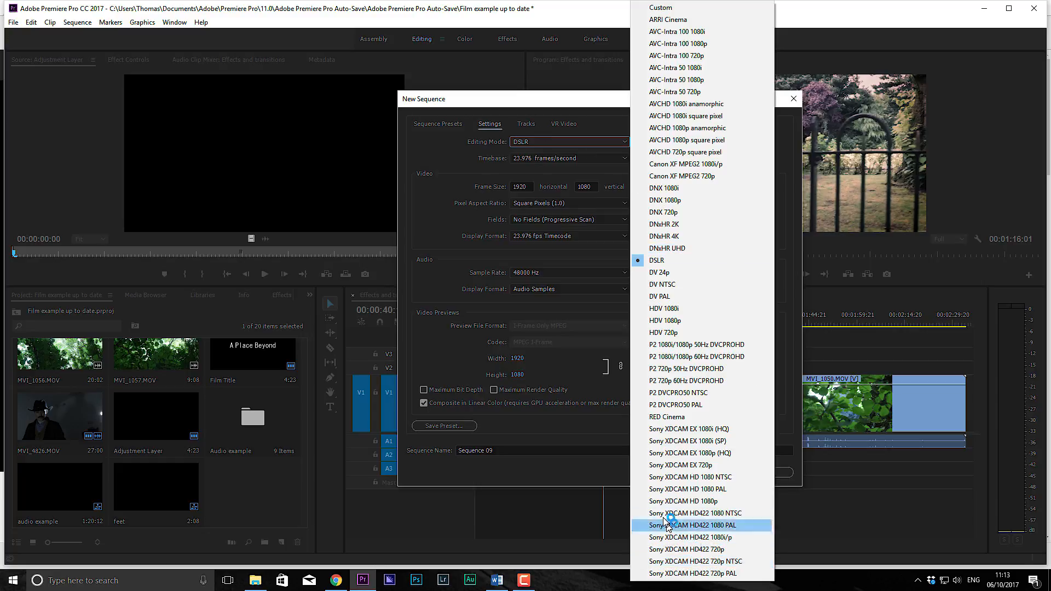
{"action": "mouse_move", "coordinate": [694, 127]}
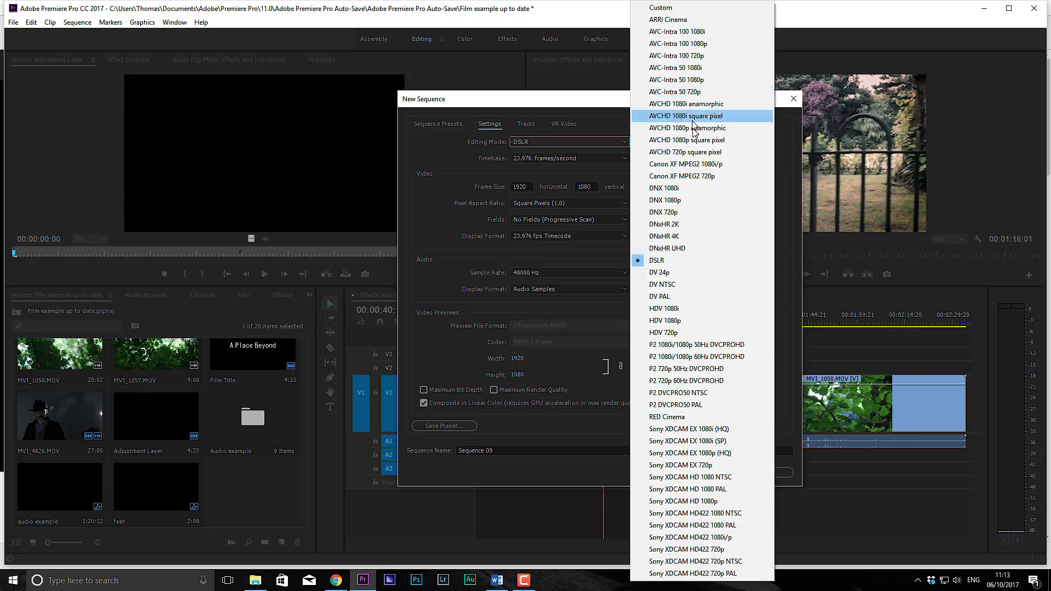
{"action": "mouse_move", "coordinate": [696, 171]}
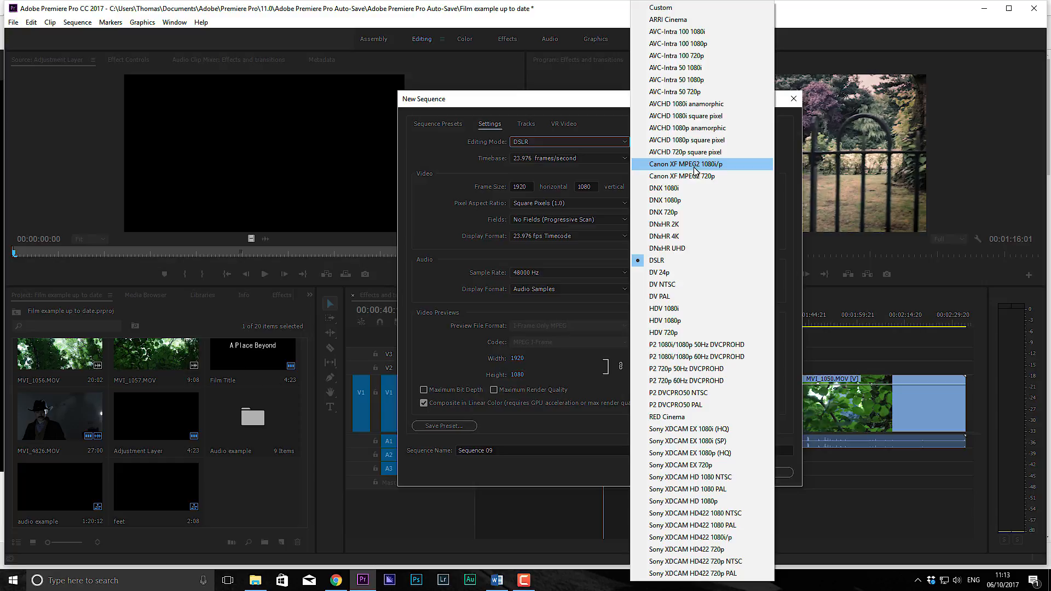
{"action": "mouse_move", "coordinate": [690, 72]}
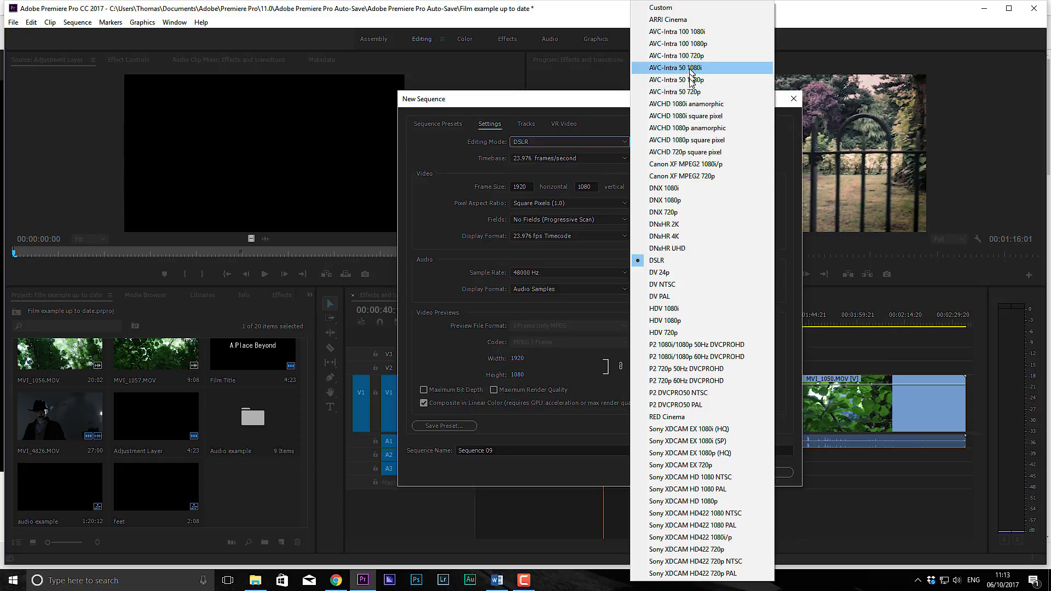
{"action": "mouse_move", "coordinate": [698, 164]}
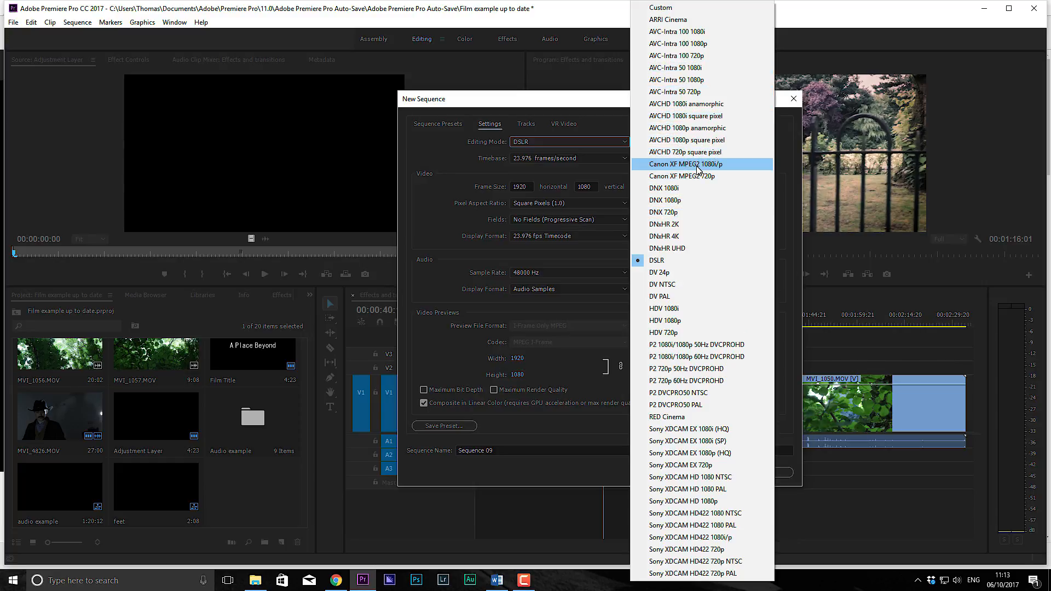
{"action": "mouse_move", "coordinate": [702, 405]}
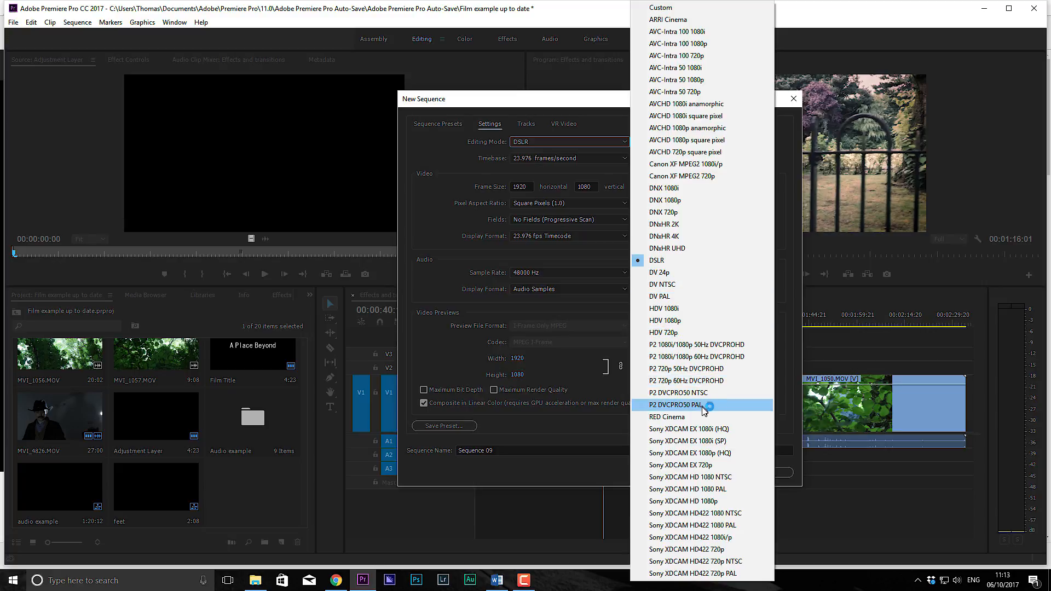
{"action": "mouse_move", "coordinate": [703, 416]}
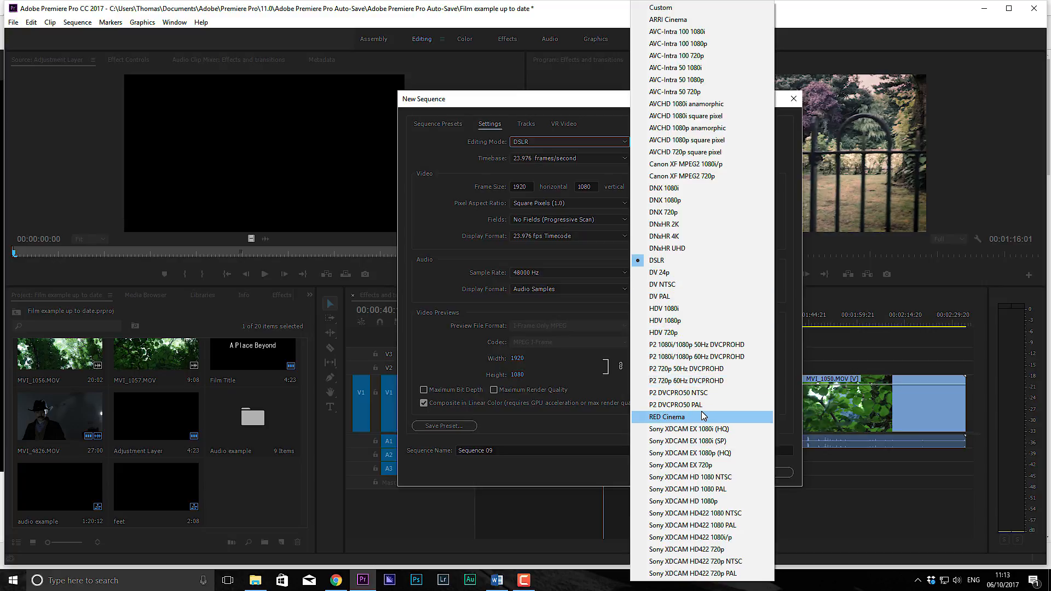
{"action": "mouse_move", "coordinate": [660, 263]}
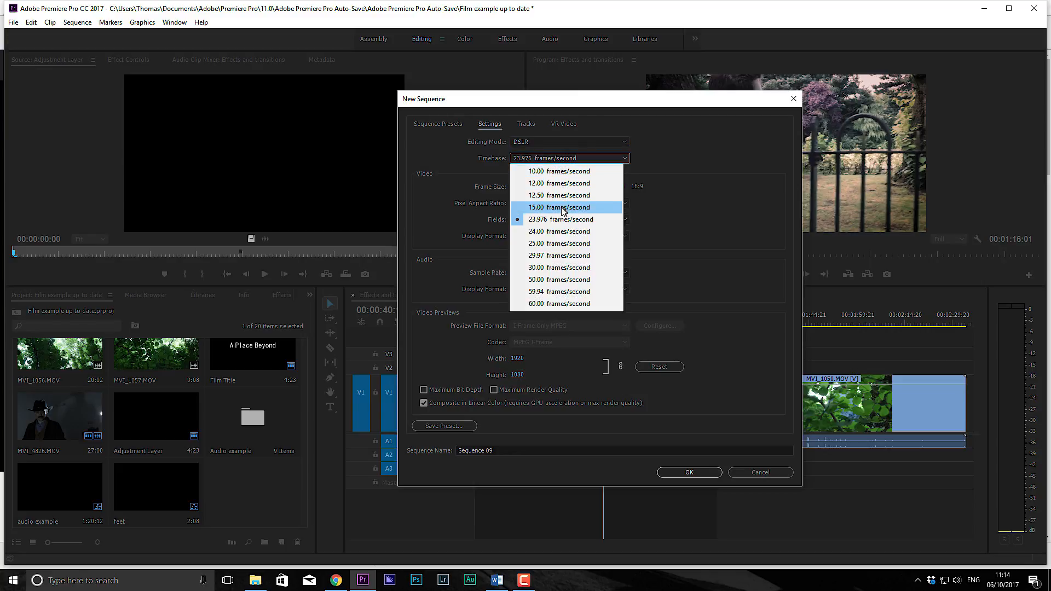
{"action": "mouse_move", "coordinate": [564, 175]}
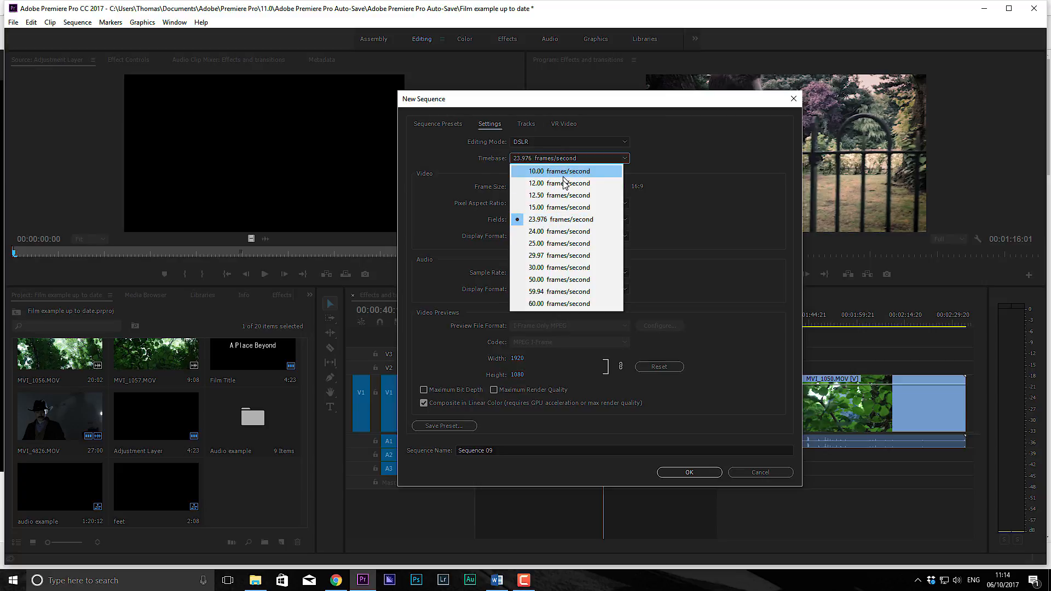
{"action": "mouse_move", "coordinate": [574, 227]}
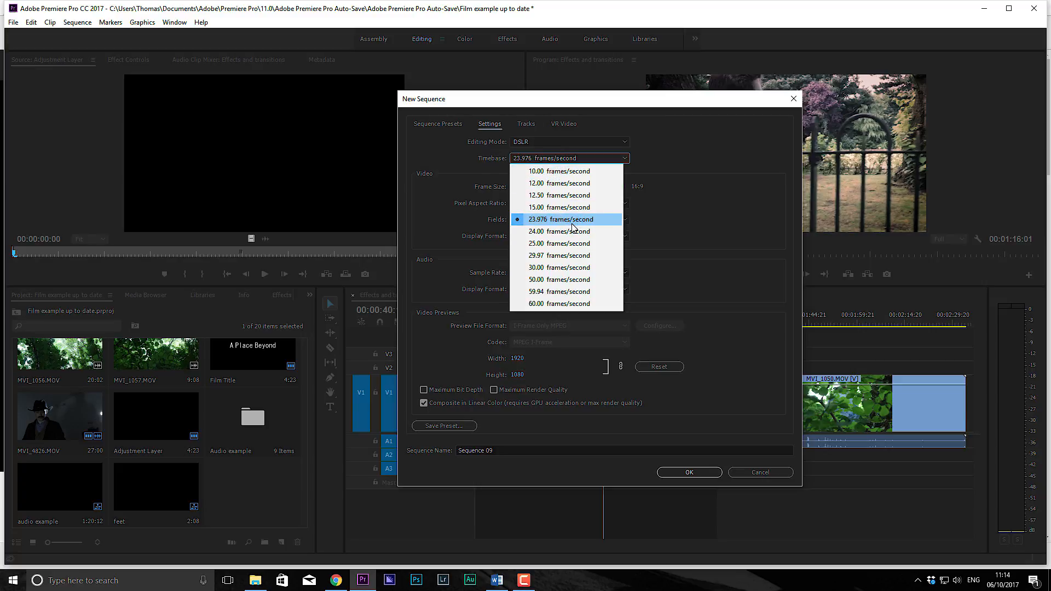
{"action": "left_click", "coordinate": [560, 219]}
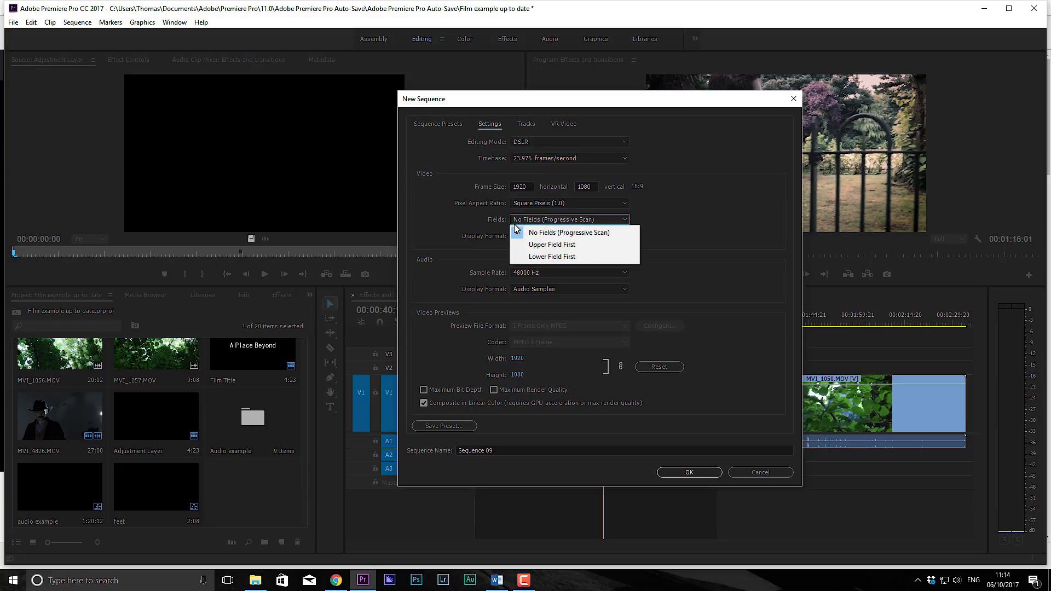
Keep No Fields, Square Pixels (1.0) and 23.976 fps Timecode display for the sequence.
{"action": "left_click", "coordinate": [570, 233]}
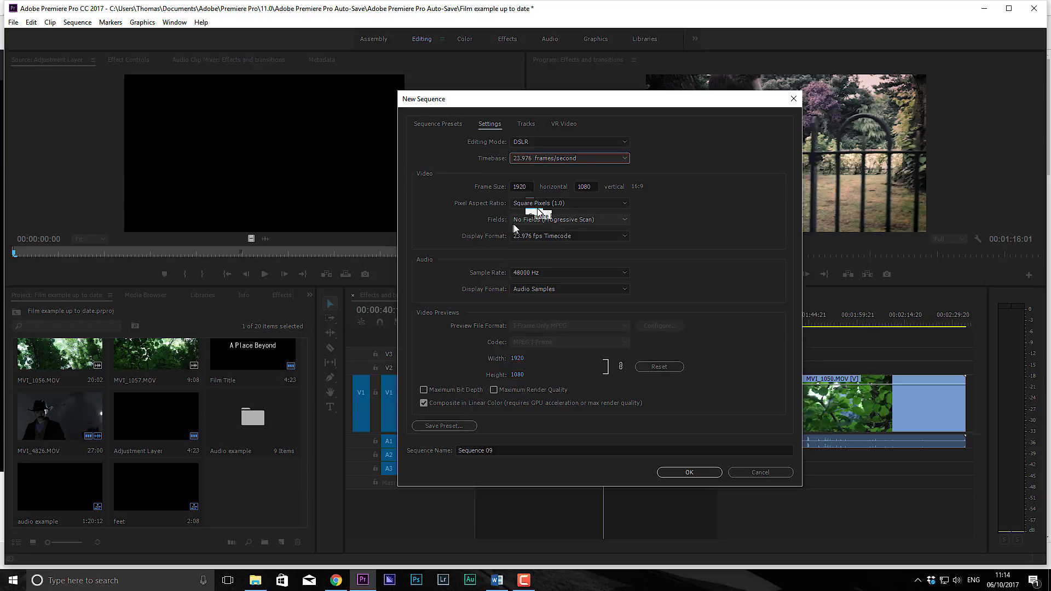
{"action": "left_click", "coordinate": [569, 204]}
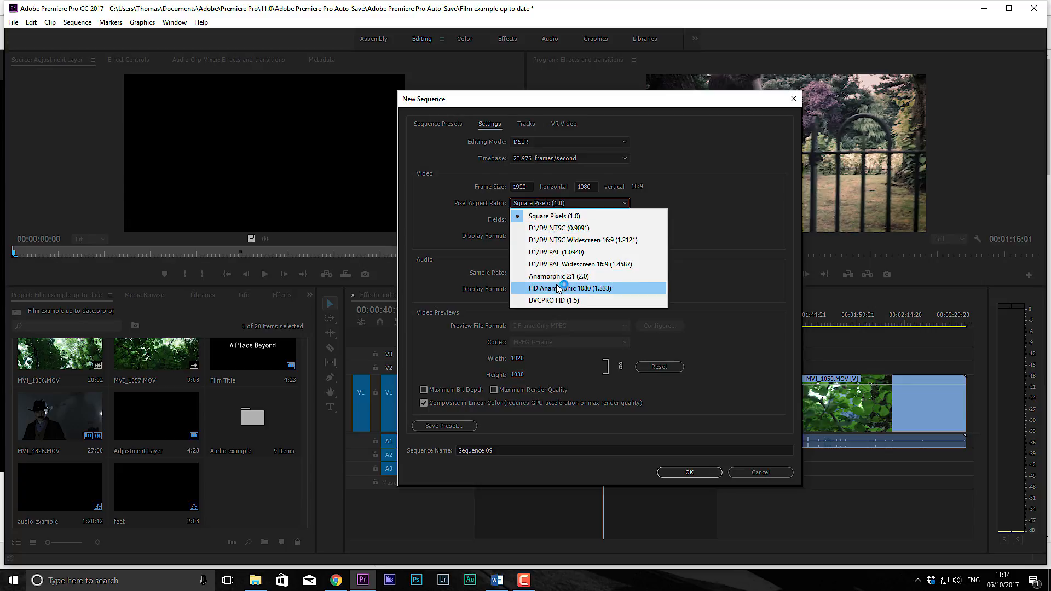
{"action": "left_click", "coordinate": [554, 215]}
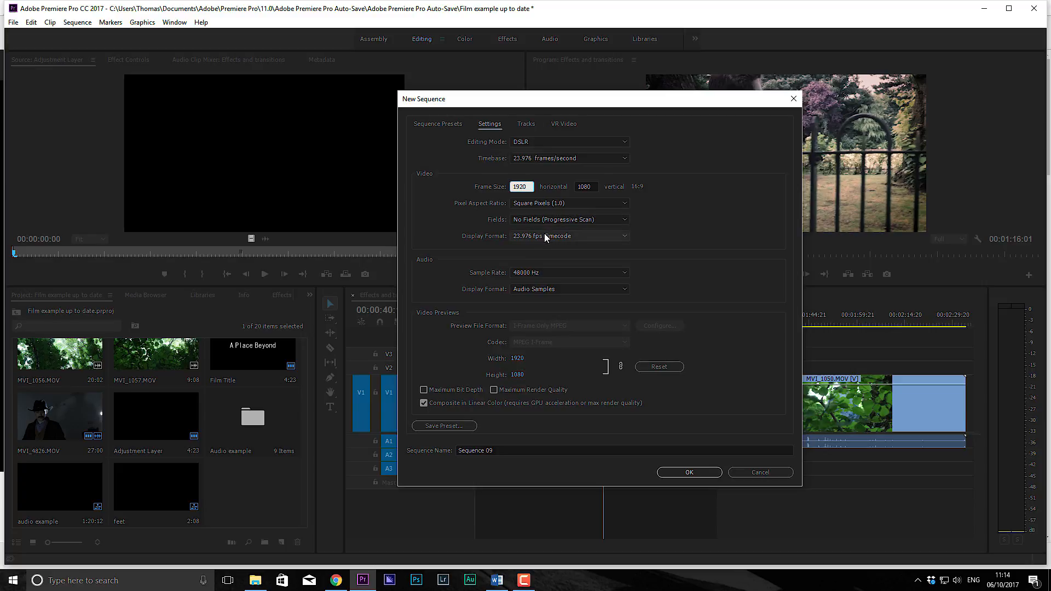
{"action": "left_click", "coordinate": [570, 236]}
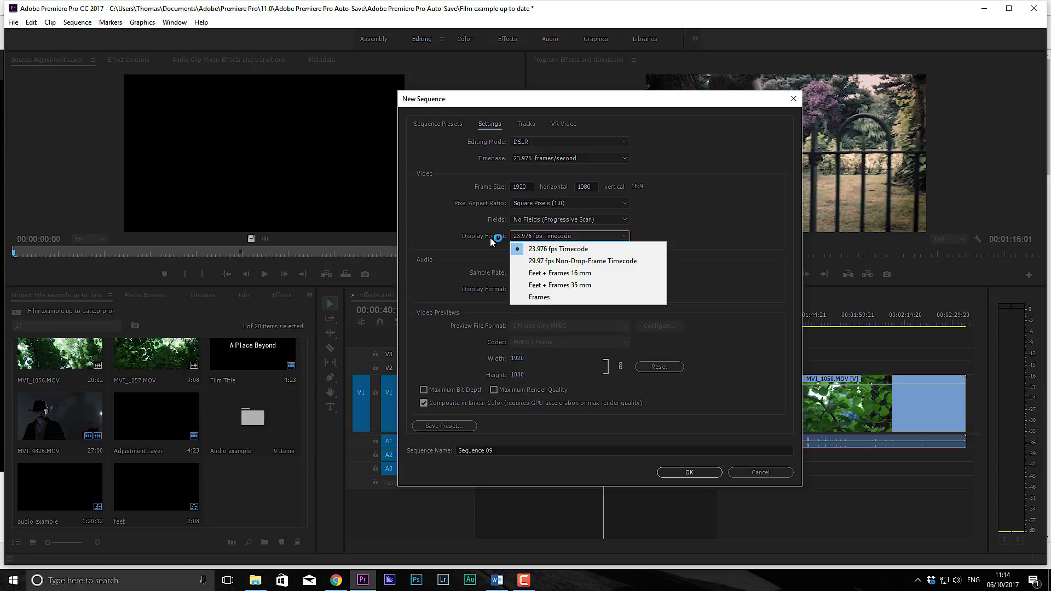
{"action": "left_click", "coordinate": [558, 248]}
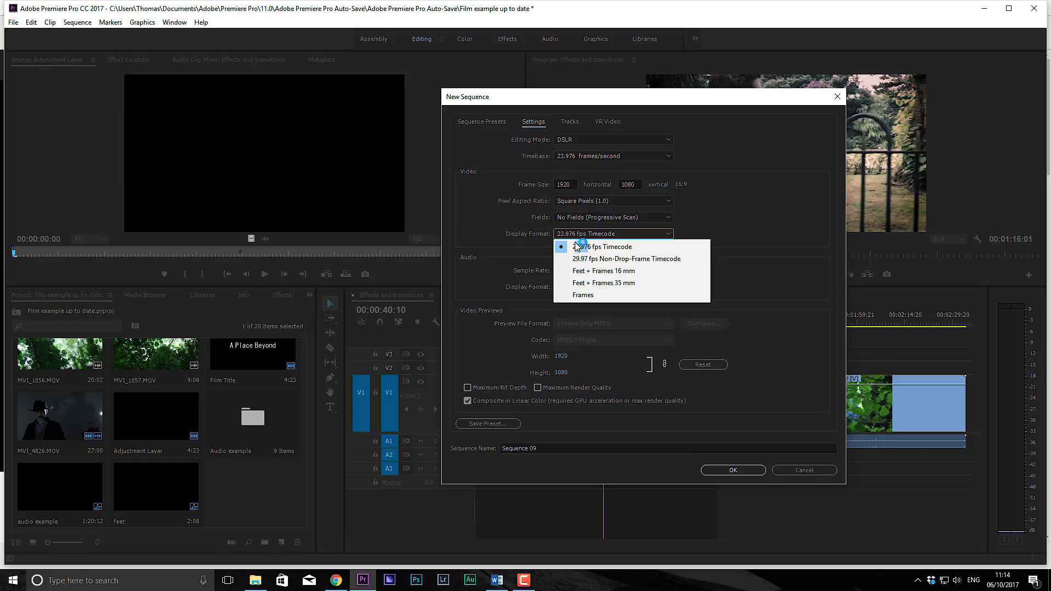
{"action": "left_click", "coordinate": [604, 247]}
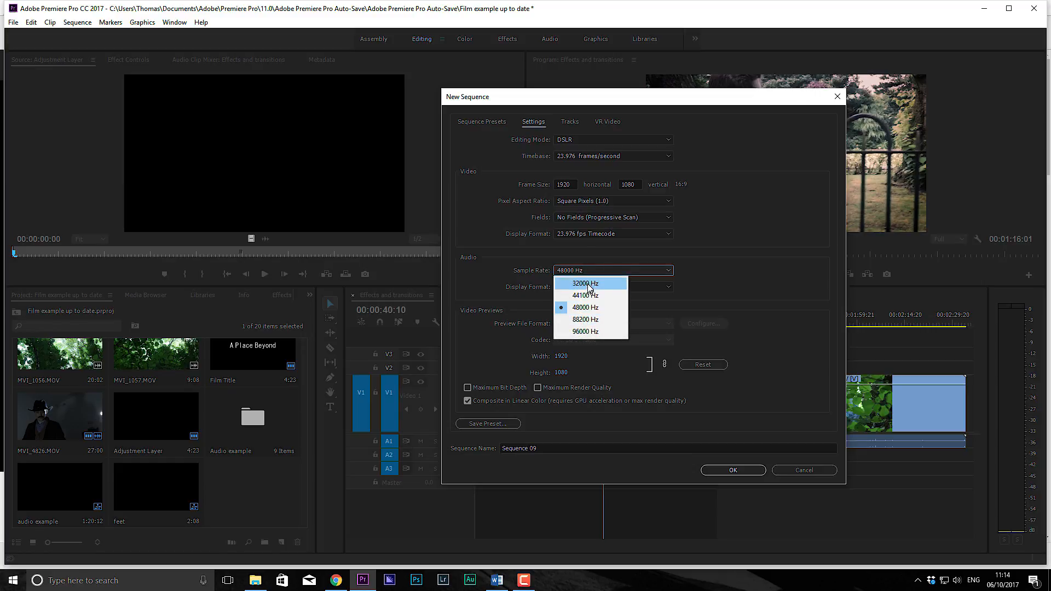
Keep audio at 48000 Hz and show audio time in audio samples.
{"action": "left_click", "coordinate": [613, 287]}
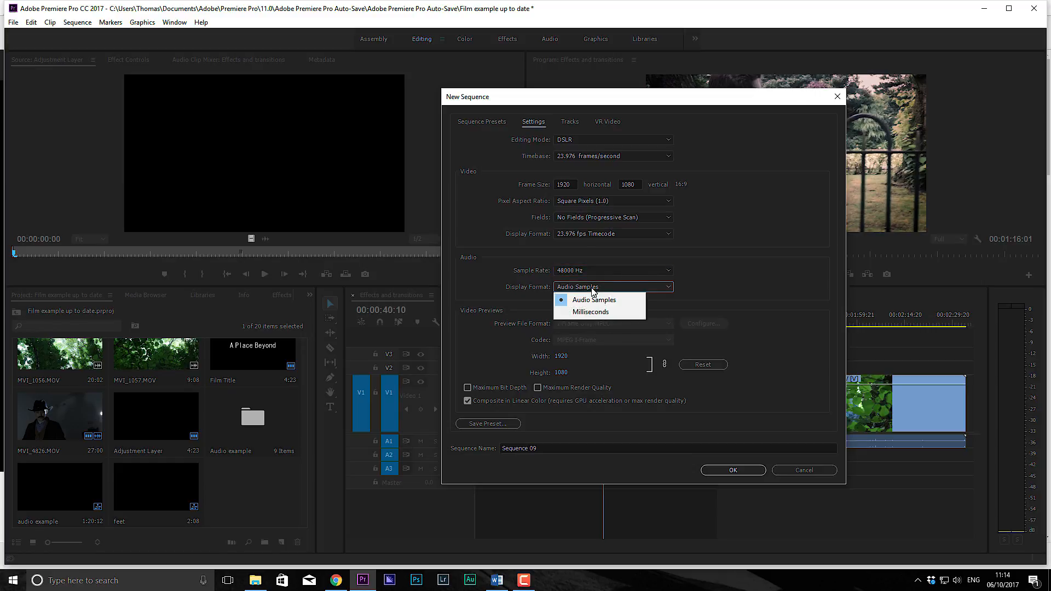
{"action": "left_click", "coordinate": [590, 312]}
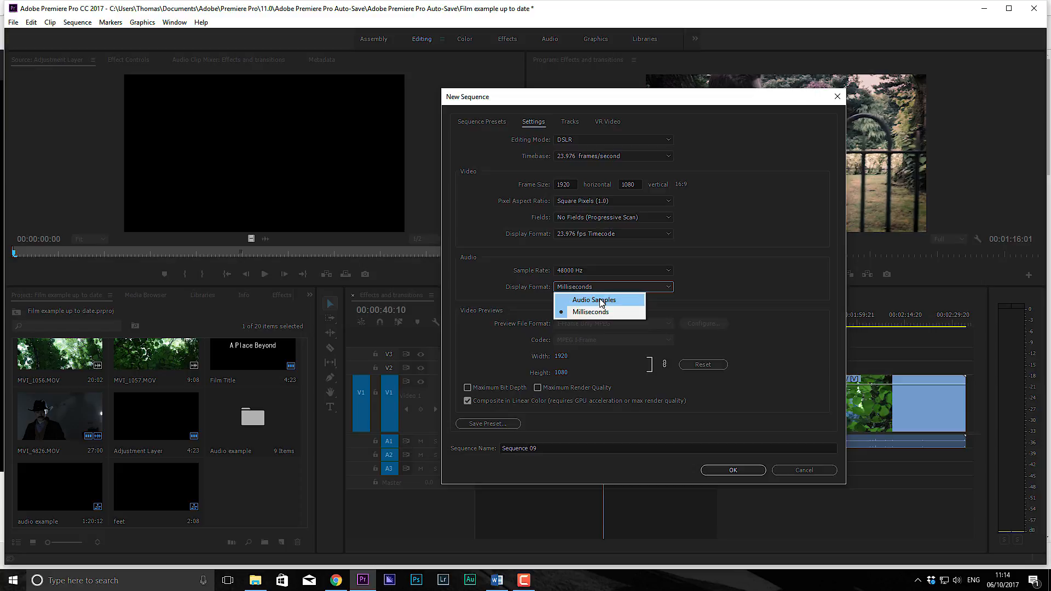
{"action": "left_click", "coordinate": [594, 299]}
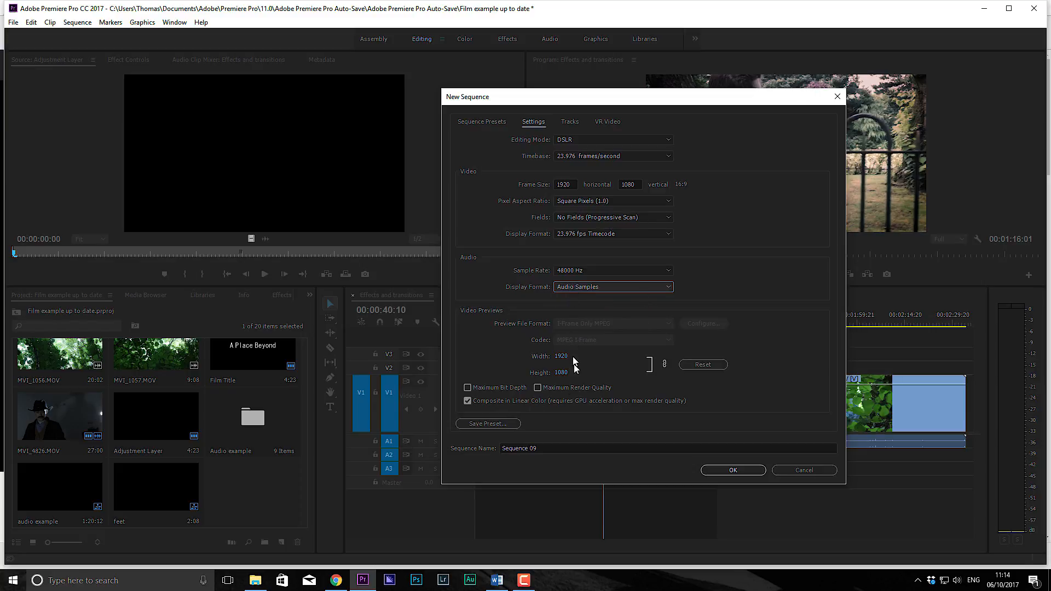
Enable Maximum Bit Depth and Maximum Render Quality, accepting the rendering memory warning.
{"action": "left_click", "coordinate": [466, 387]}
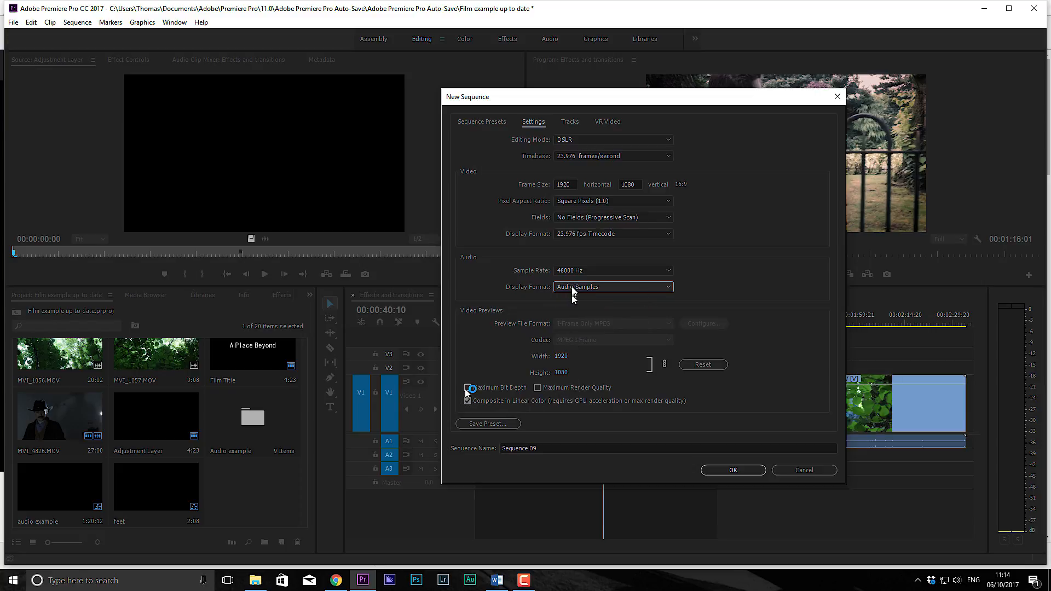
{"action": "left_click", "coordinate": [467, 401]}
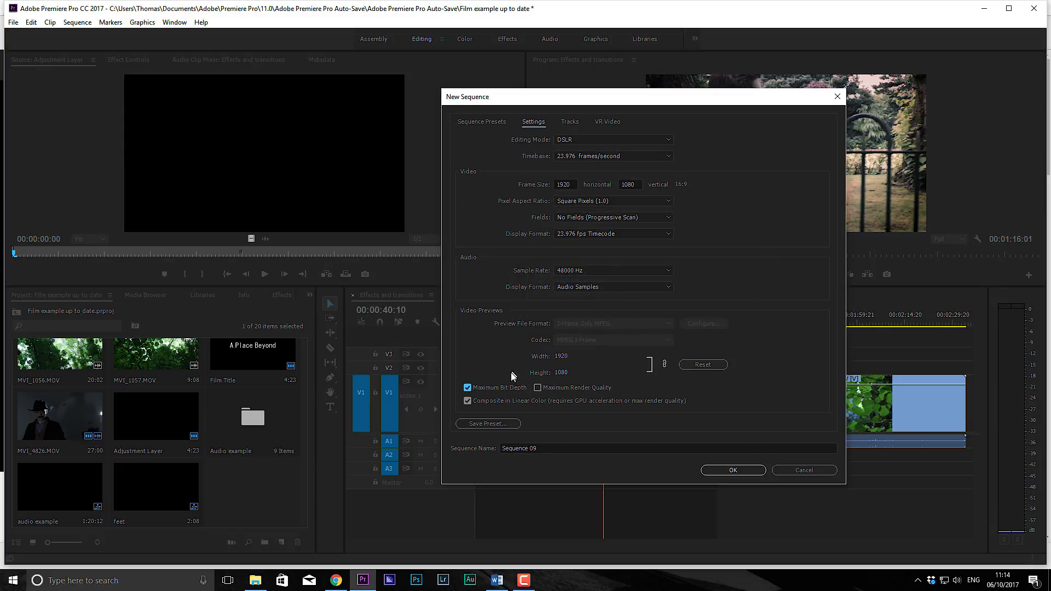
{"action": "left_click", "coordinate": [538, 388]}
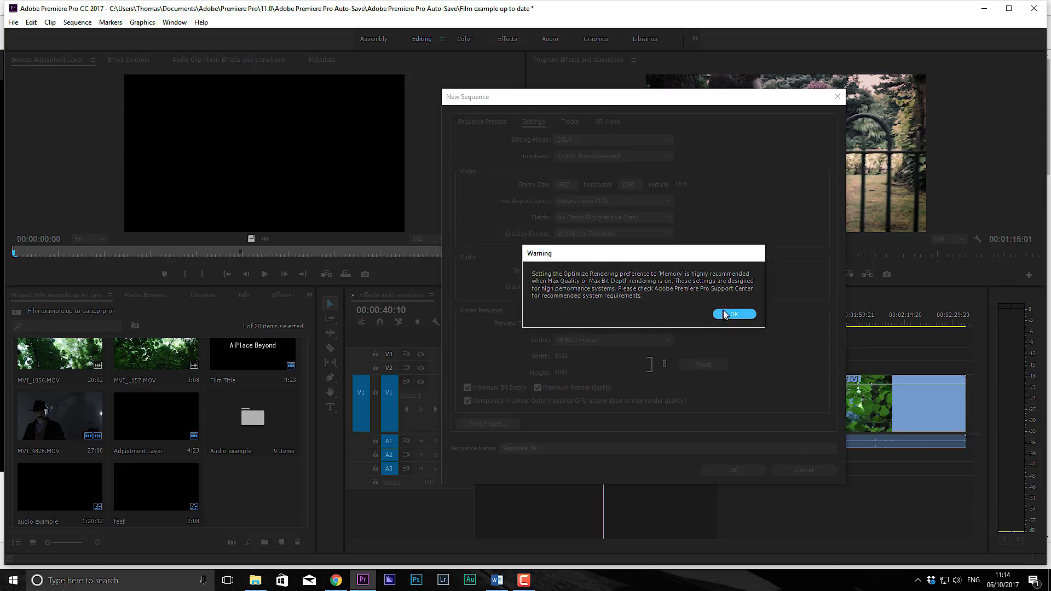
{"action": "left_click", "coordinate": [734, 315]}
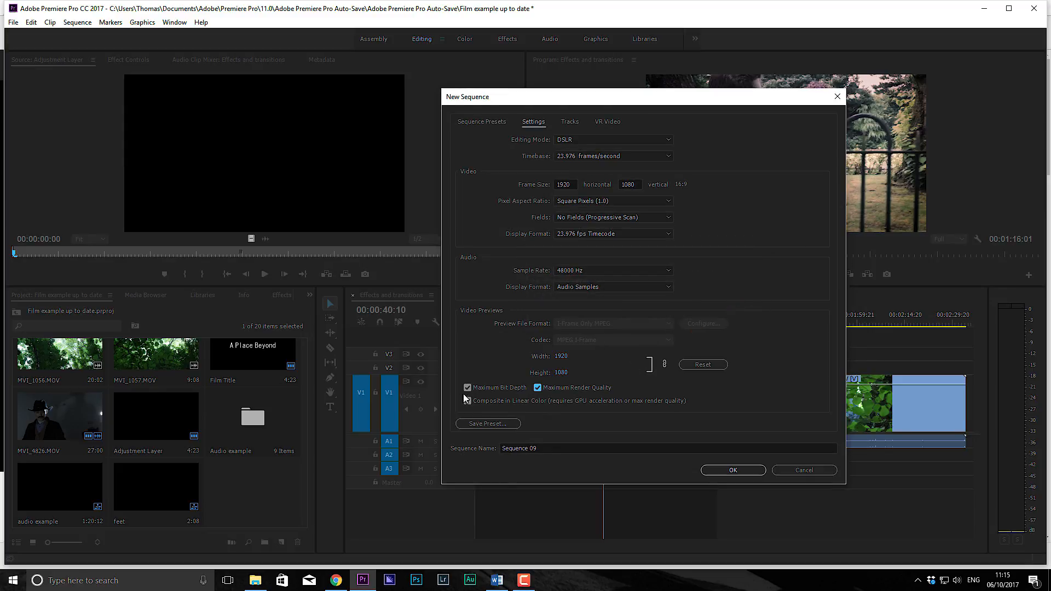
{"action": "left_click", "coordinate": [466, 401]}
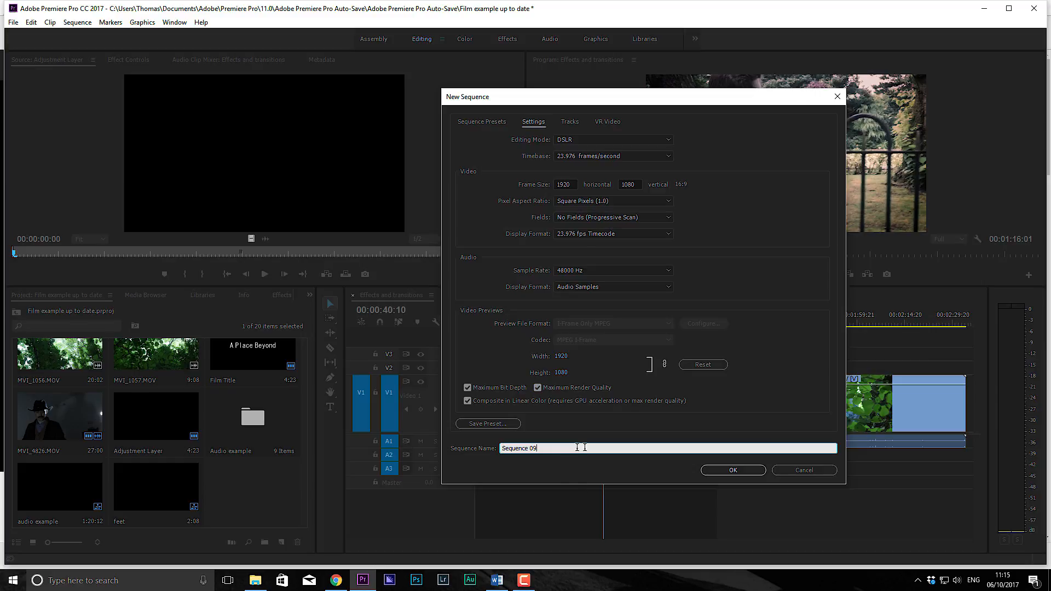
Review the DSLR 1080p24 preset on the Sequence Presets list and accept the new sequence.
{"action": "left_click", "coordinate": [482, 122]}
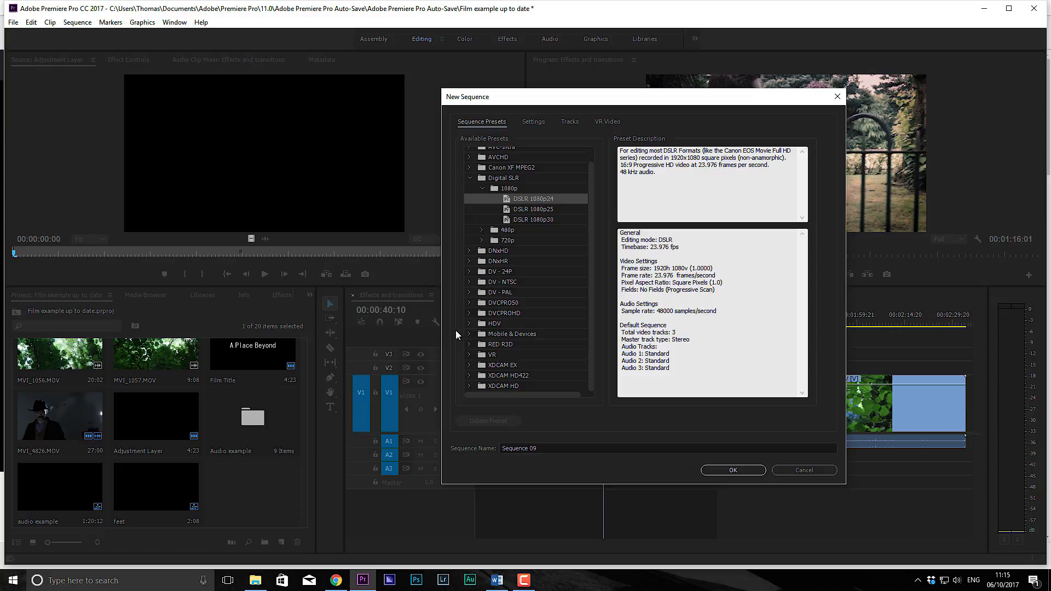
{"action": "left_click", "coordinate": [469, 302]}
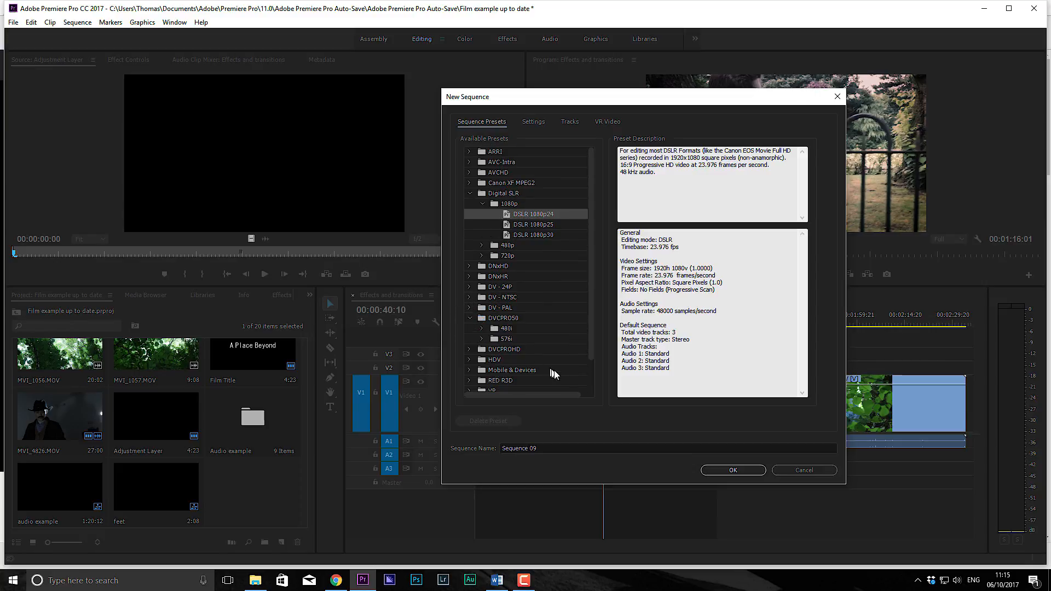
{"action": "mouse_move", "coordinate": [504, 210]}
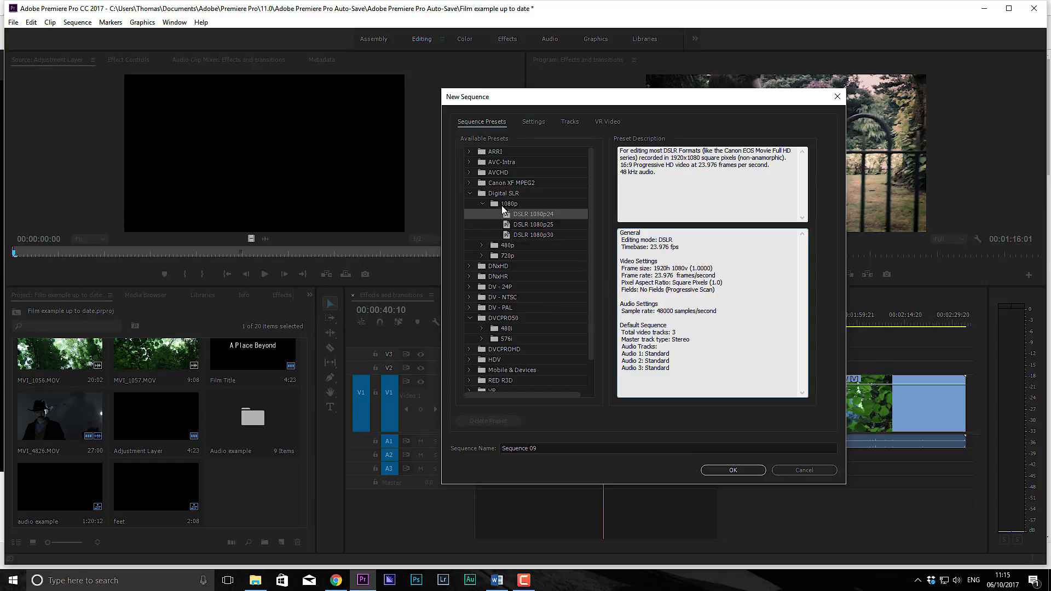
{"action": "left_click", "coordinate": [733, 471]}
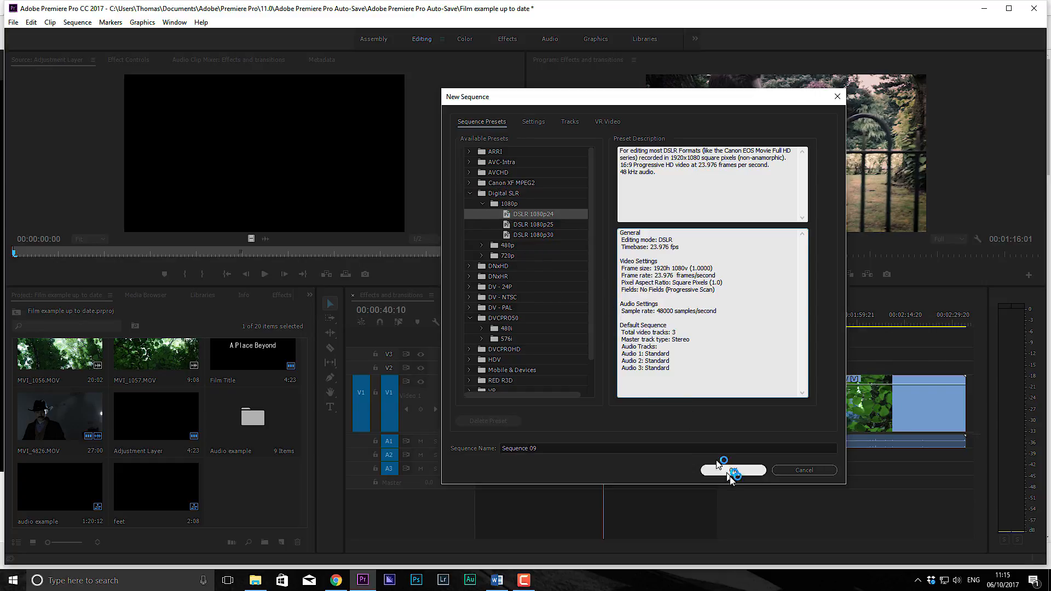
{"action": "left_click", "coordinate": [468, 152]}
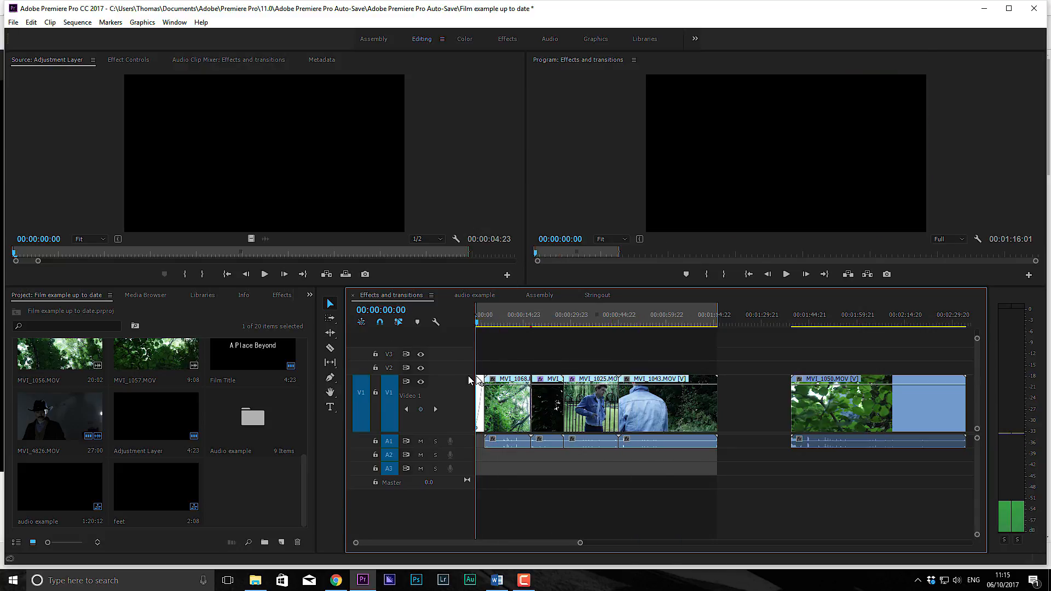
Scrub between the fence, treetop and denim jacket shots, ending near 53 seconds.
{"action": "left_click", "coordinate": [595, 315]}
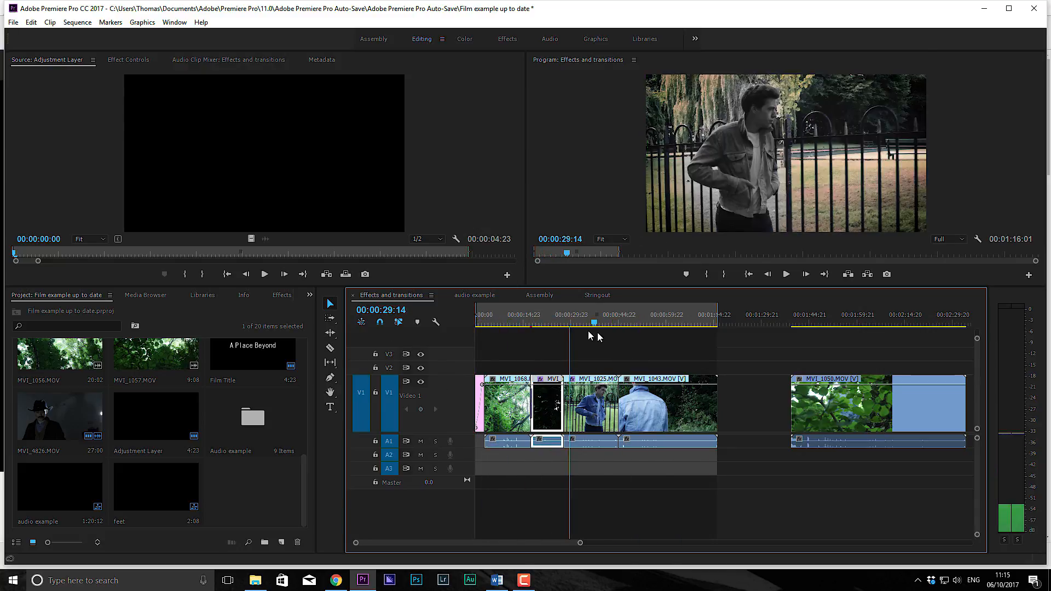
{"action": "left_click", "coordinate": [547, 322]}
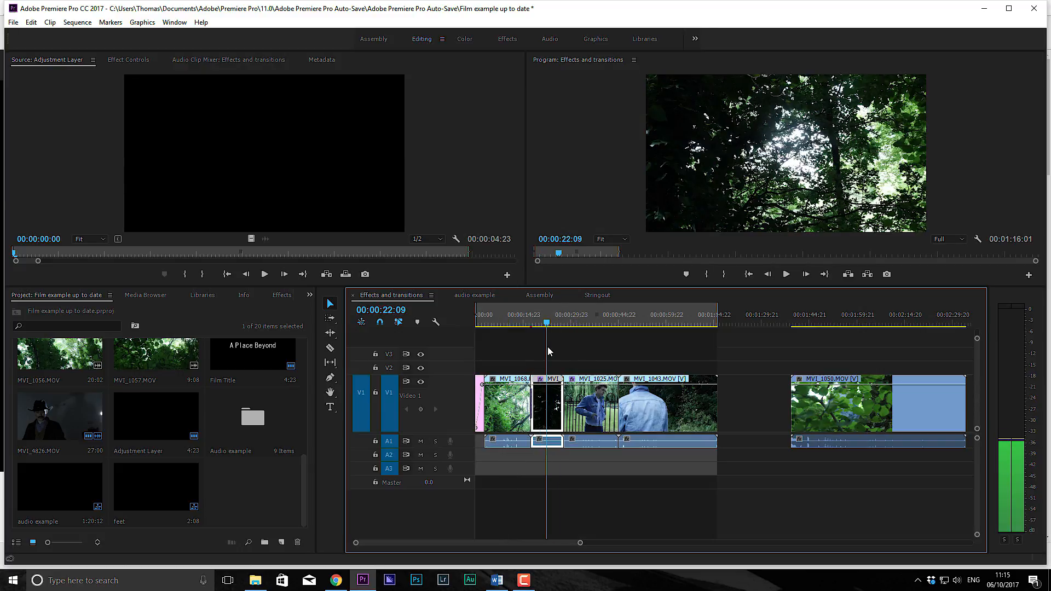
{"action": "left_click", "coordinate": [530, 322]}
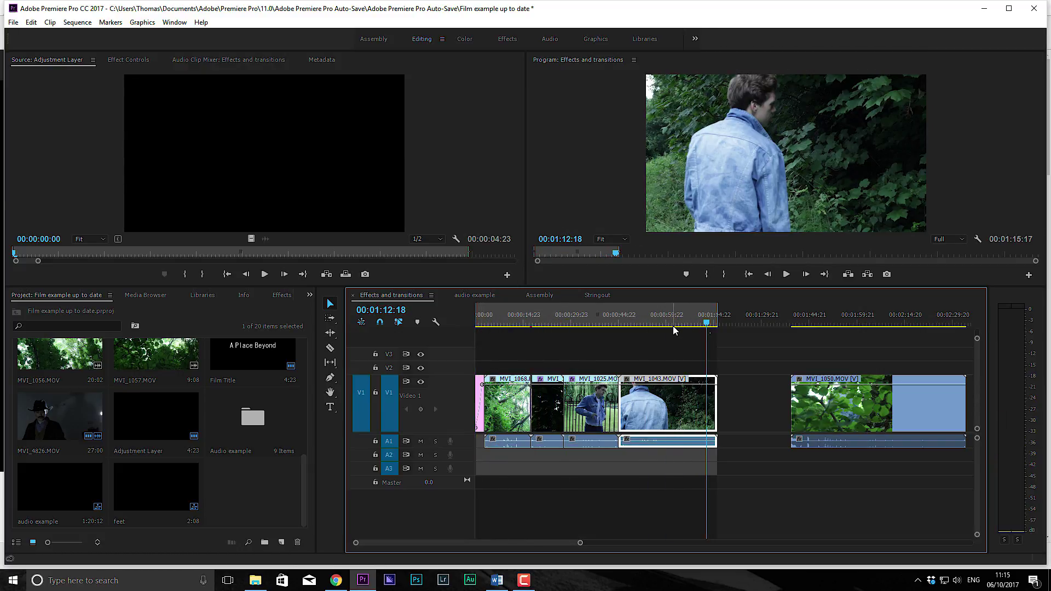
{"action": "left_click", "coordinate": [581, 323]}
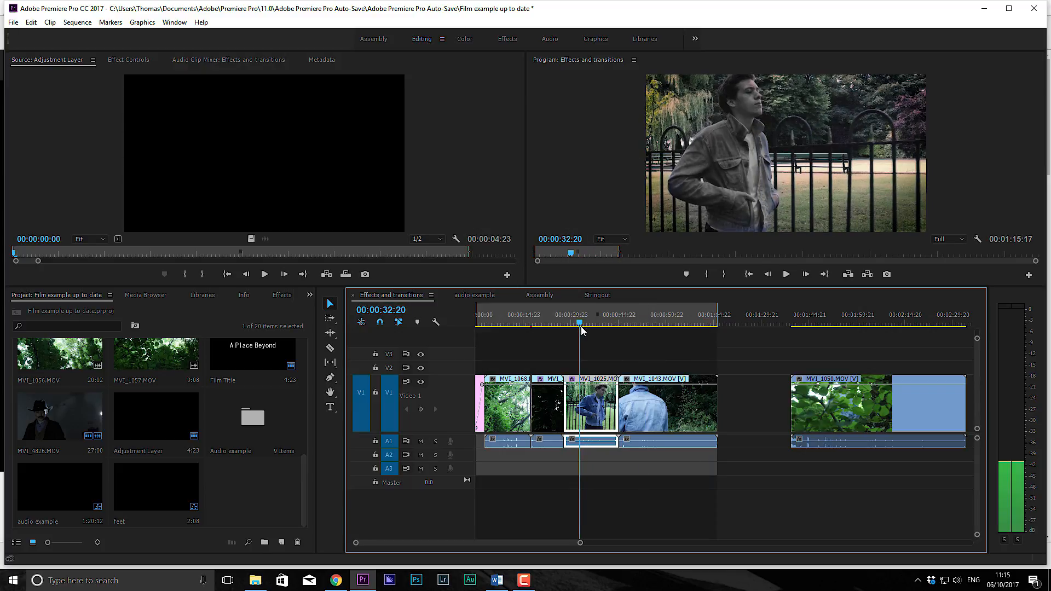
{"action": "left_click", "coordinate": [604, 323]}
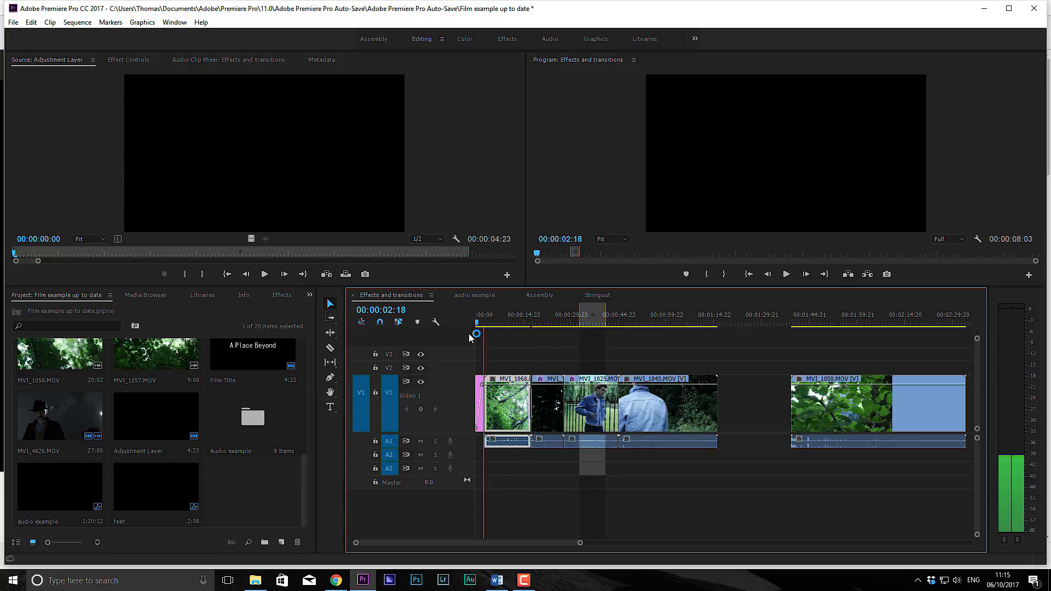
{"action": "left_click", "coordinate": [521, 322]}
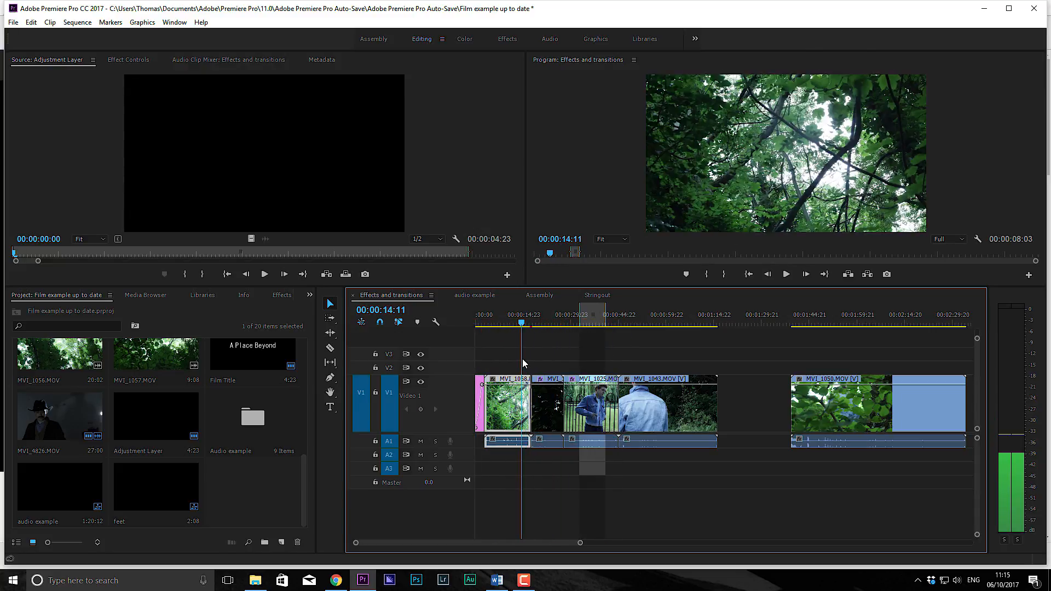
{"action": "left_click", "coordinate": [603, 322]}
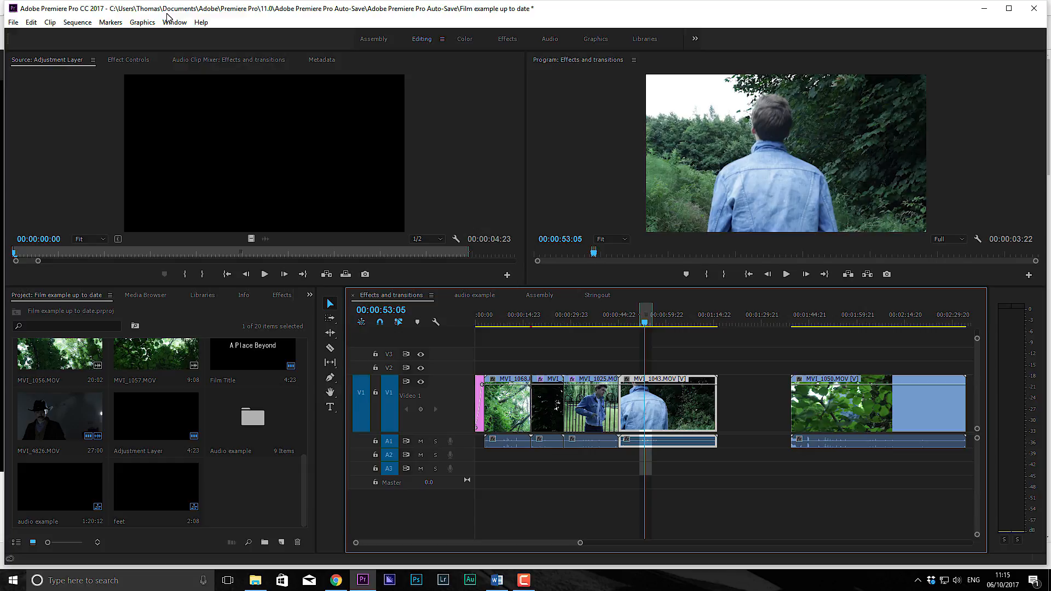
Render Effects In to Out, then move to the first cut around 17 seconds.
{"action": "left_click", "coordinate": [84, 22]}
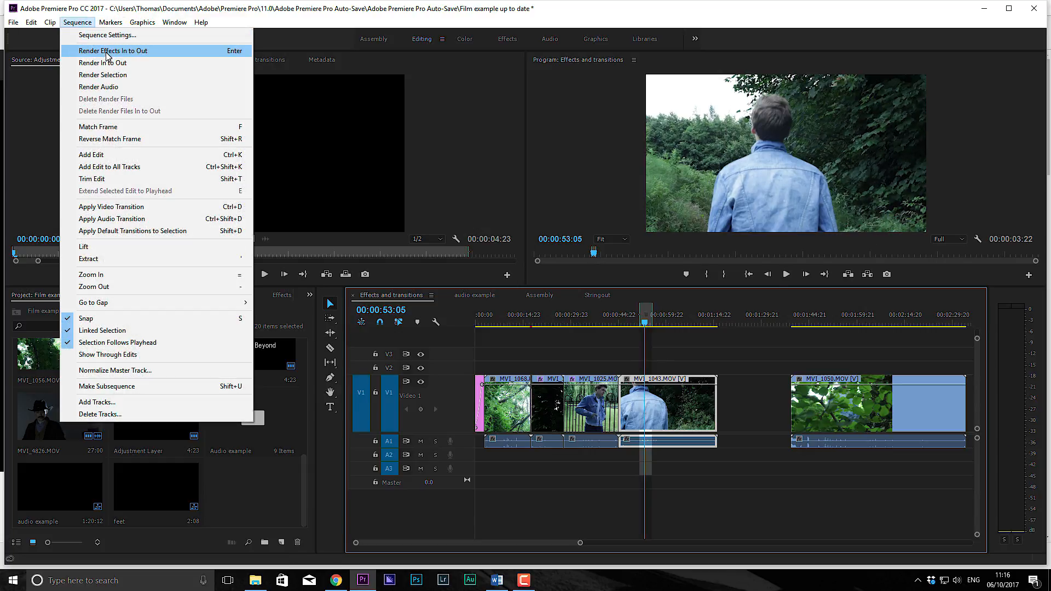
{"action": "left_click", "coordinate": [105, 51]}
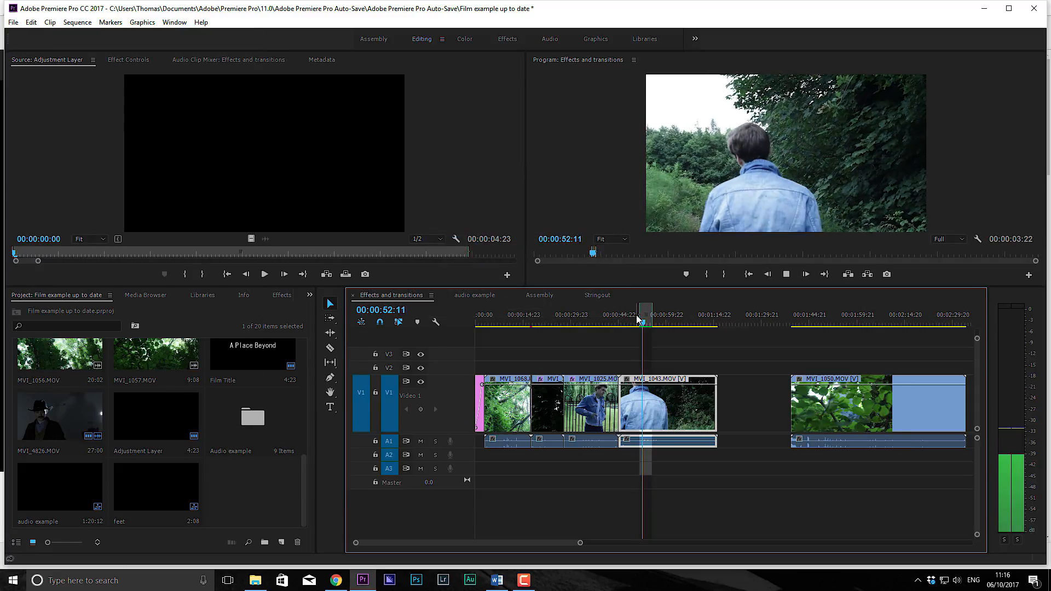
{"action": "left_click", "coordinate": [675, 323]}
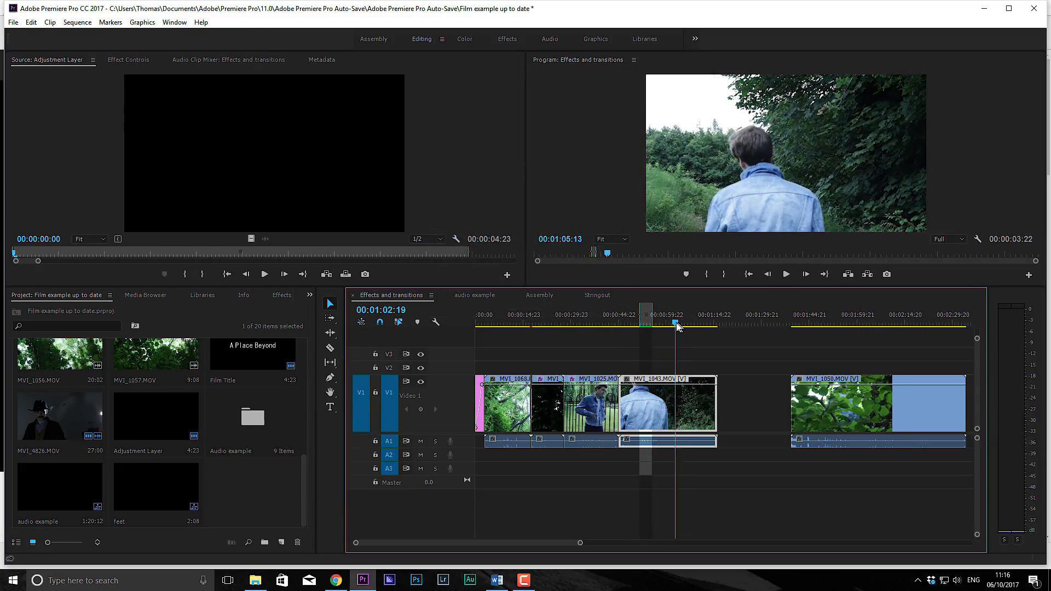
{"action": "left_click", "coordinate": [541, 323]}
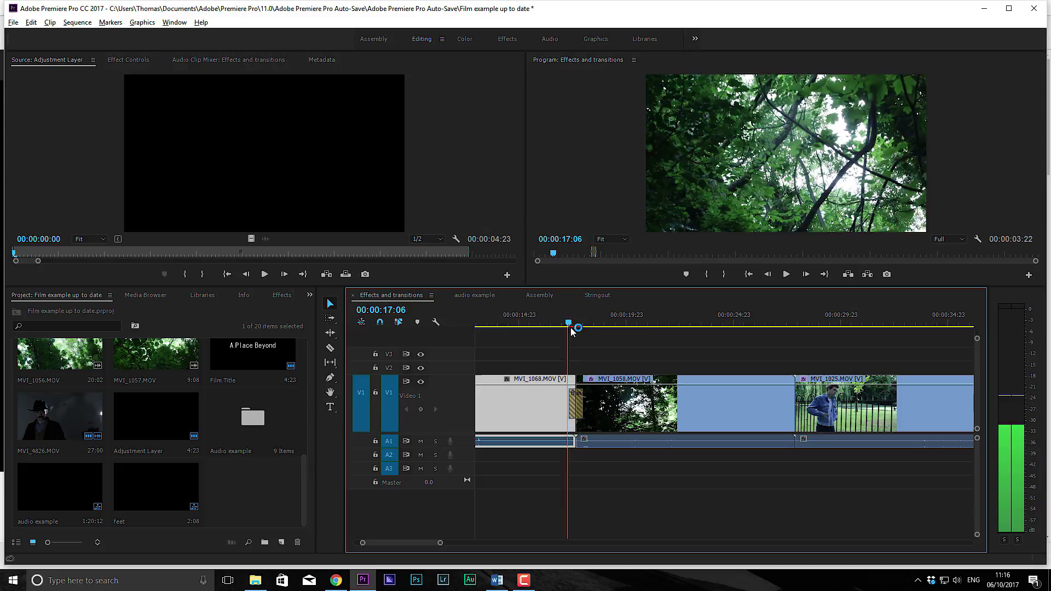
Scrub the audio example sequence, then return to Effects and transitions at 00:01:15:02.
{"action": "left_click", "coordinate": [538, 296]}
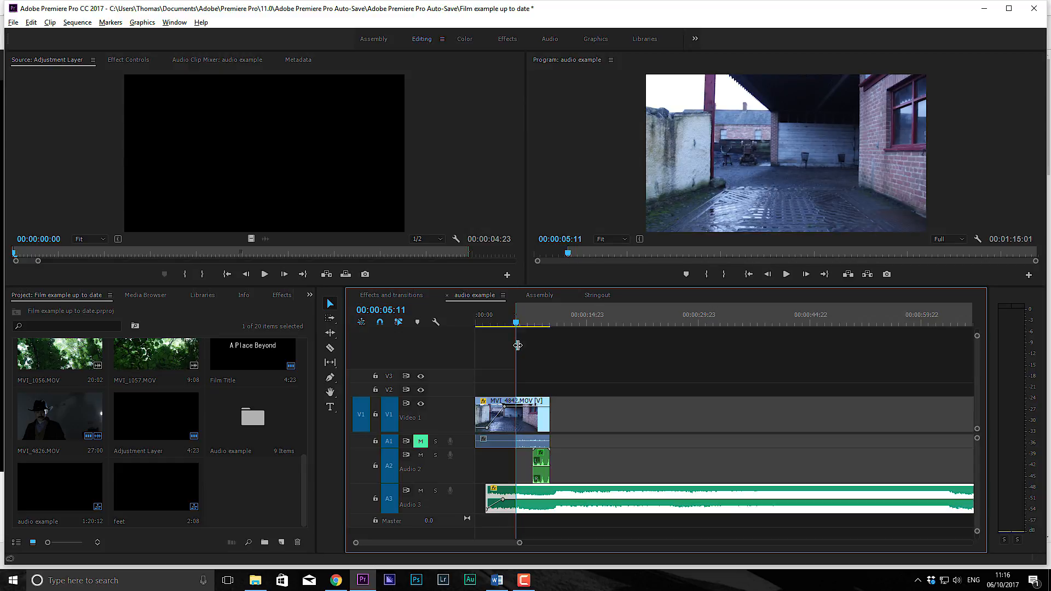
{"action": "left_click_drag", "start_coordinate": [516, 322], "coordinate": [507, 322]}
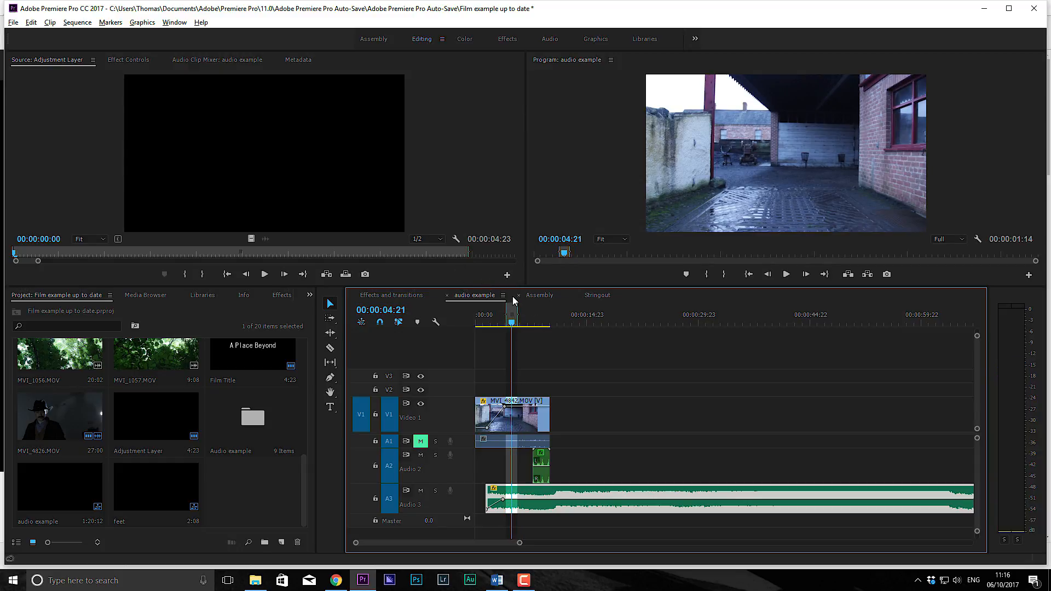
{"action": "left_click", "coordinate": [539, 296]}
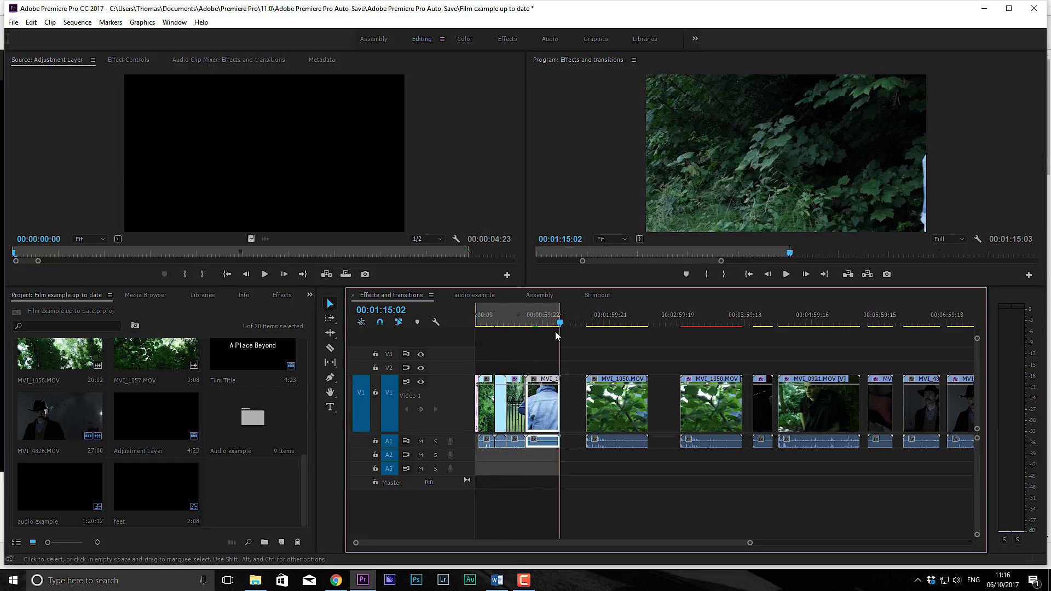
Bring up Export > Media settings for the sequence with H.264 as the format.
{"action": "left_click", "coordinate": [12, 24]}
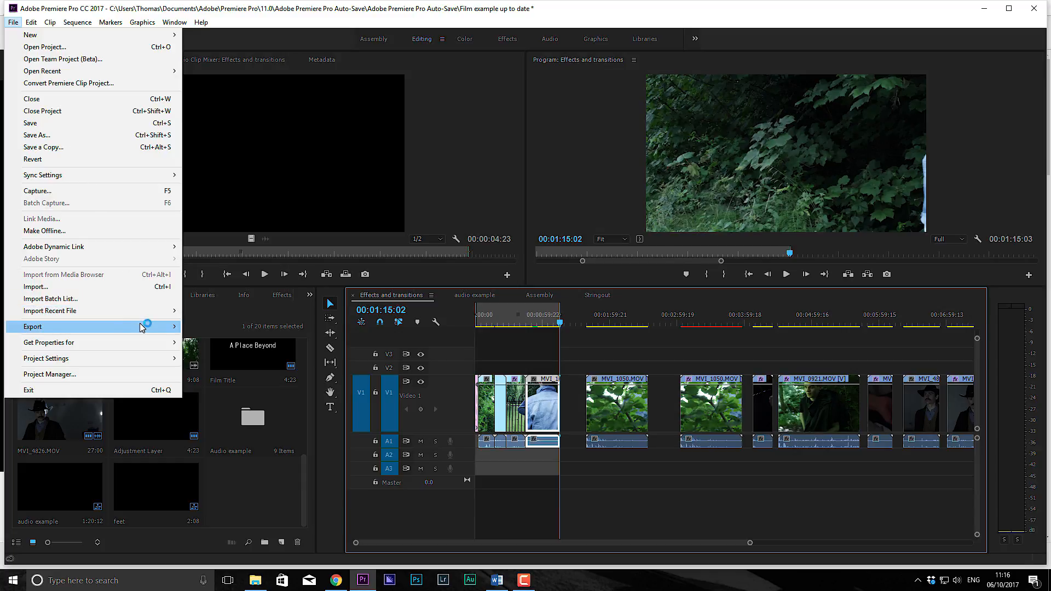
{"action": "left_click", "coordinate": [33, 326]}
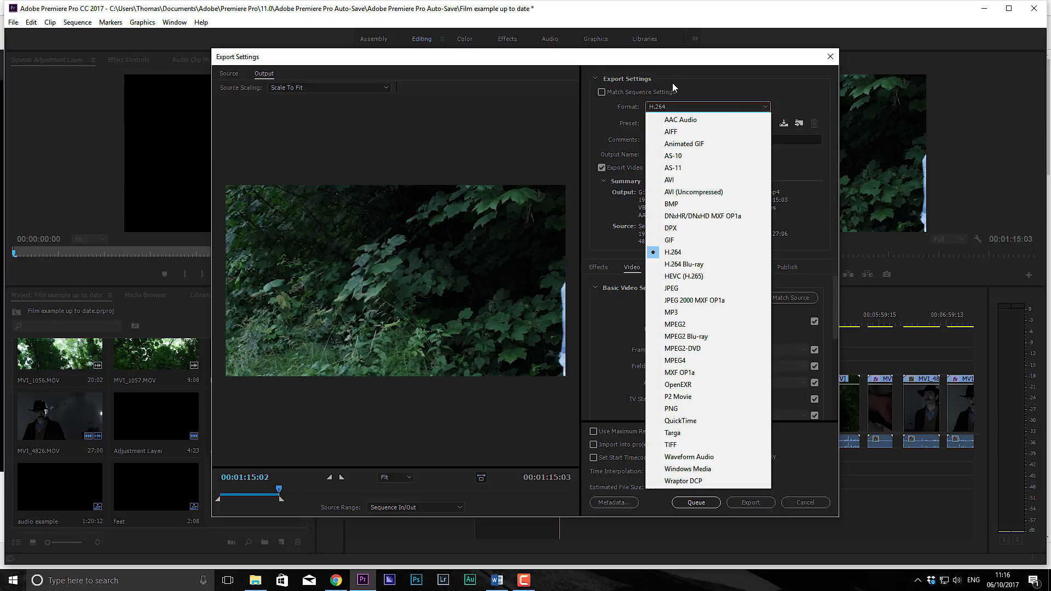
{"action": "mouse_move", "coordinate": [679, 282]}
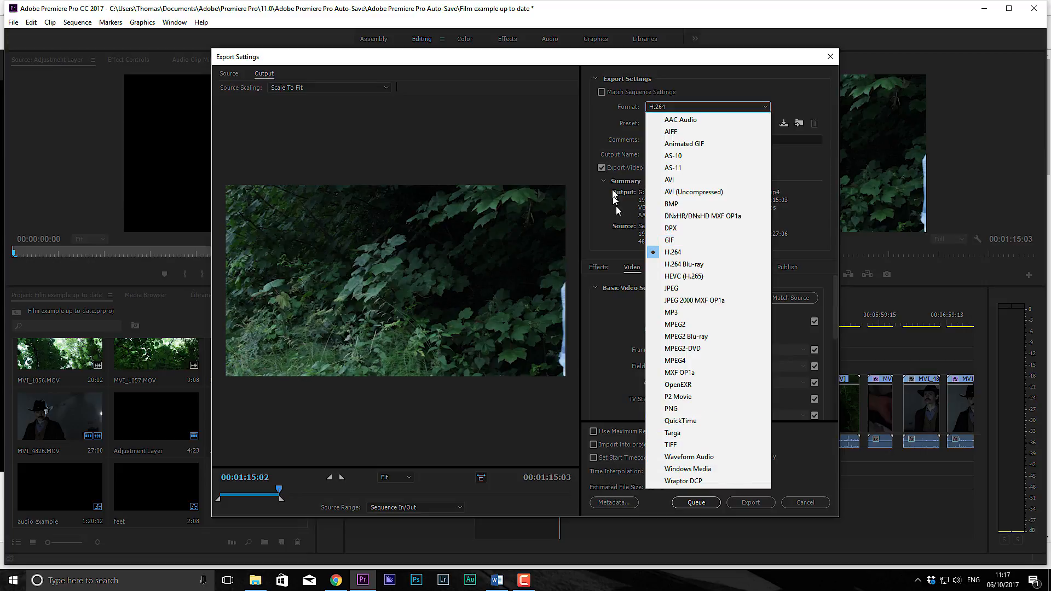
Browse the H.264 Preset list down to the HD 1080p, Vimeo and YouTube presets.
{"action": "left_click", "coordinate": [672, 252]}
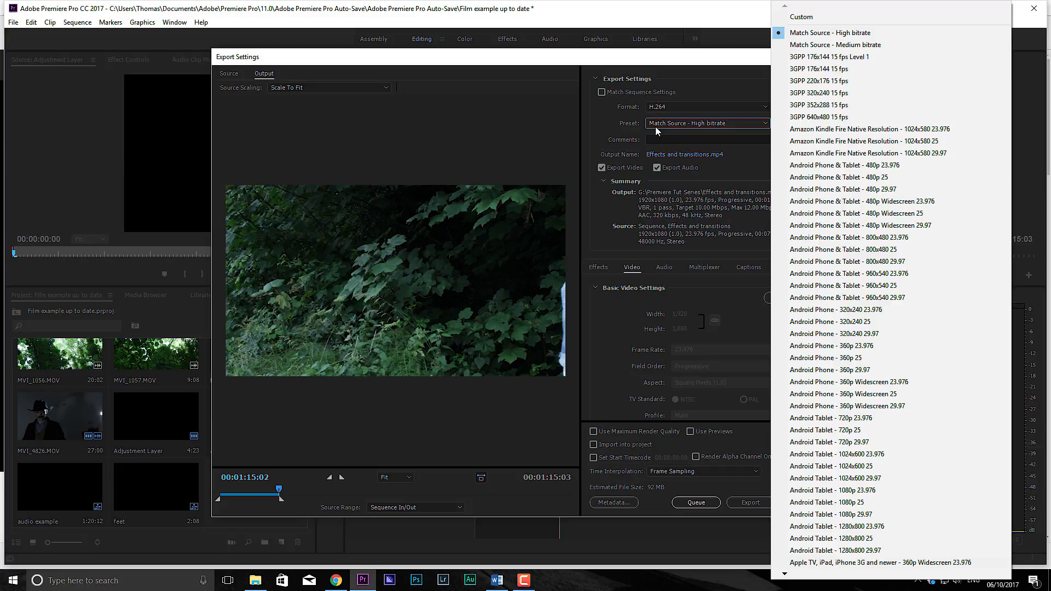
{"action": "mouse_move", "coordinate": [838, 93]}
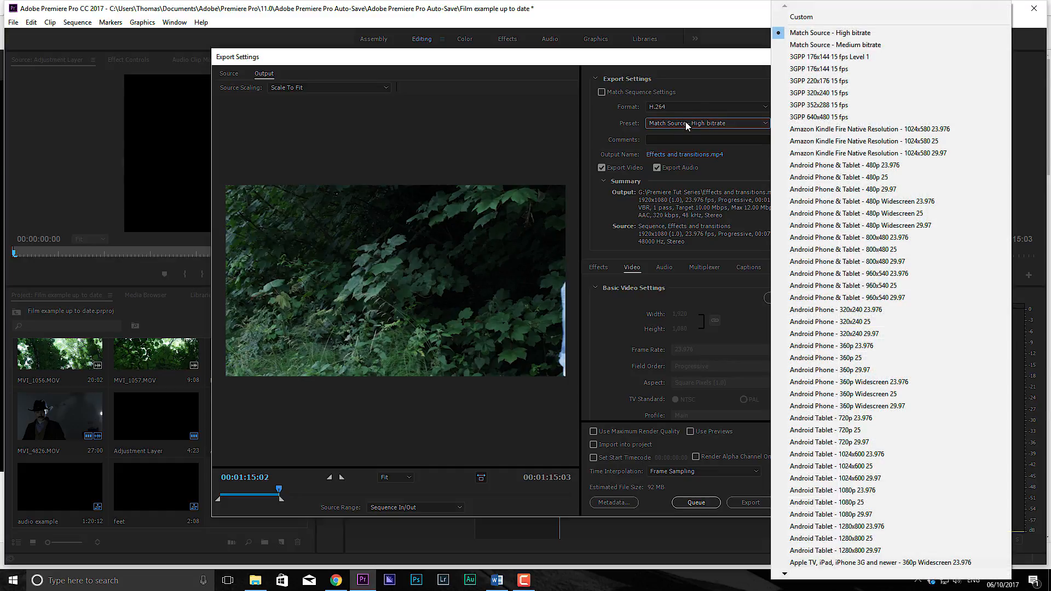
{"action": "mouse_move", "coordinate": [774, 127]}
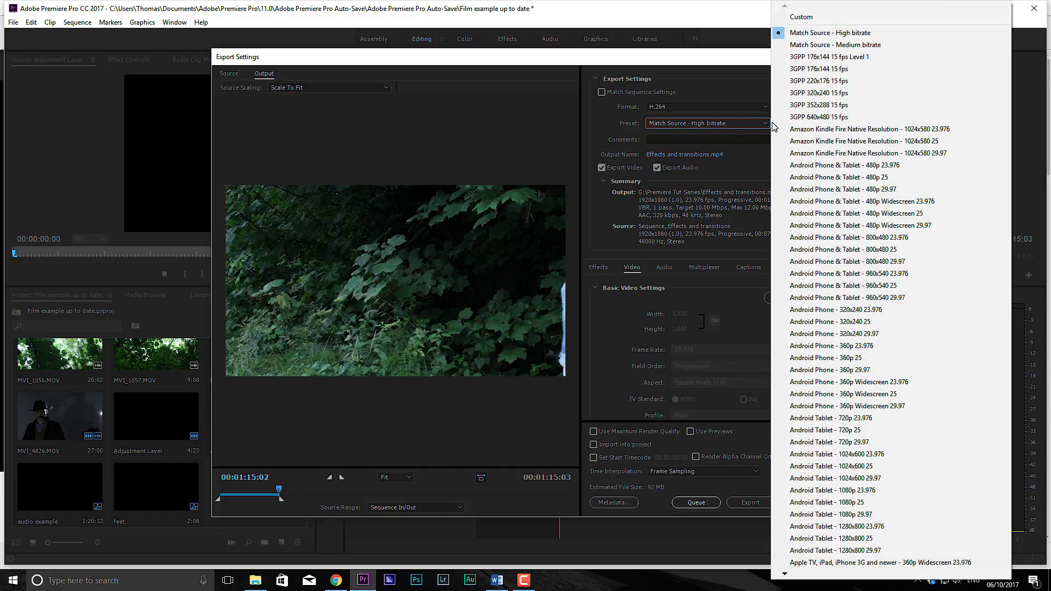
{"action": "mouse_move", "coordinate": [821, 506]}
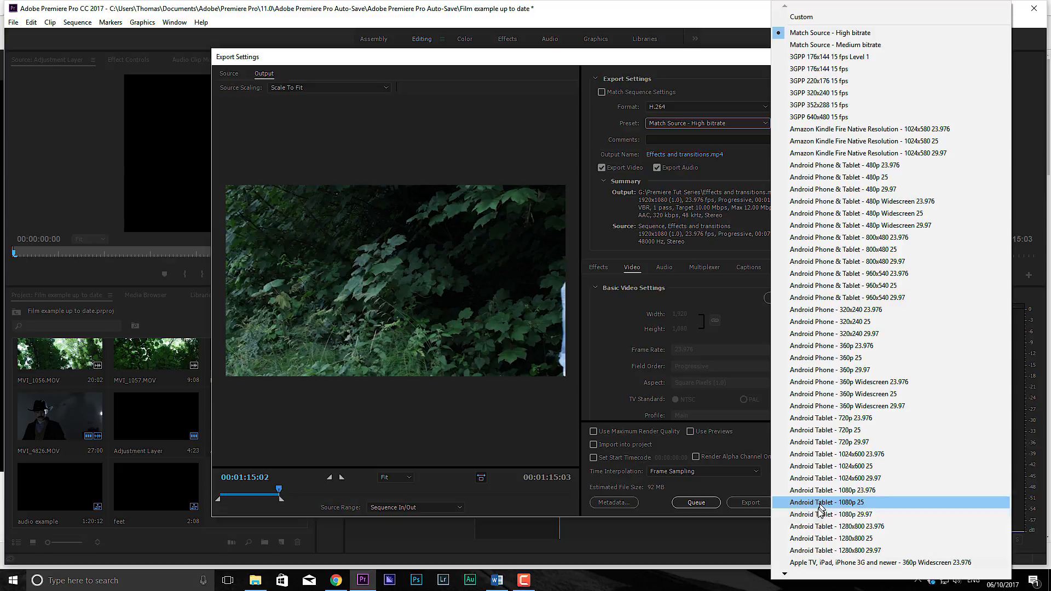
{"action": "mouse_move", "coordinate": [834, 491]}
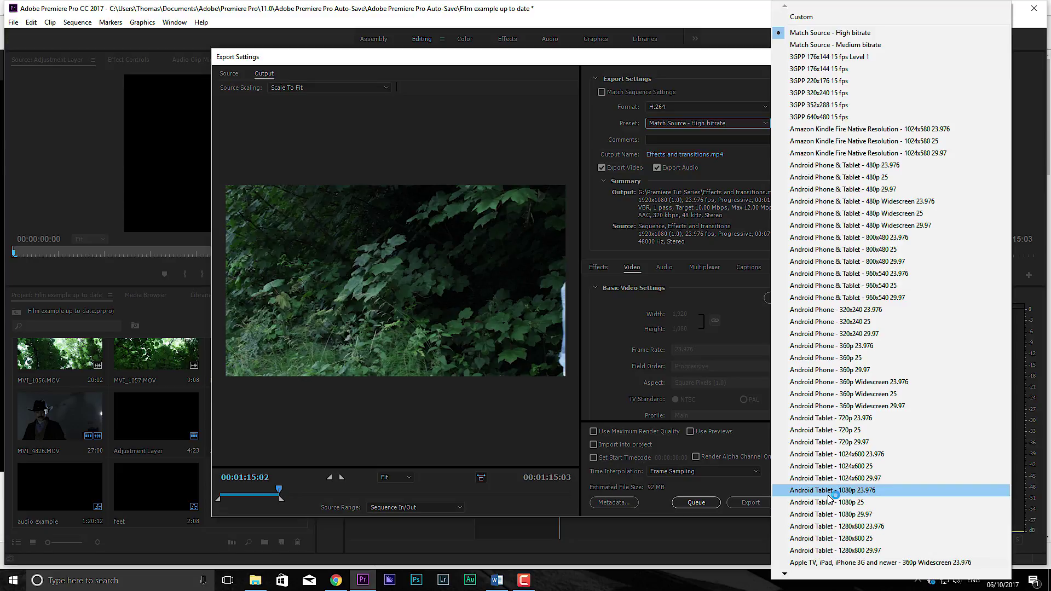
{"action": "mouse_move", "coordinate": [851, 92]}
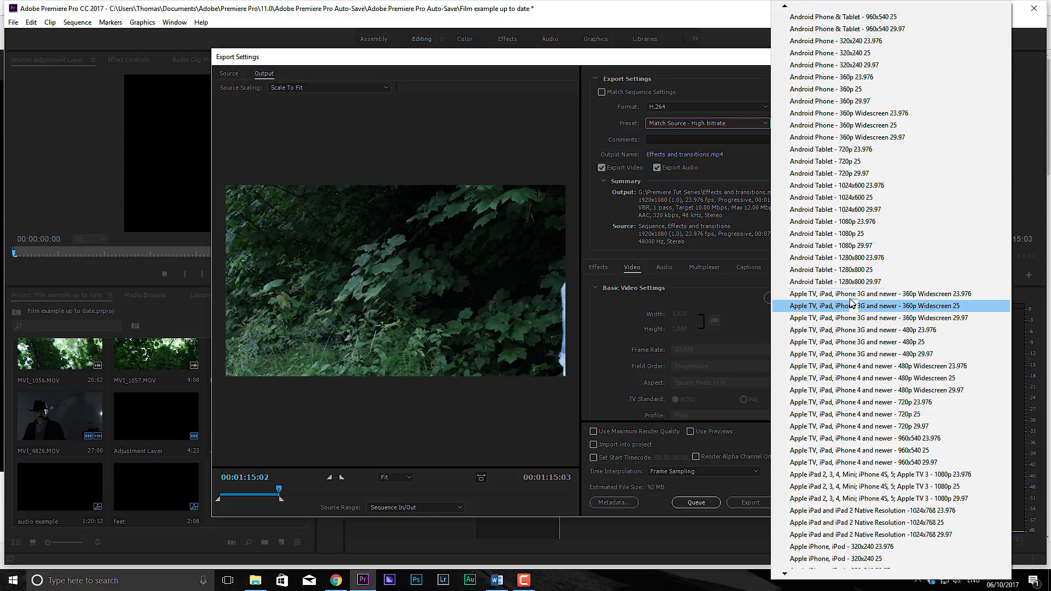
{"action": "scroll", "scroll_direction": "down", "scroll_amount": 3}
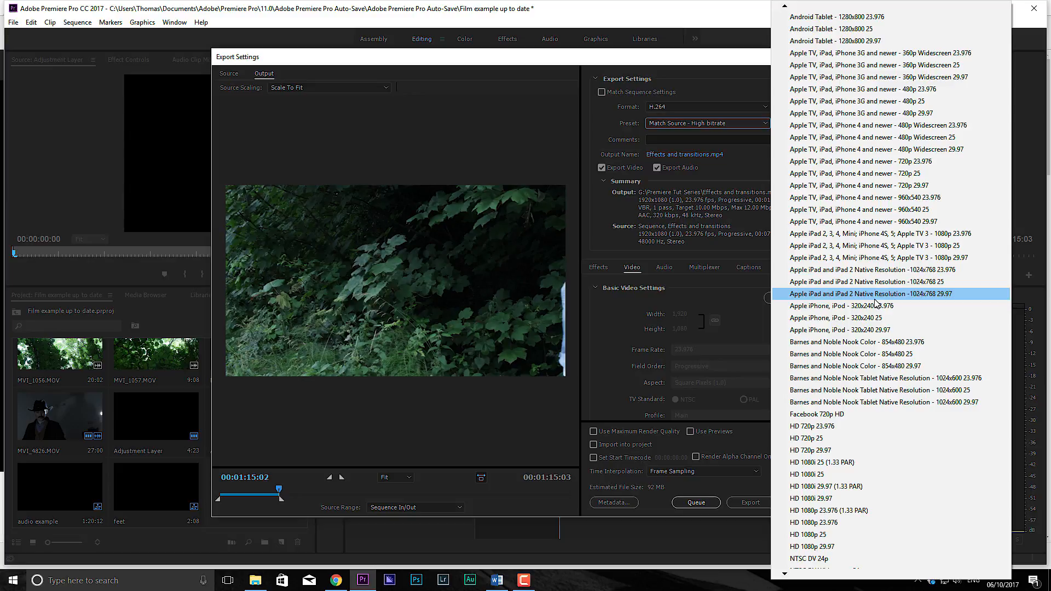
{"action": "mouse_move", "coordinate": [882, 459]}
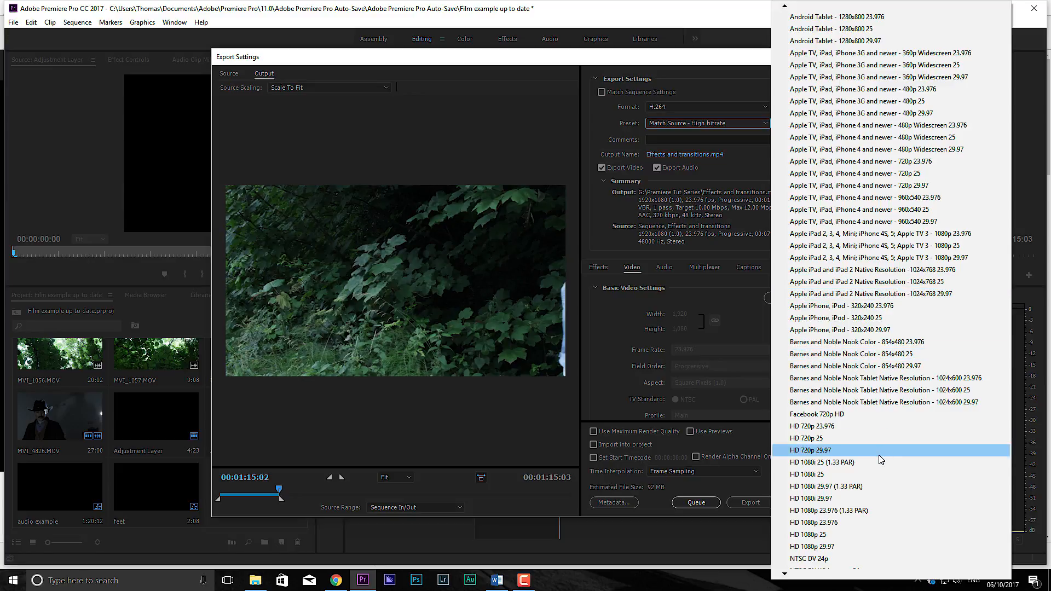
{"action": "mouse_move", "coordinate": [876, 479]}
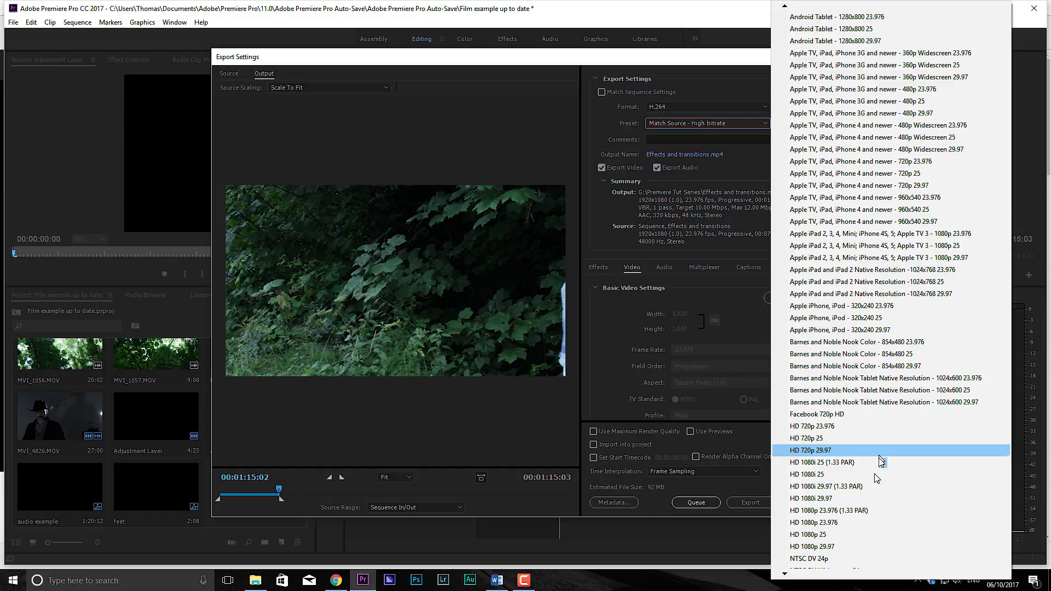
{"action": "scroll", "scroll_direction": "down", "scroll_amount": 3}
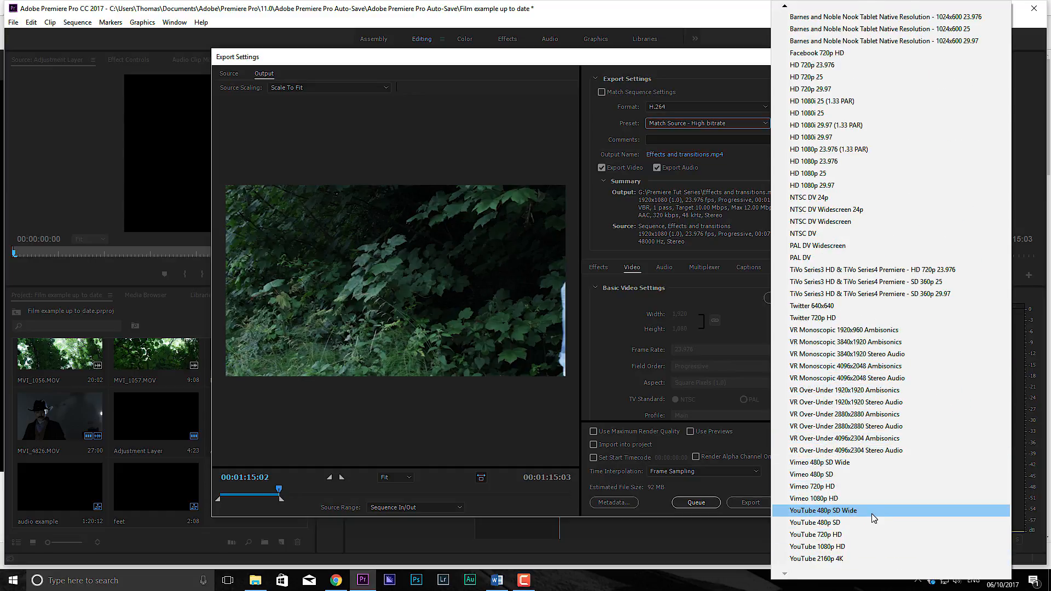
{"action": "mouse_move", "coordinate": [865, 214]}
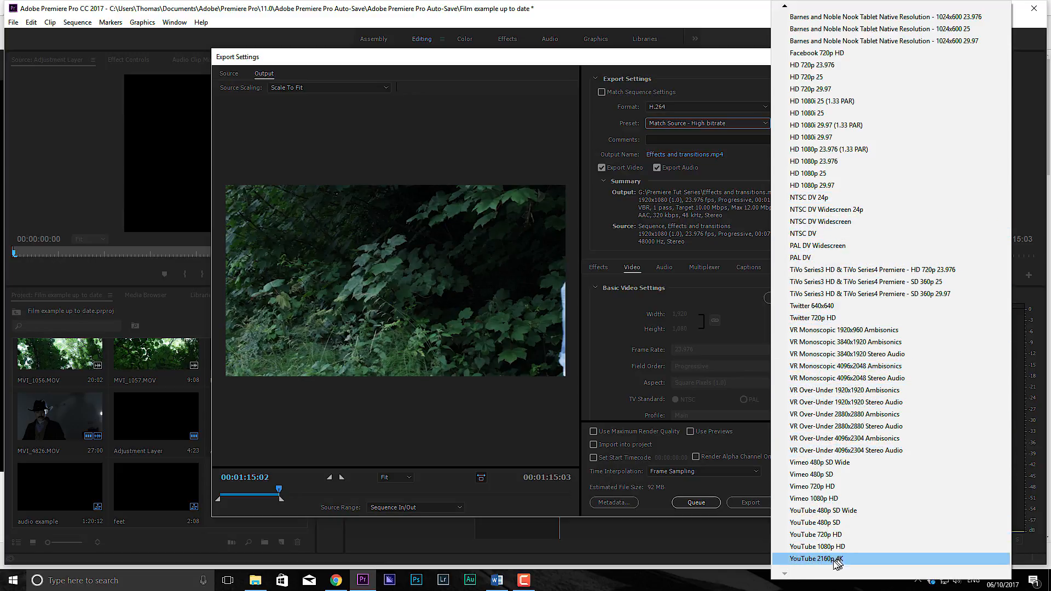
{"action": "mouse_move", "coordinate": [830, 550]}
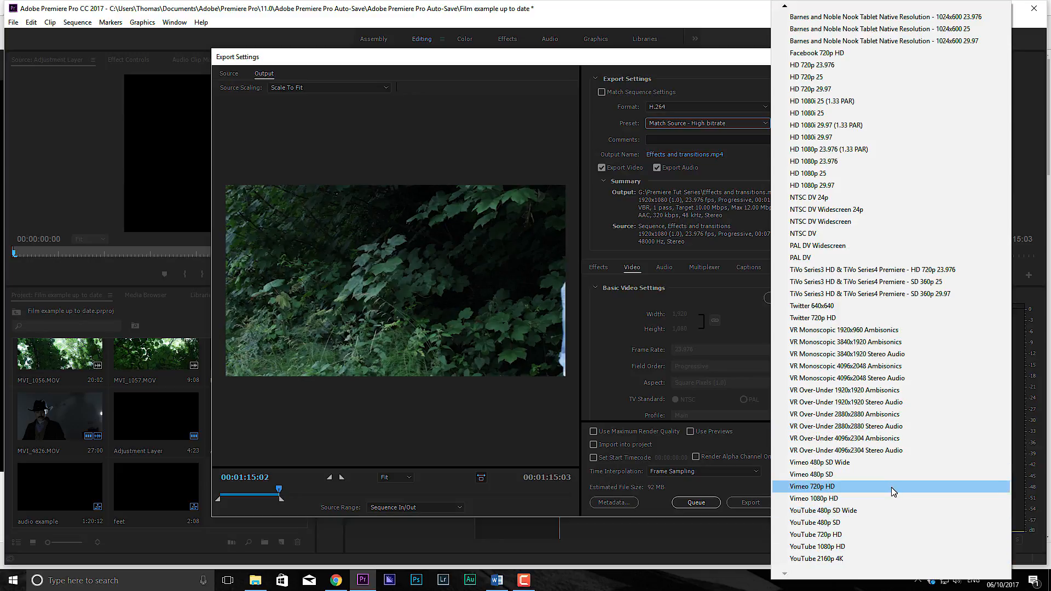
{"action": "mouse_move", "coordinate": [893, 173]}
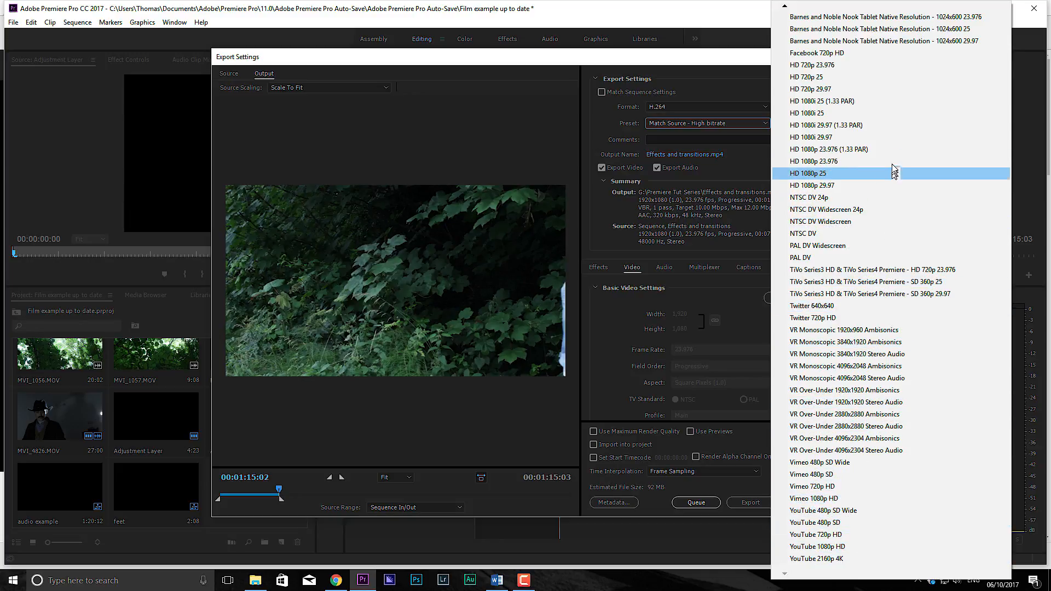
{"action": "mouse_move", "coordinate": [852, 131]}
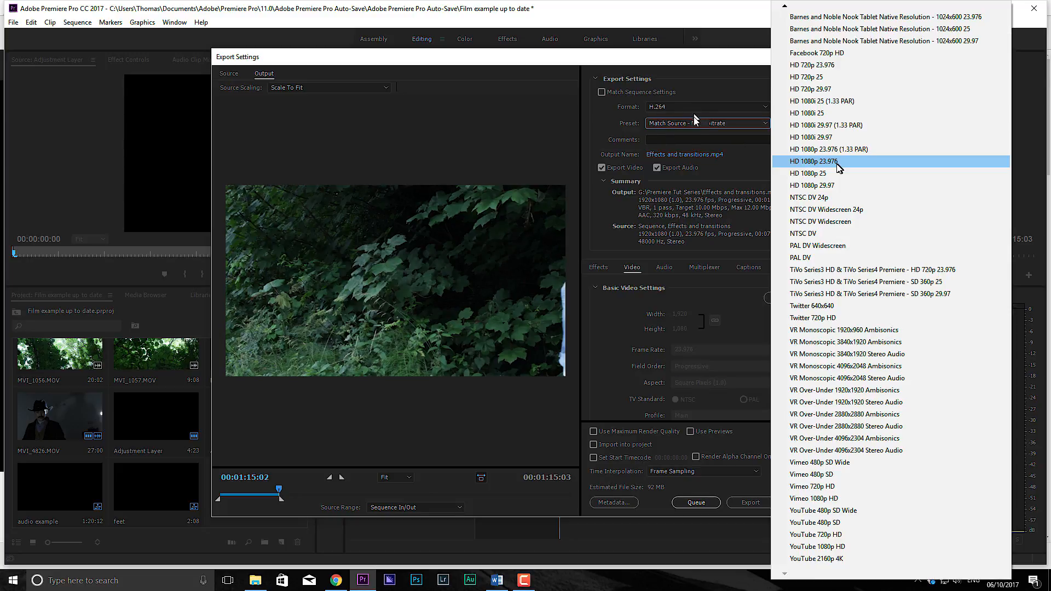
Choose the HD 1080p 23.976 preset and review the Audio and Effects export settings.
{"action": "left_click", "coordinate": [812, 161]}
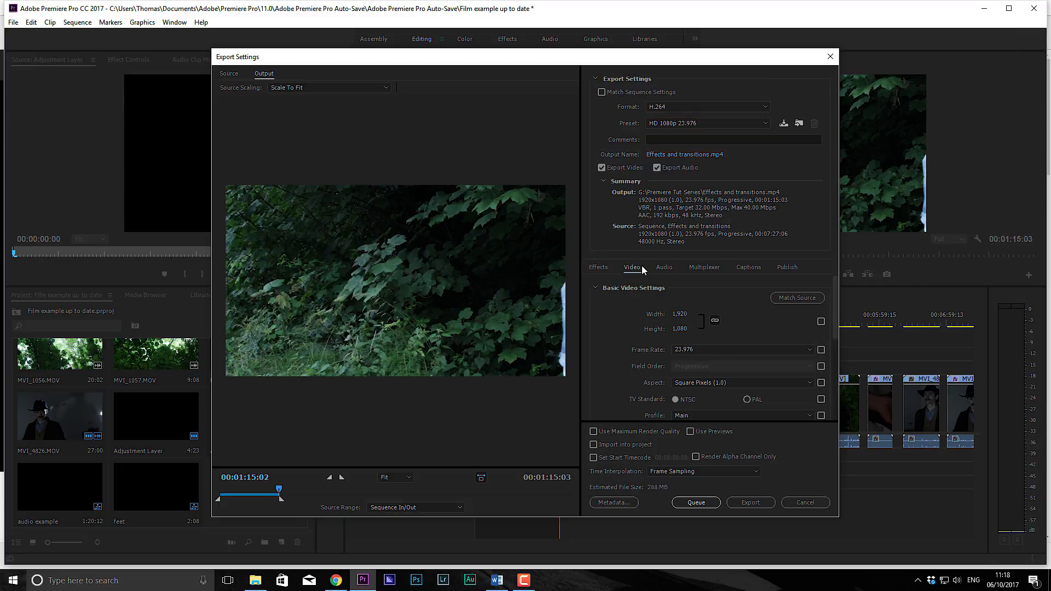
{"action": "left_click", "coordinate": [663, 267]}
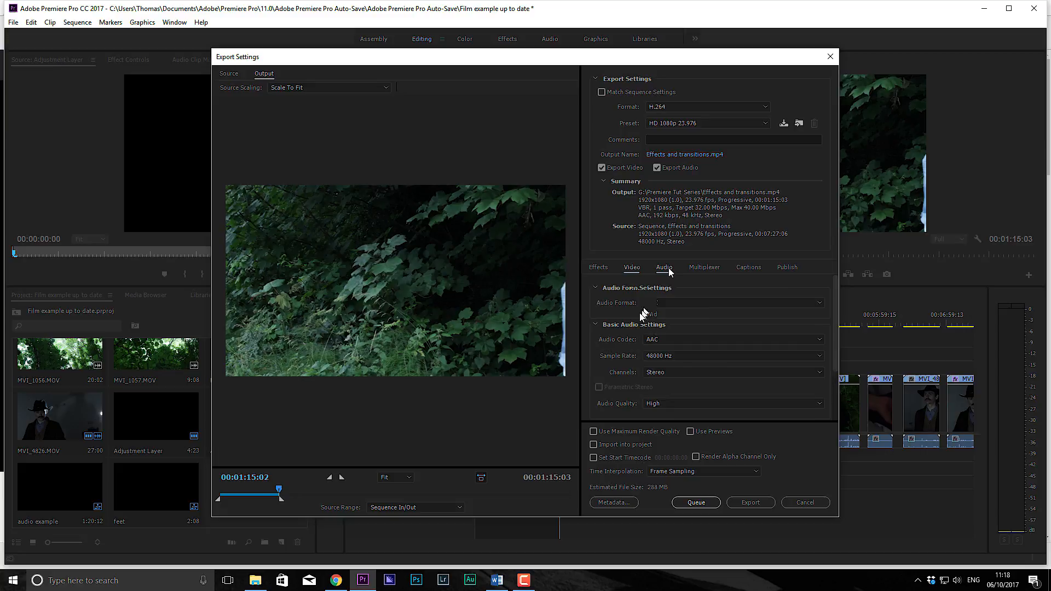
{"action": "left_click", "coordinate": [598, 267]}
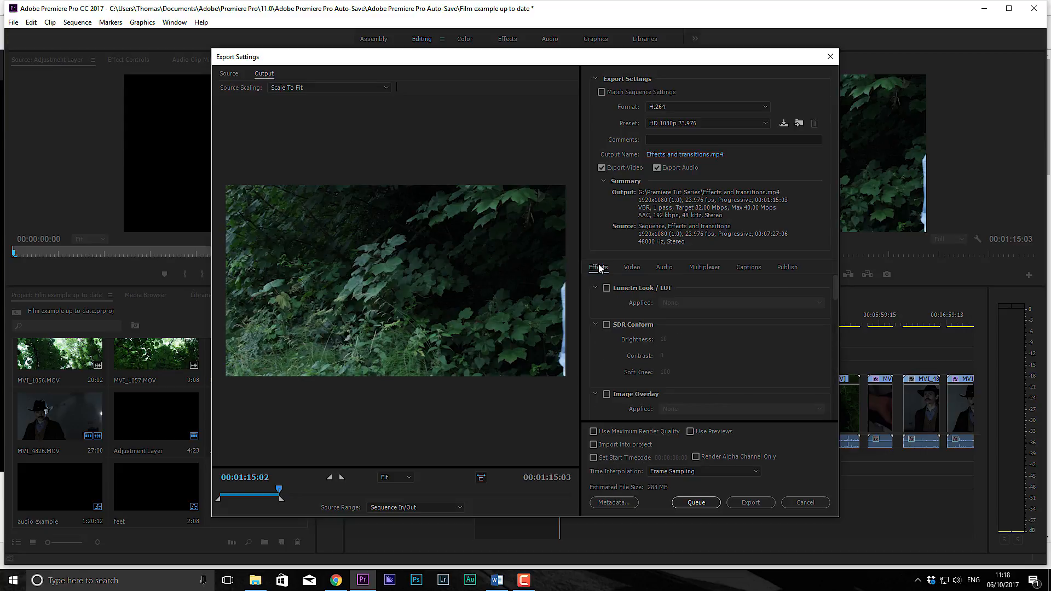
Enable Lumetri Look / LUT, apply SL GOLD WESTERN, then the black-and-white SL NOIR HDR look.
{"action": "left_click", "coordinate": [607, 288]}
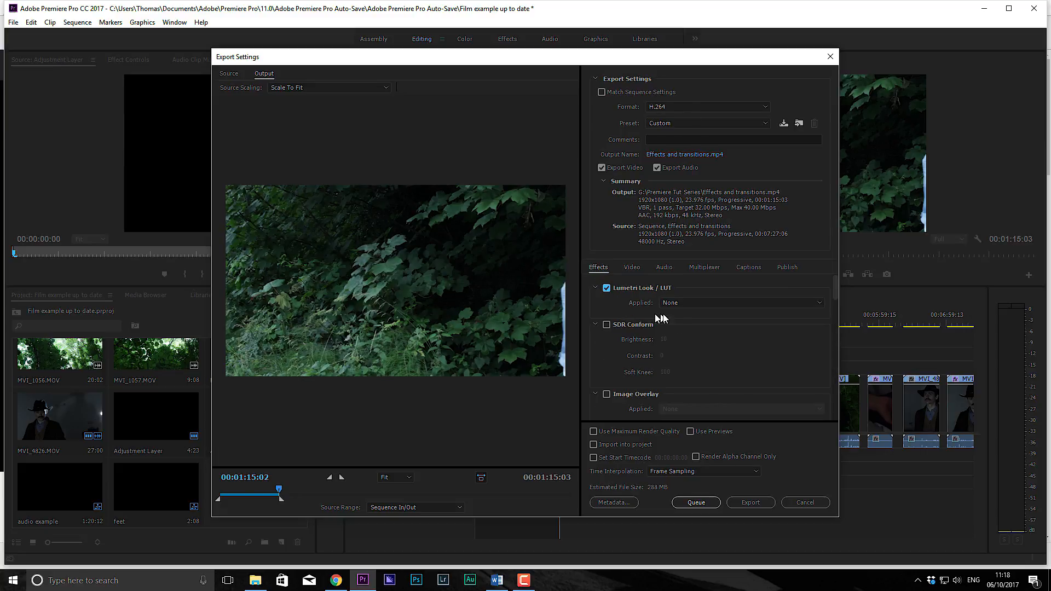
{"action": "left_click", "coordinate": [741, 303]}
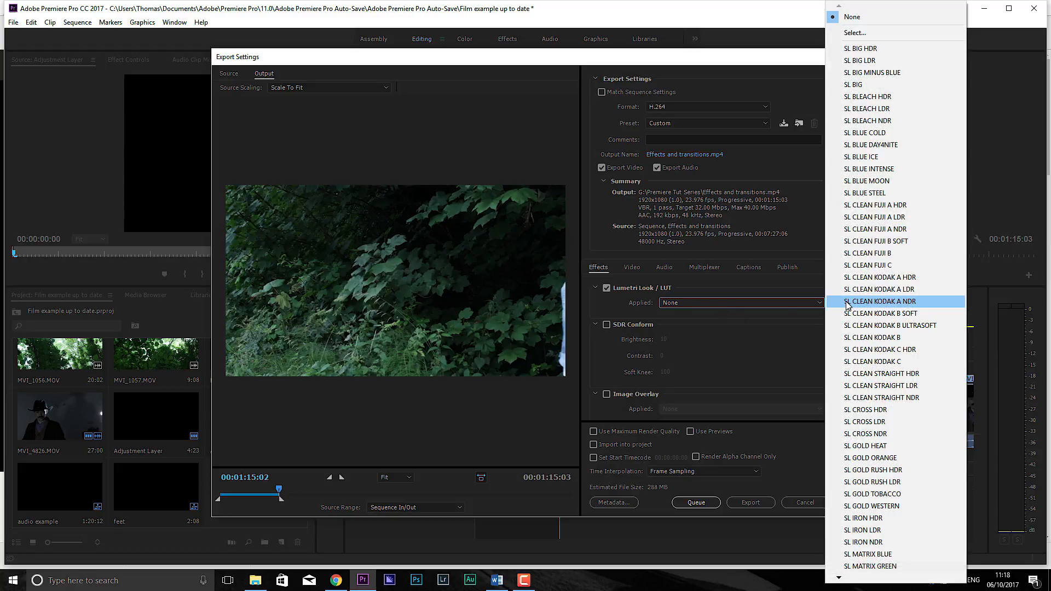
{"action": "left_click", "coordinate": [881, 302]}
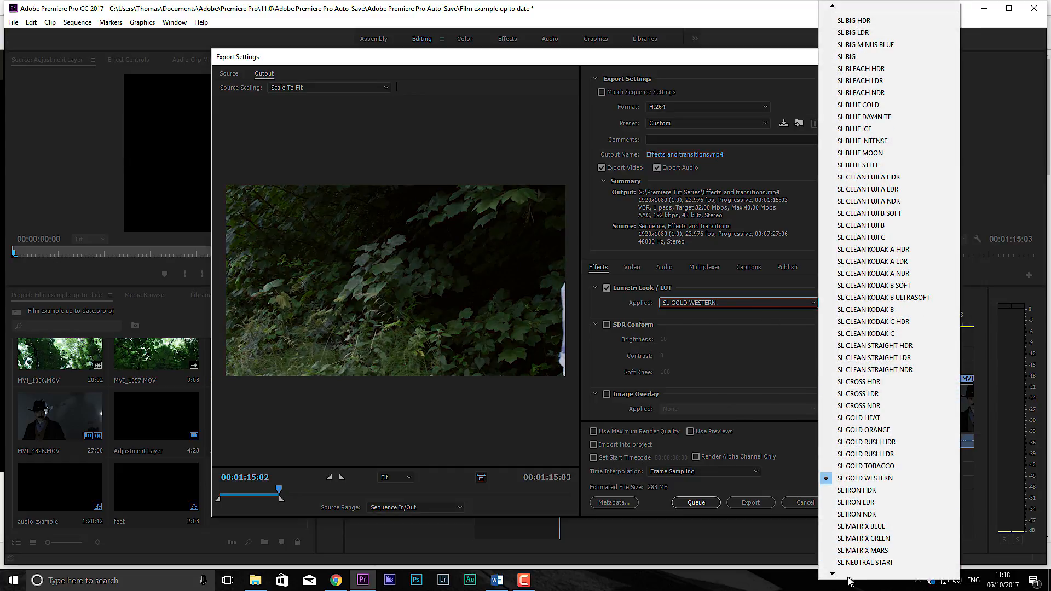
{"action": "scroll", "scroll_direction": "down", "scroll_amount": 3}
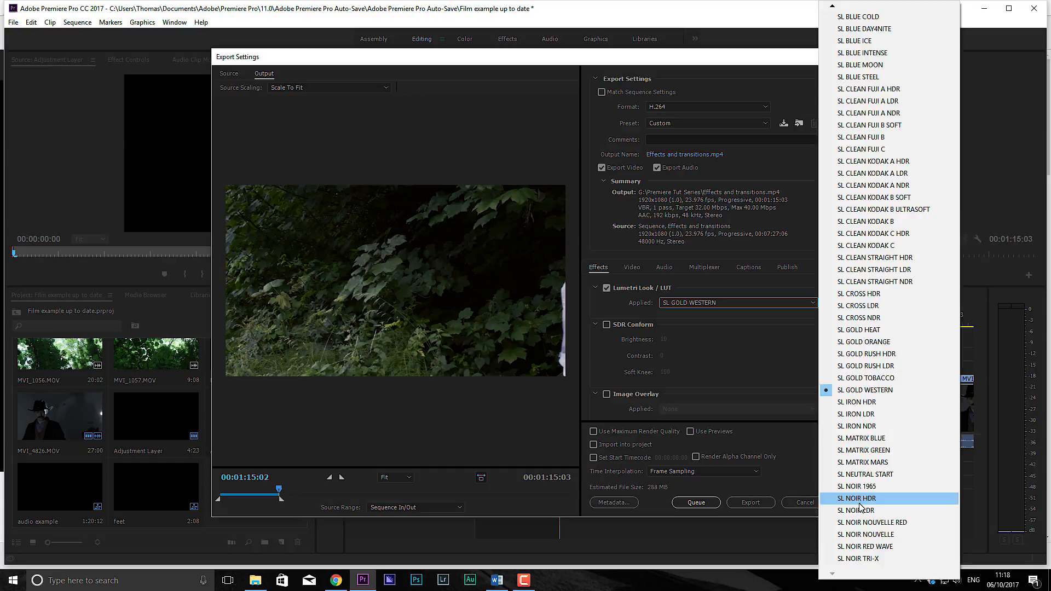
{"action": "left_click", "coordinate": [857, 498]}
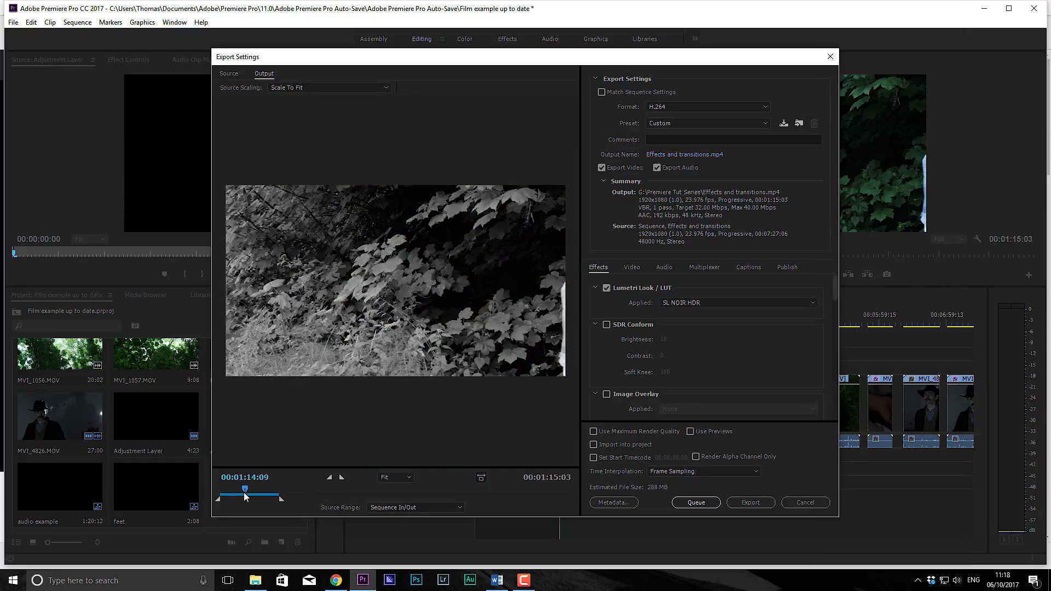
{"action": "left_click", "coordinate": [738, 302]}
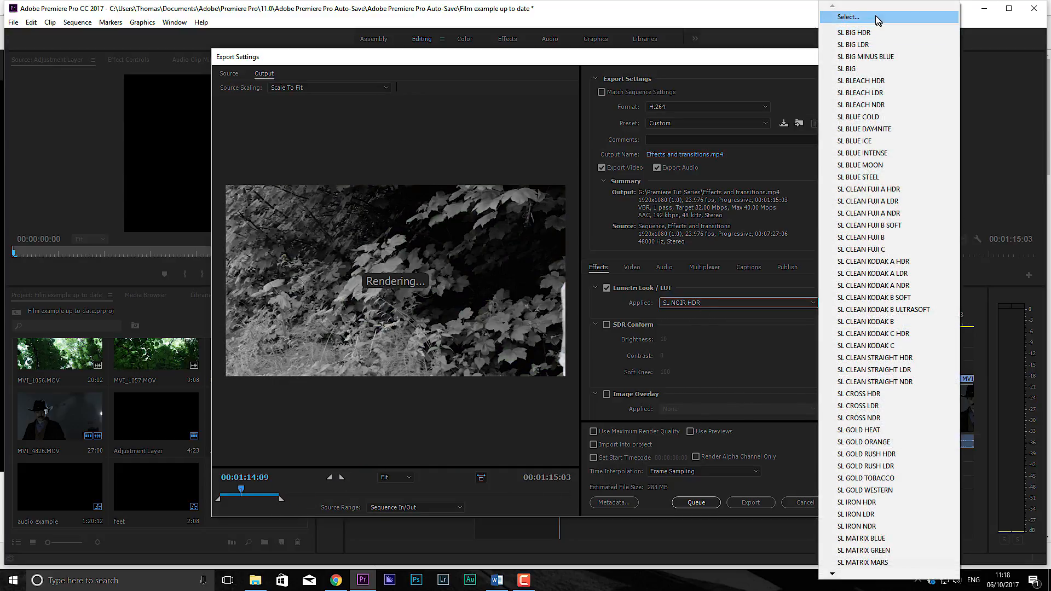
{"action": "mouse_move", "coordinate": [853, 44]}
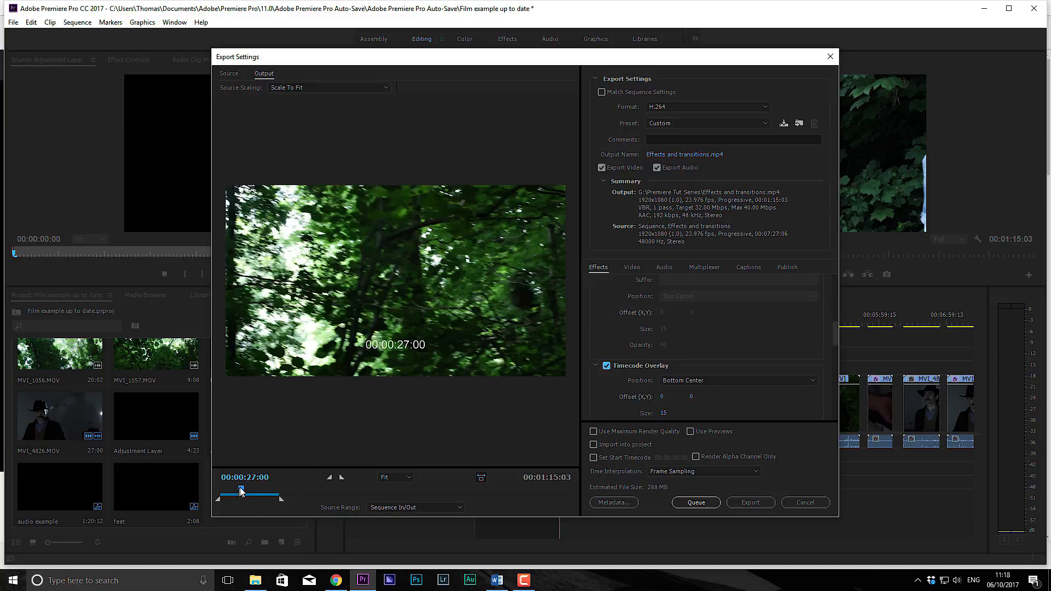
Scrub the export preview with timecode overlay through about 1:00, 0:36, 0:45 and 1:06.
{"action": "left_click_drag", "start_coordinate": [241, 487], "coordinate": [271, 487]}
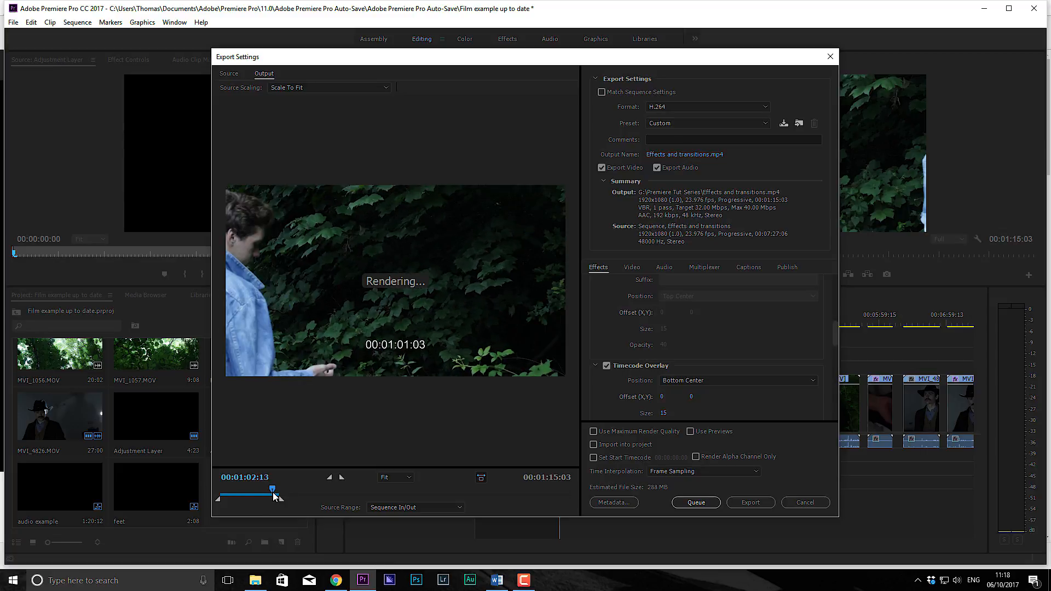
{"action": "left_click_drag", "start_coordinate": [272, 488], "coordinate": [251, 489]}
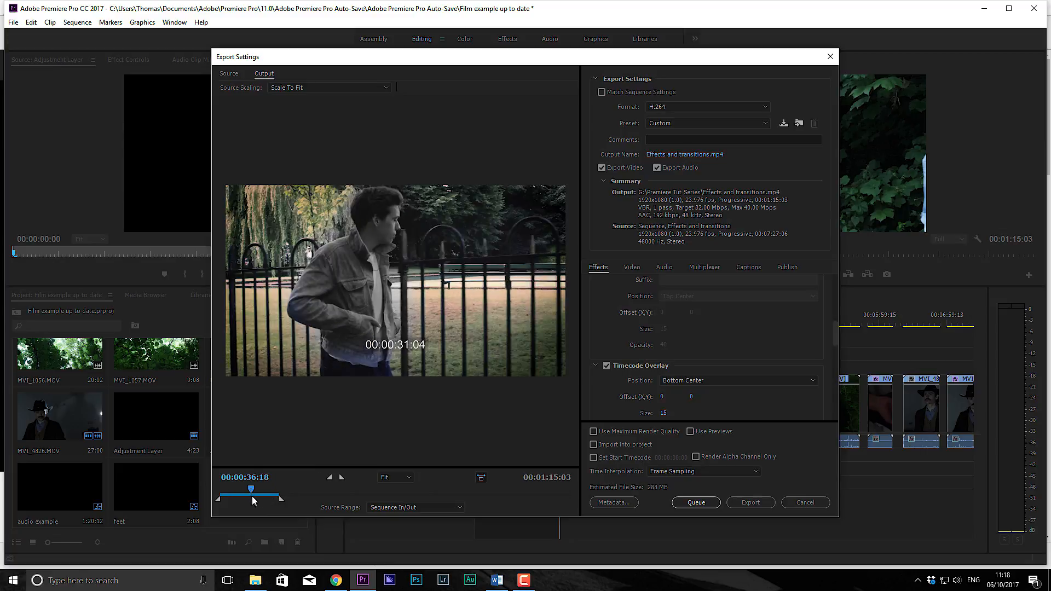
{"action": "left_click_drag", "start_coordinate": [249, 489], "coordinate": [256, 490]}
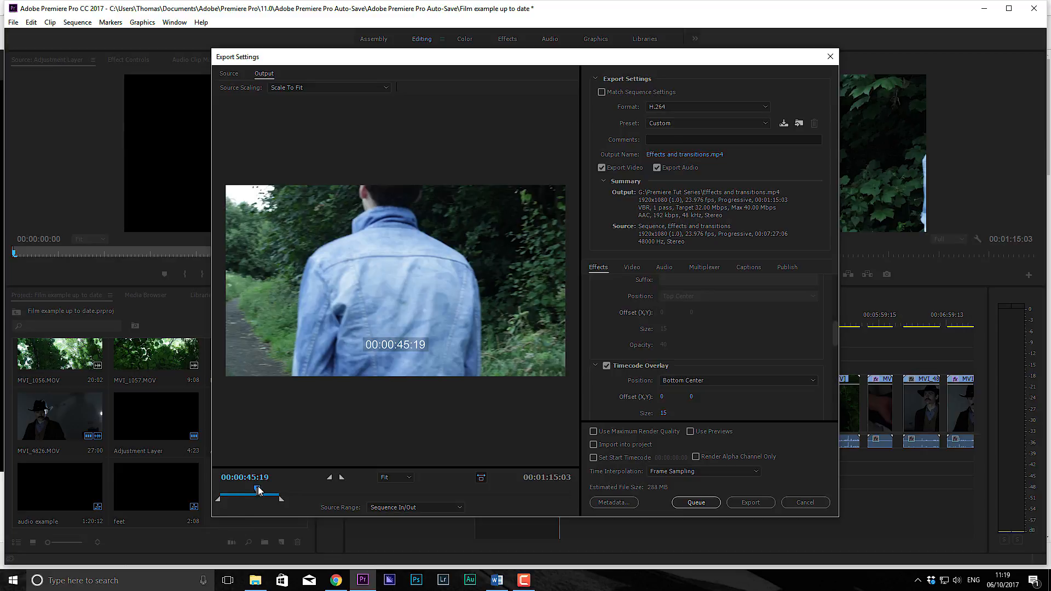
{"action": "left_click_drag", "start_coordinate": [255, 490], "coordinate": [272, 490]}
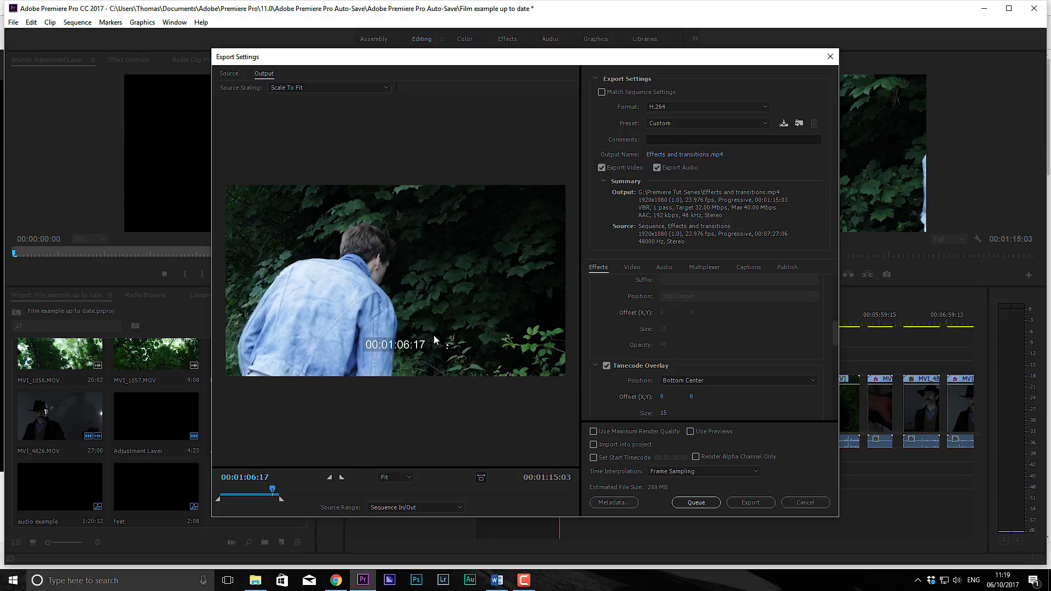
{"action": "mouse_move", "coordinate": [416, 332]}
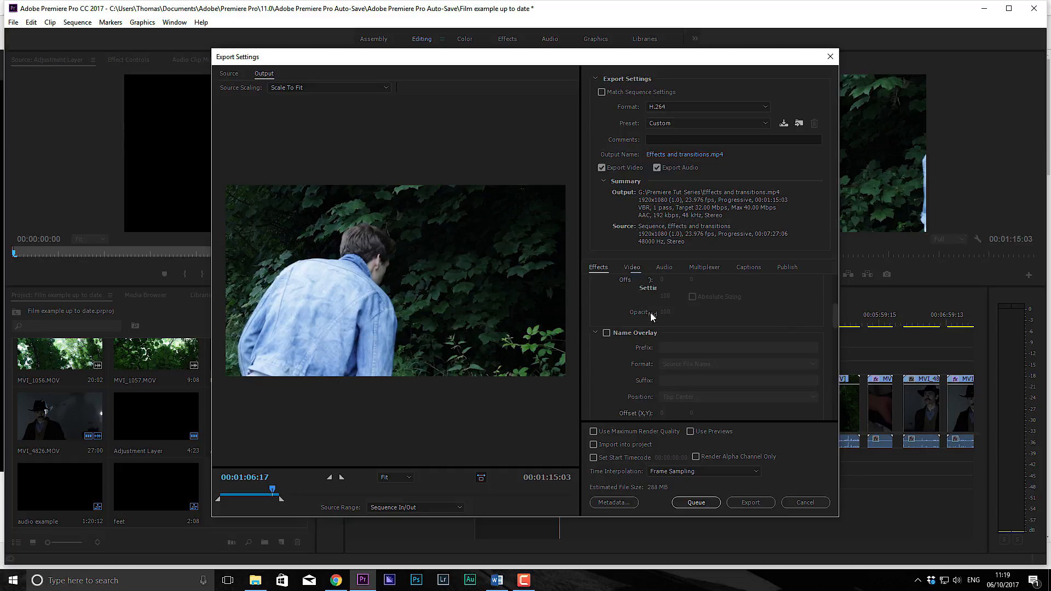
Review the video and audio settings, keeping AAC as the audio format.
{"action": "left_click", "coordinate": [632, 267]}
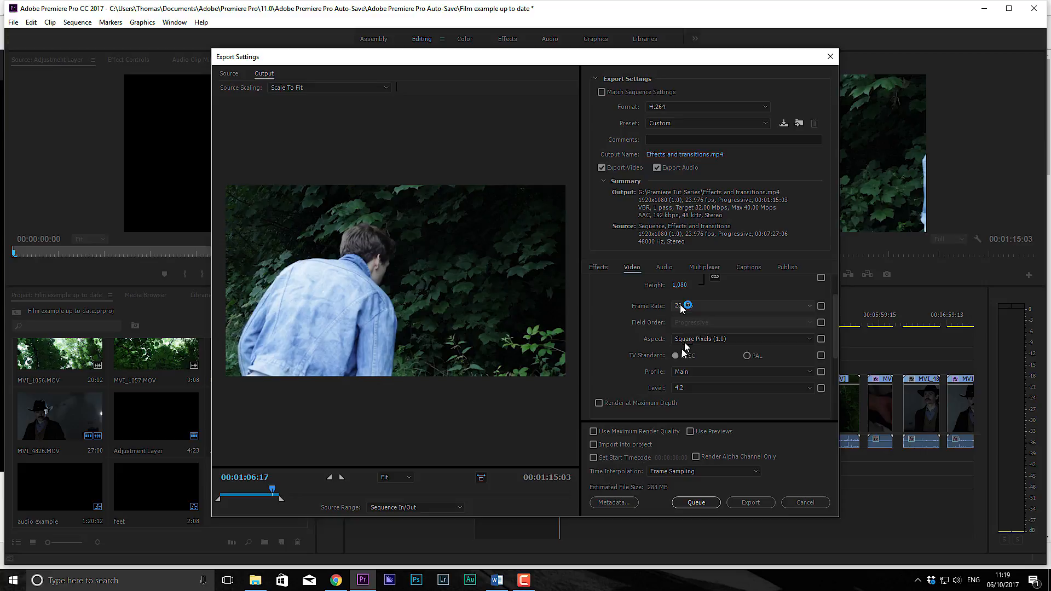
{"action": "left_click", "coordinate": [663, 267]}
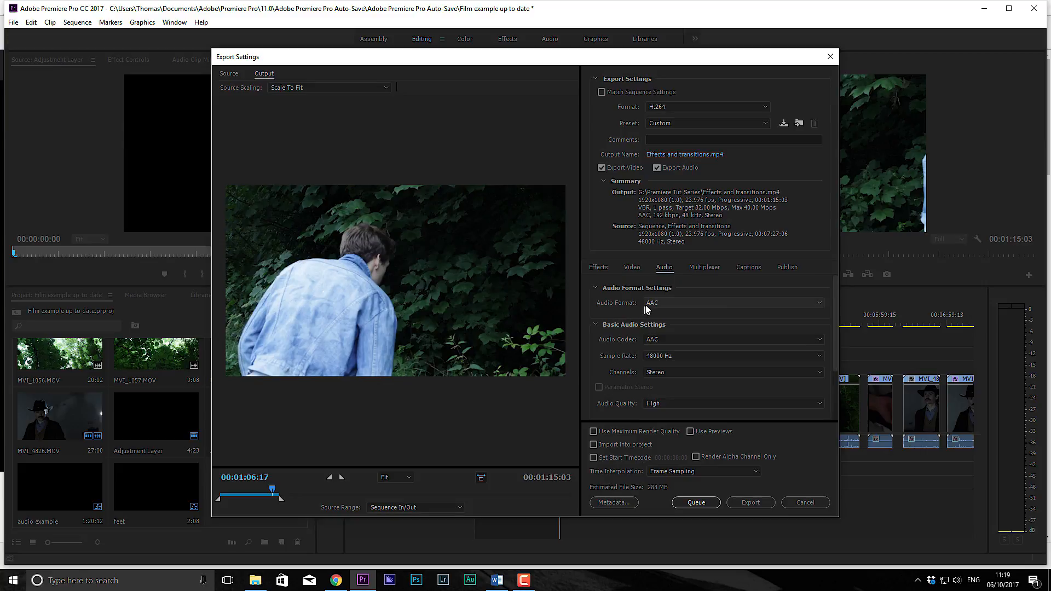
{"action": "left_click", "coordinate": [733, 302]}
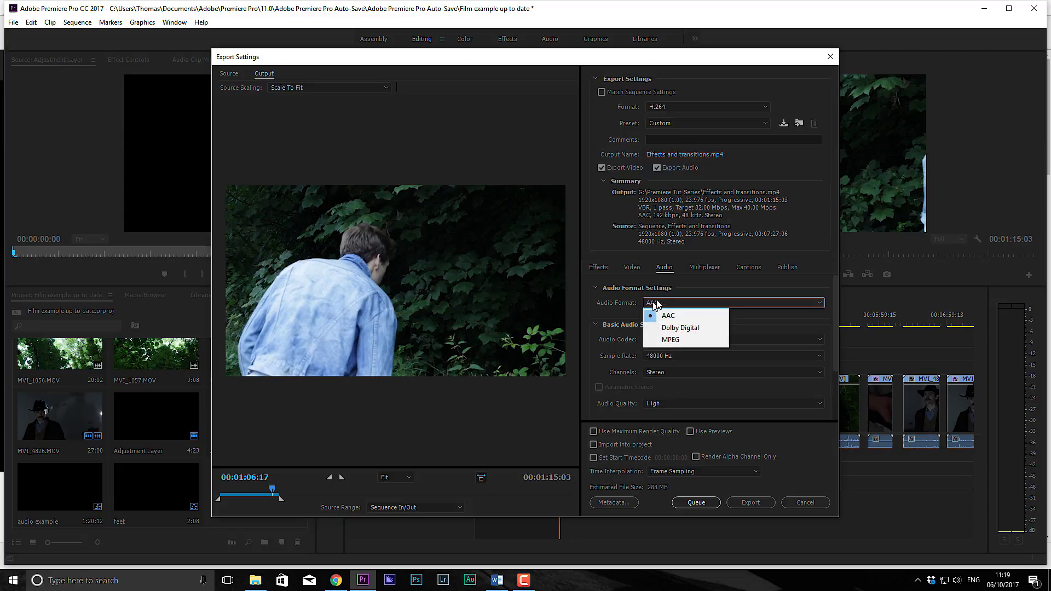
{"action": "left_click", "coordinate": [668, 315]}
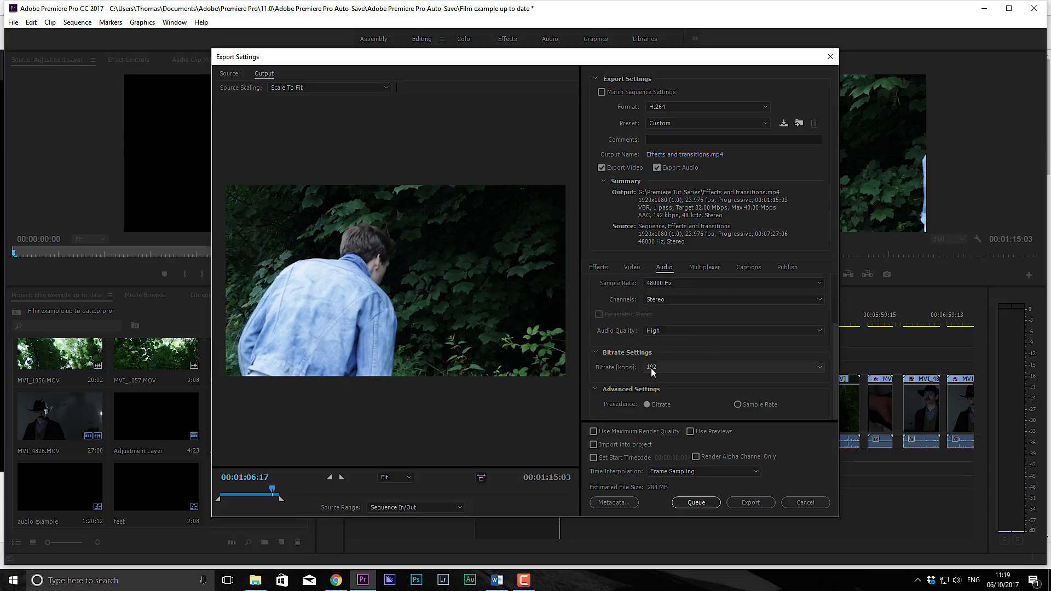
{"action": "left_click", "coordinate": [734, 367]}
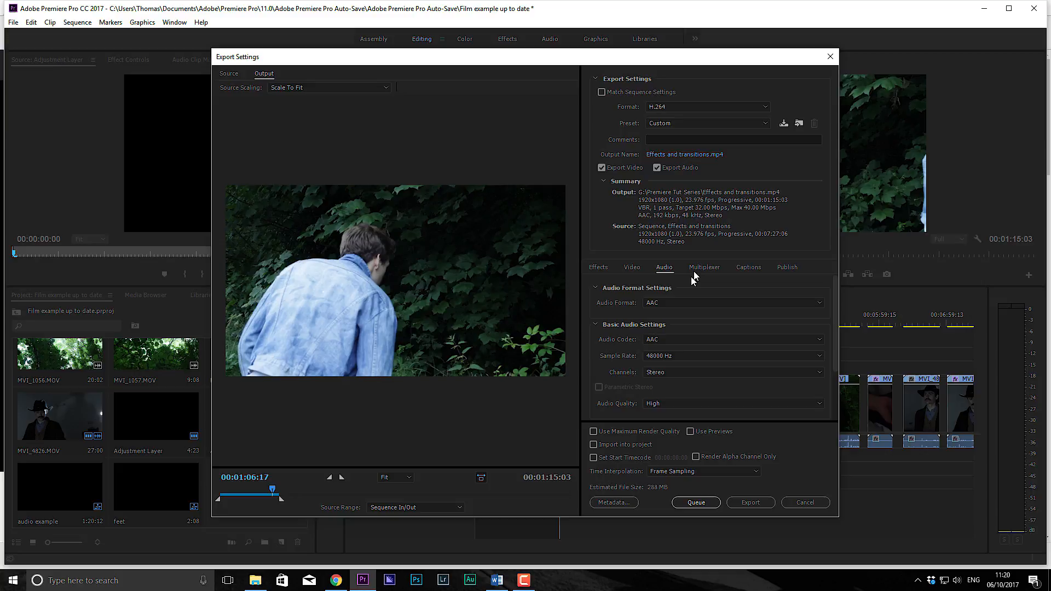
Review the multiplexer settings and show the Publish options for the export.
{"action": "left_click", "coordinate": [705, 267]}
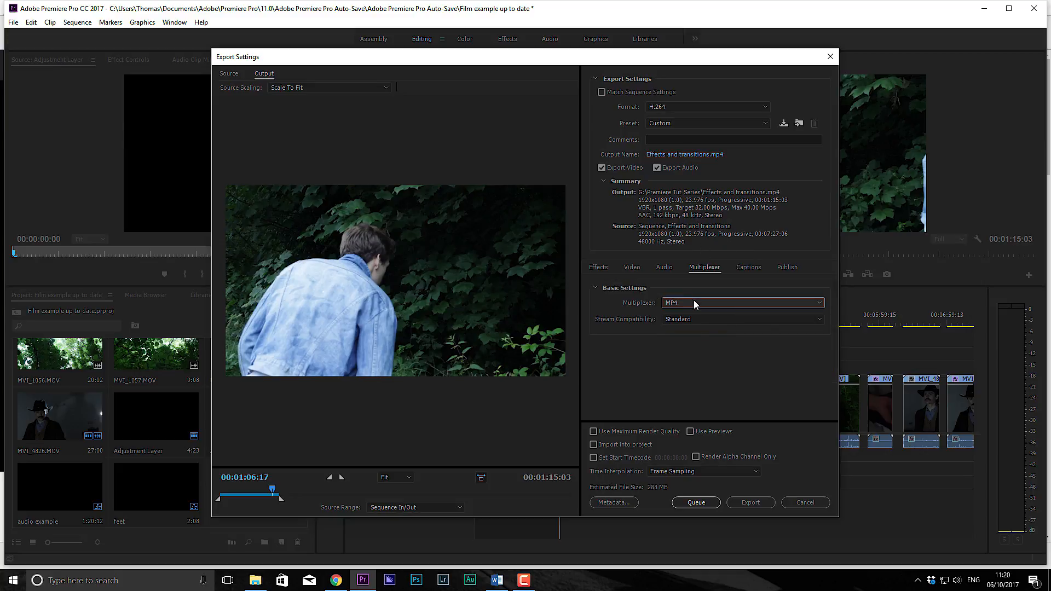
{"action": "mouse_move", "coordinate": [755, 283]}
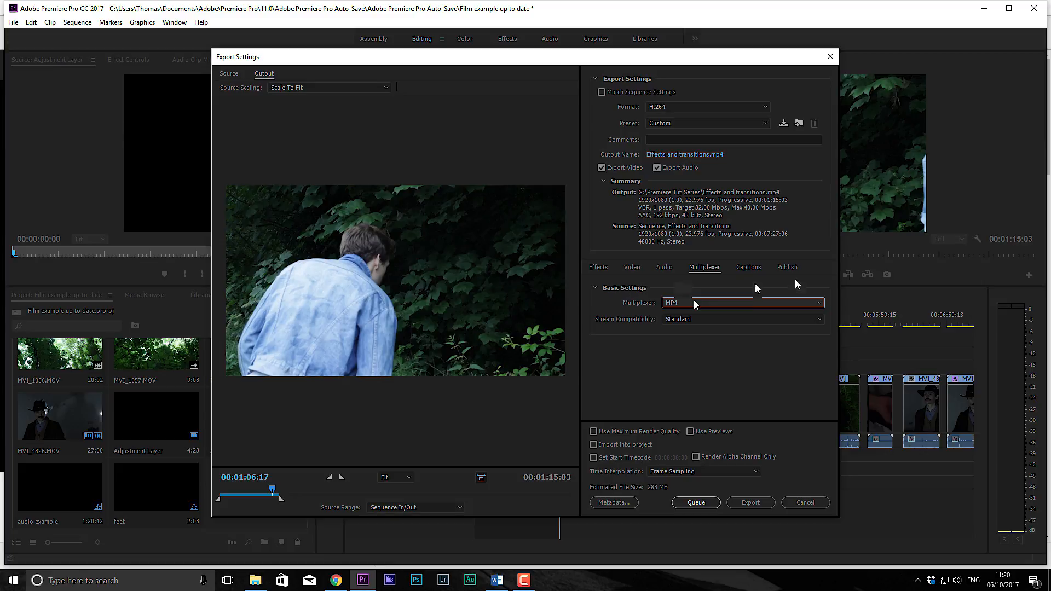
{"action": "left_click", "coordinate": [788, 268]}
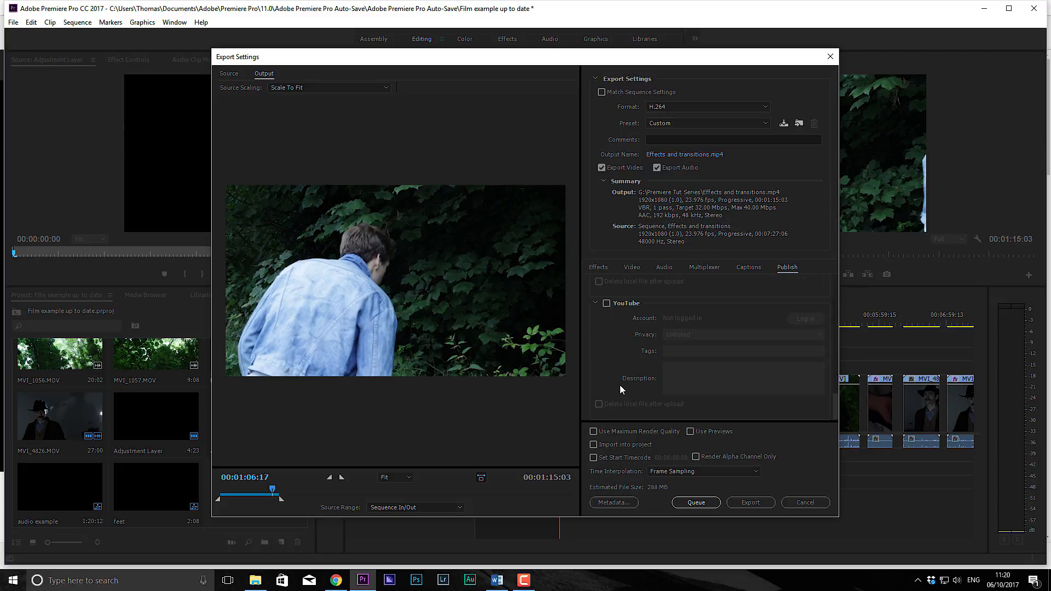
Enable Use Maximum Render Quality and review the audio and video settings before queuing.
{"action": "left_click", "coordinate": [607, 303]}
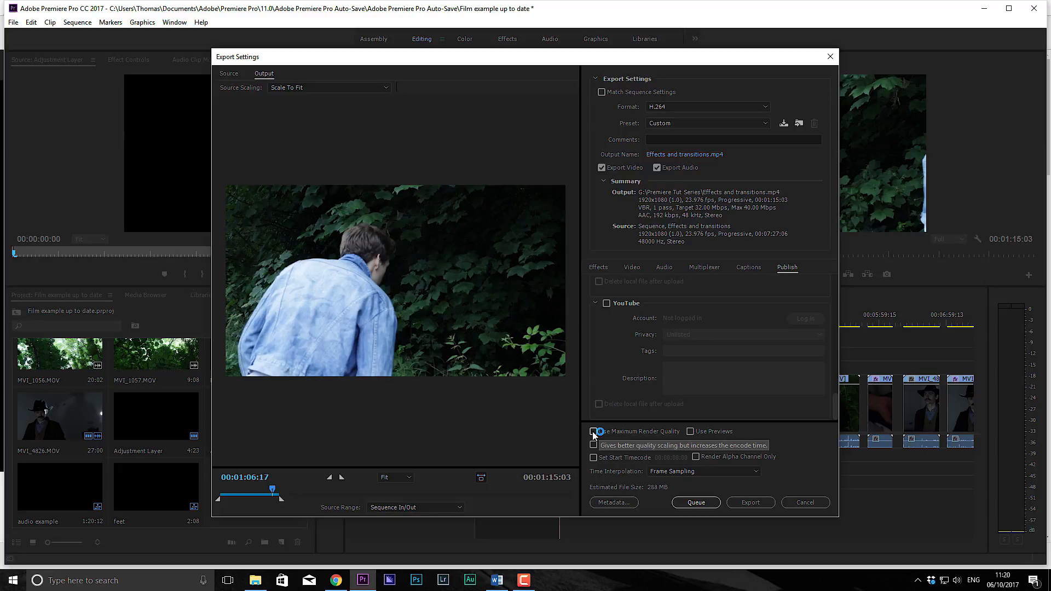
{"action": "left_click", "coordinate": [593, 432]}
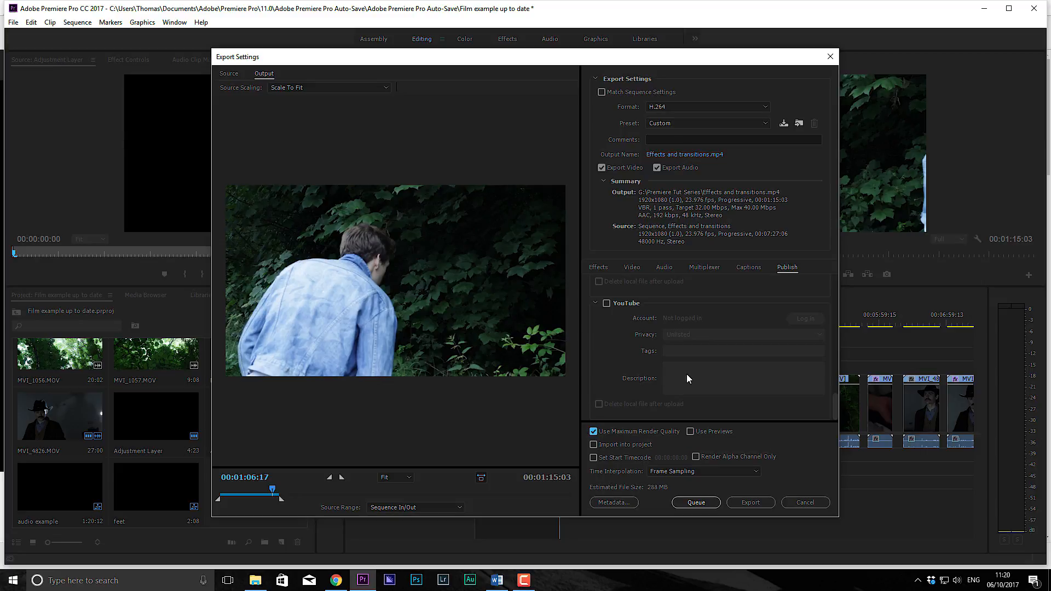
{"action": "left_click", "coordinate": [664, 267]}
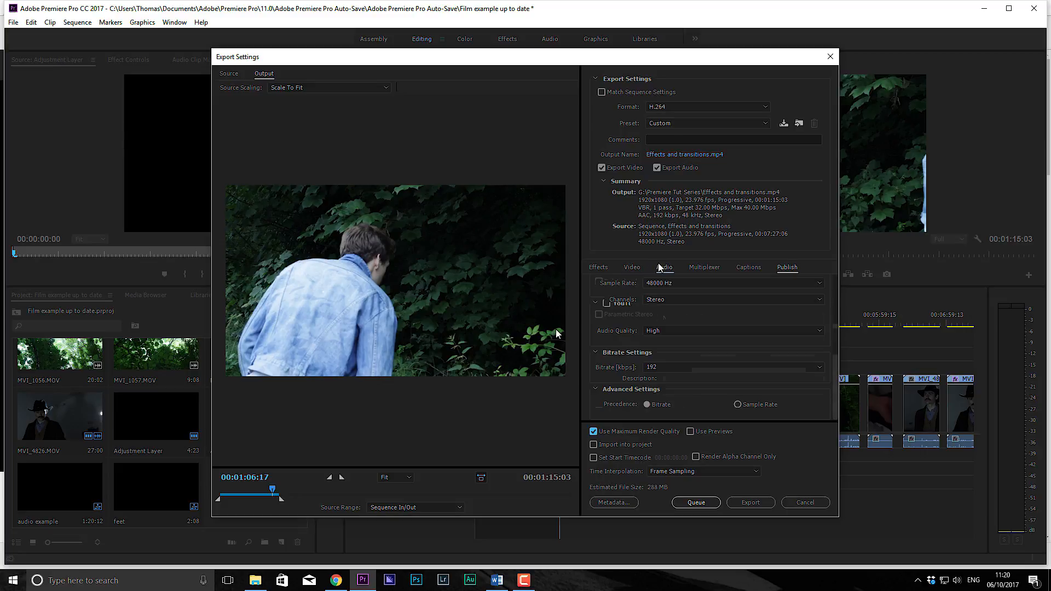
{"action": "left_click", "coordinate": [631, 267]}
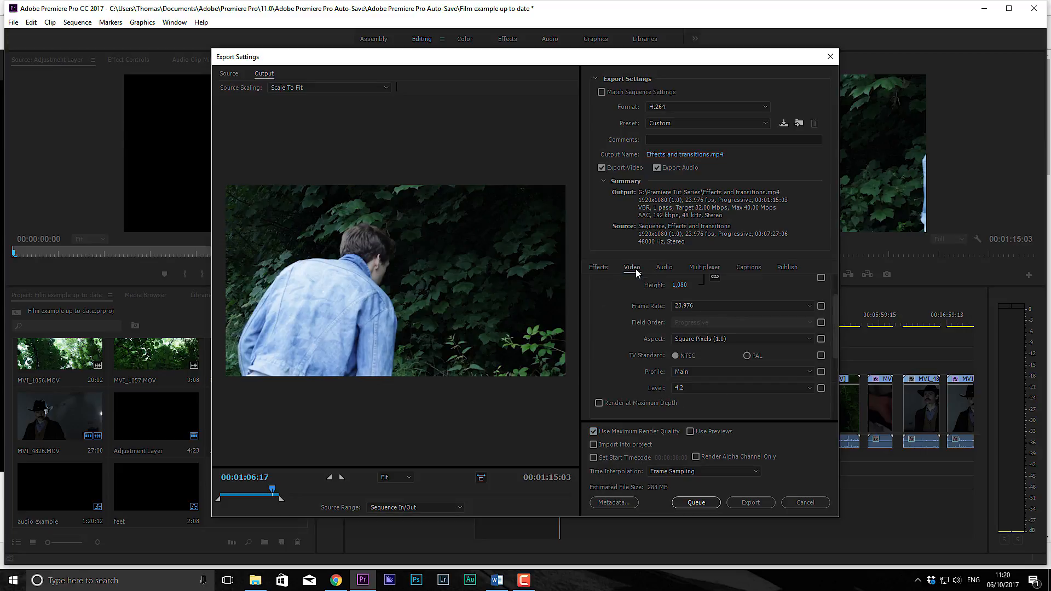
{"action": "mouse_move", "coordinate": [690, 503]}
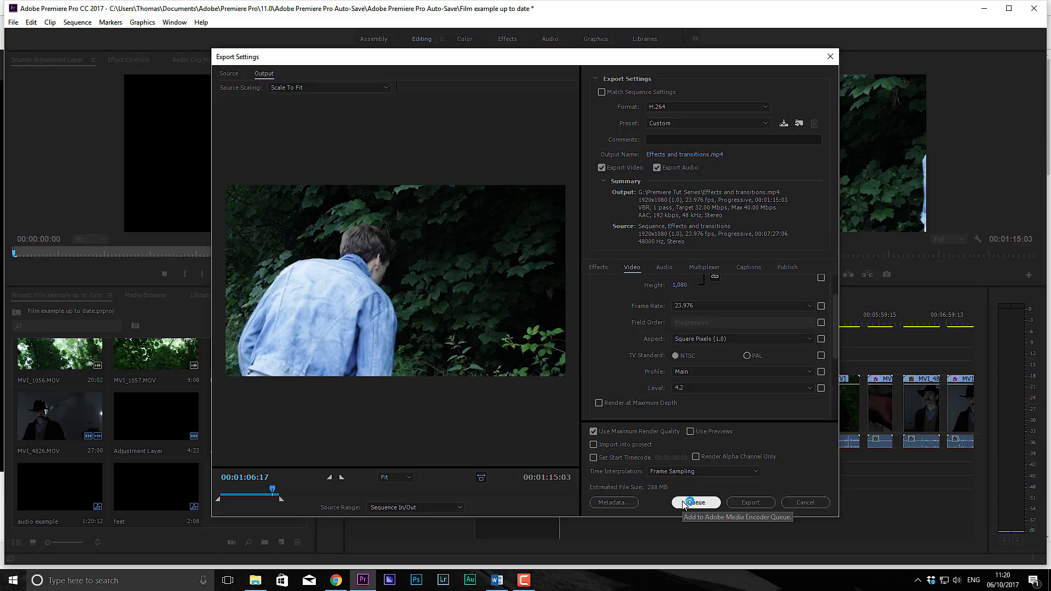
{"action": "mouse_move", "coordinate": [717, 531]}
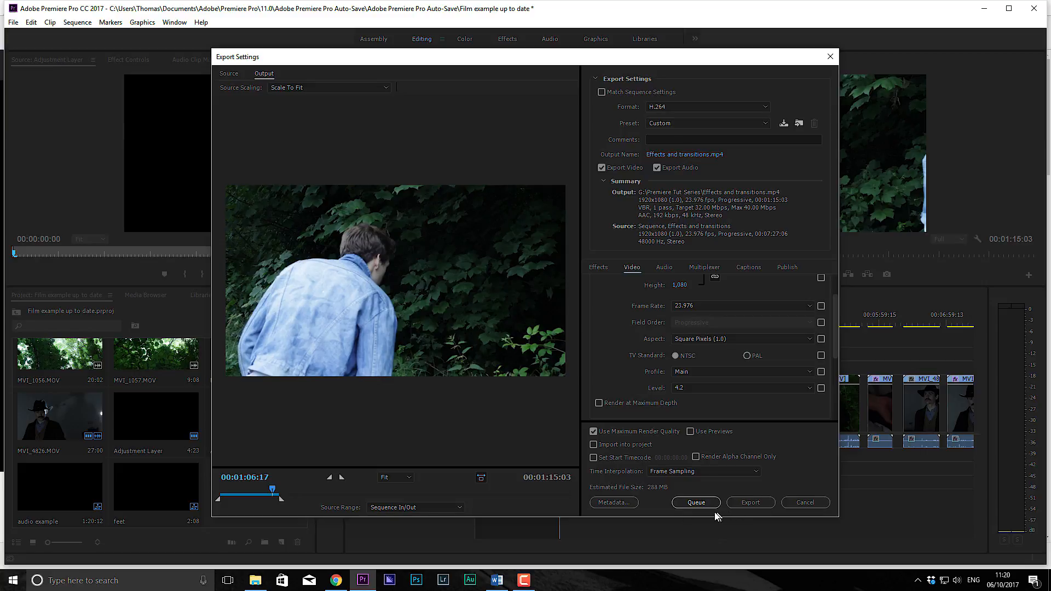
{"action": "mouse_move", "coordinate": [697, 502]}
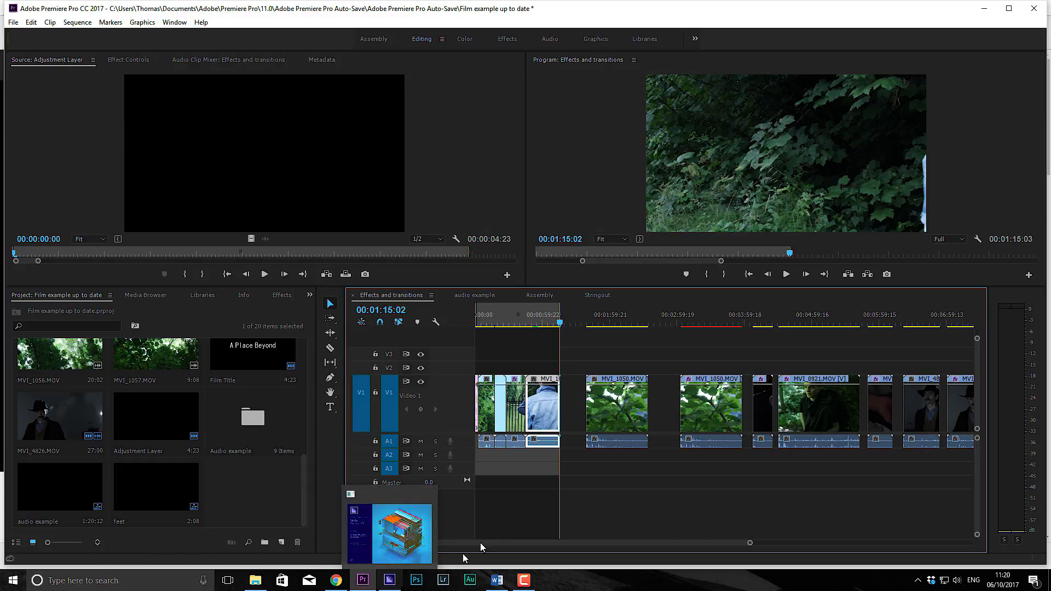
Queue the export and bring Adobe Media Encoder to the front.
{"action": "left_click", "coordinate": [588, 322]}
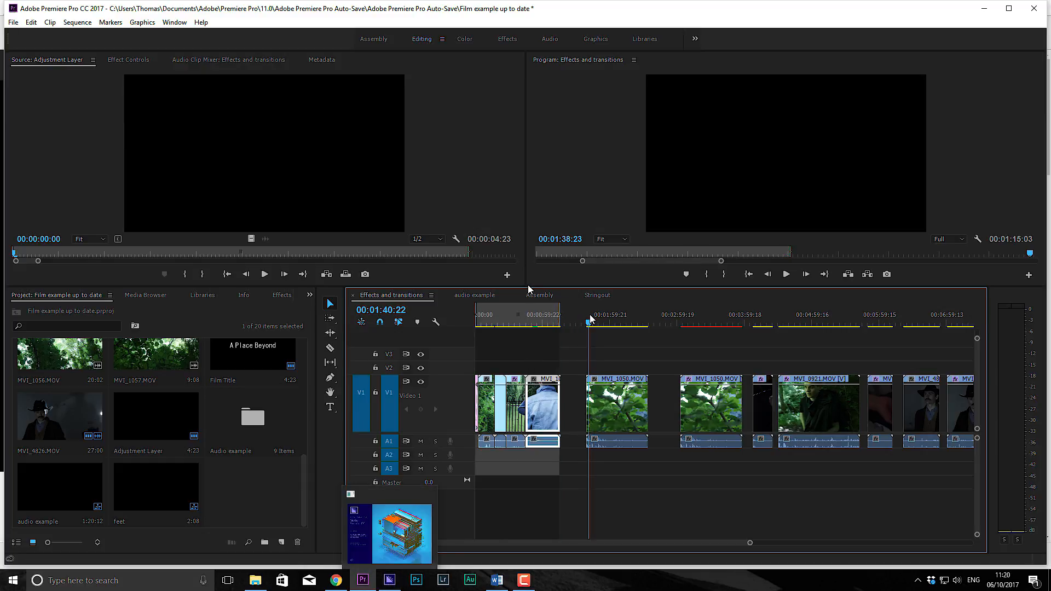
{"action": "left_click", "coordinate": [385, 581]}
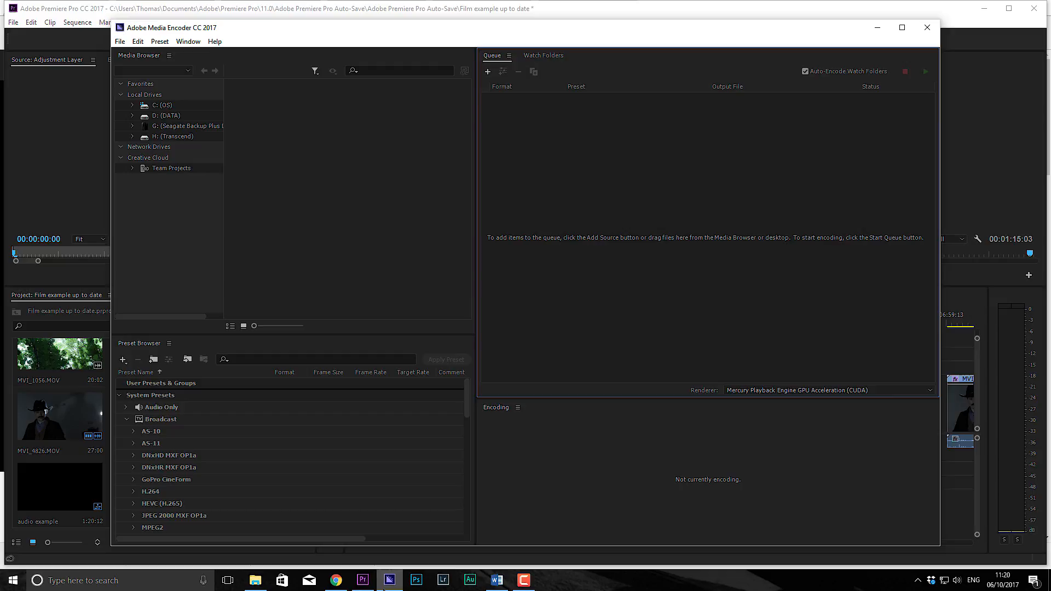
{"action": "mouse_move", "coordinate": [412, 92]}
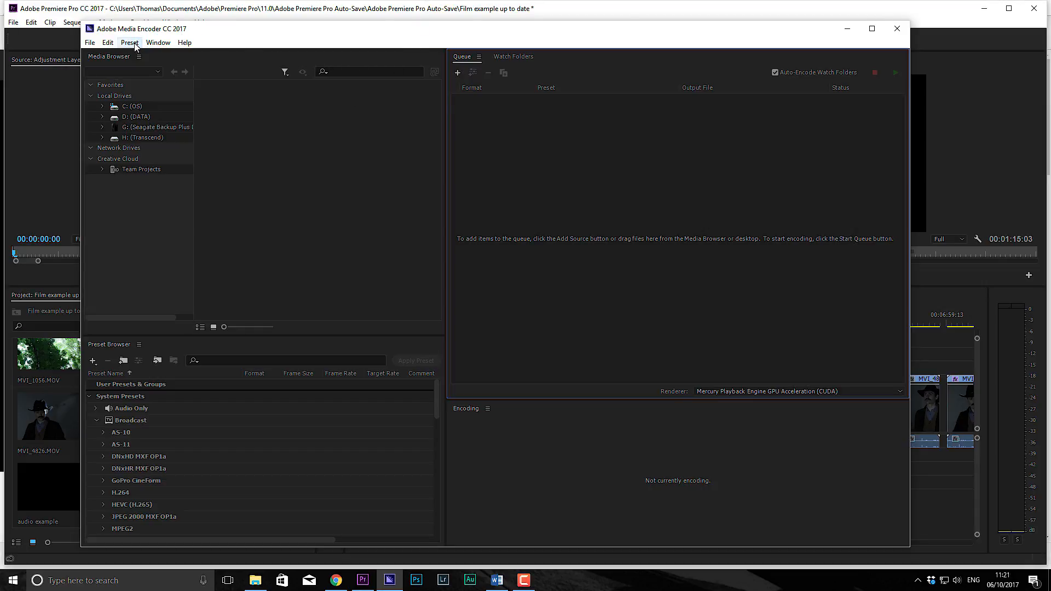
Review Media Encoder's Audio Hardware and General preferences, then close the Preferences dialog.
{"action": "left_click", "coordinate": [92, 42]}
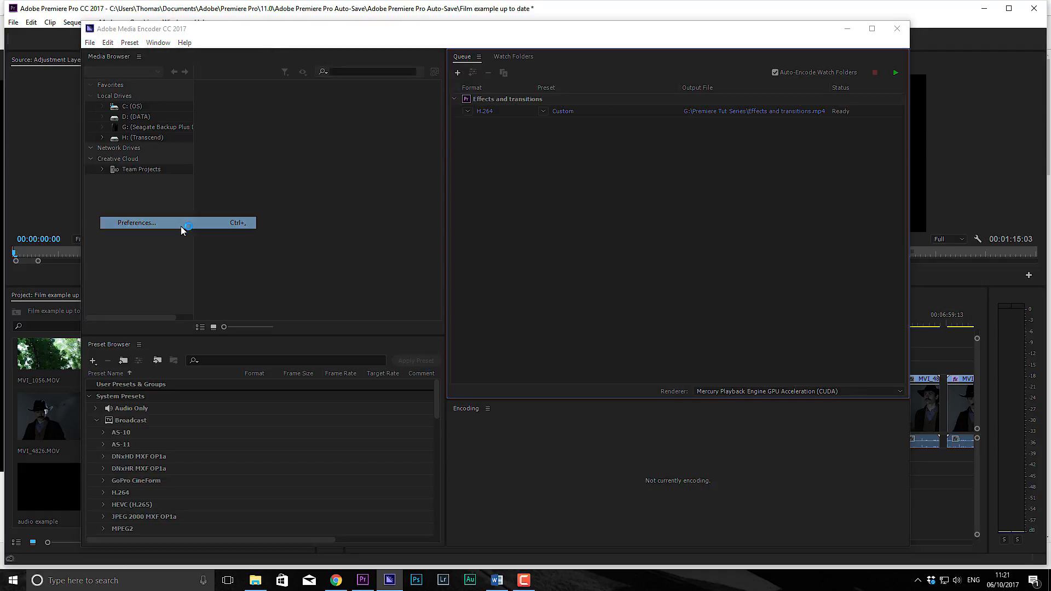
{"action": "left_click", "coordinate": [136, 222]}
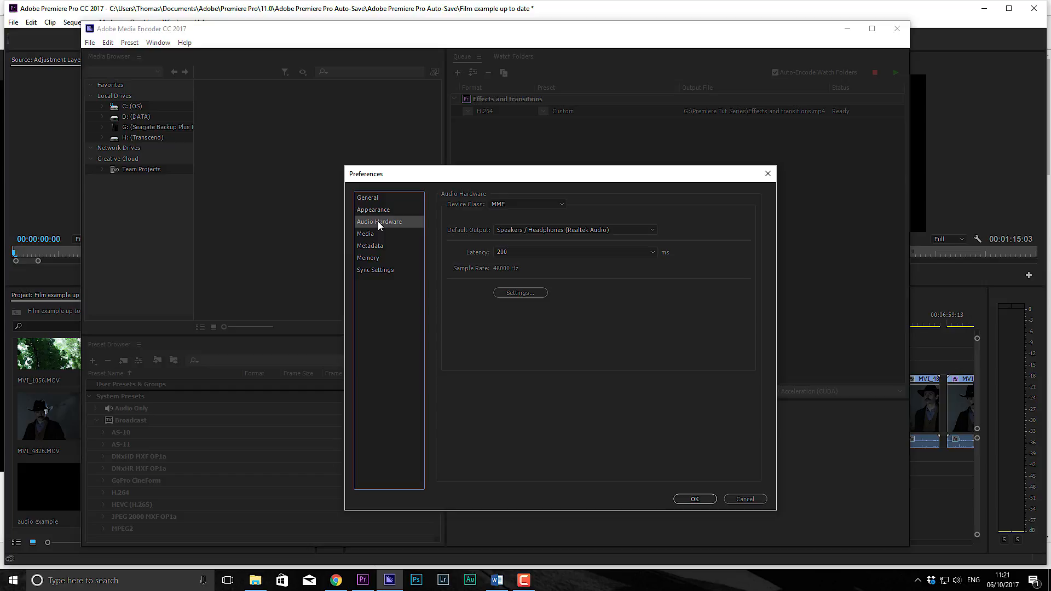
{"action": "left_click", "coordinate": [368, 197]}
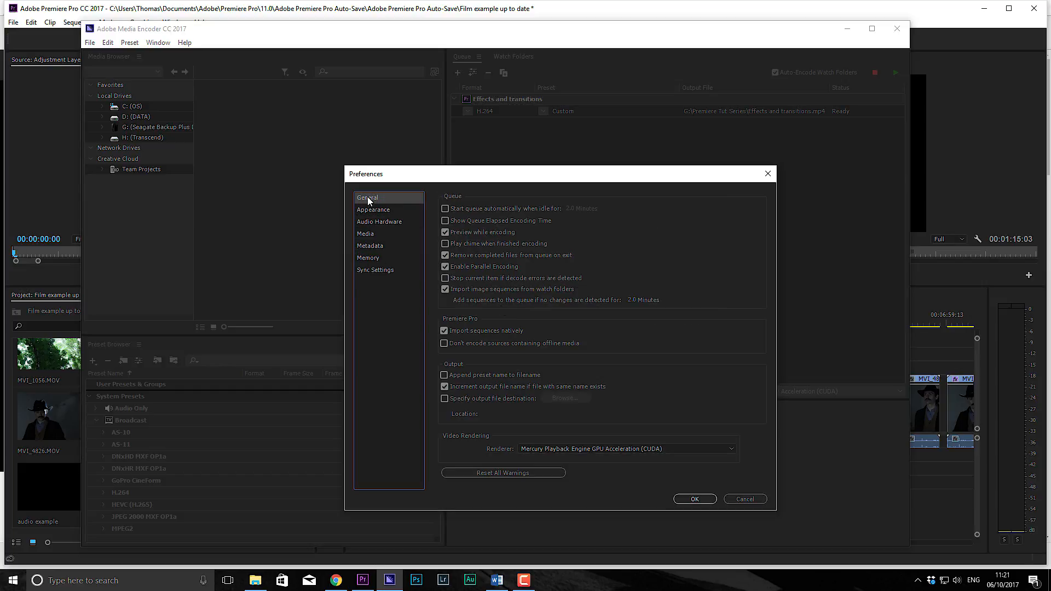
{"action": "left_click", "coordinate": [695, 500]}
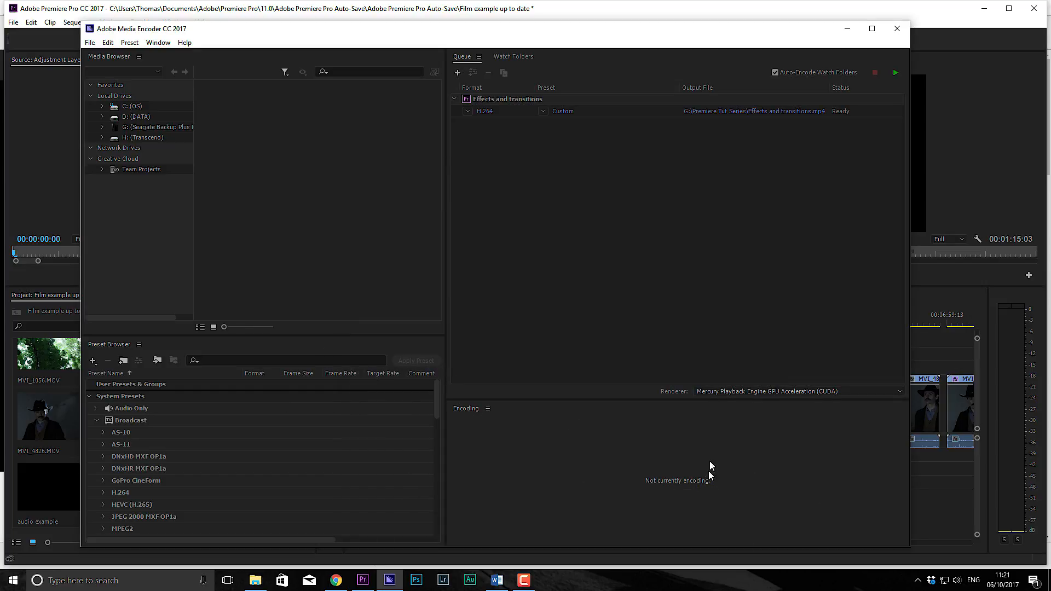
{"action": "mouse_move", "coordinate": [564, 111]}
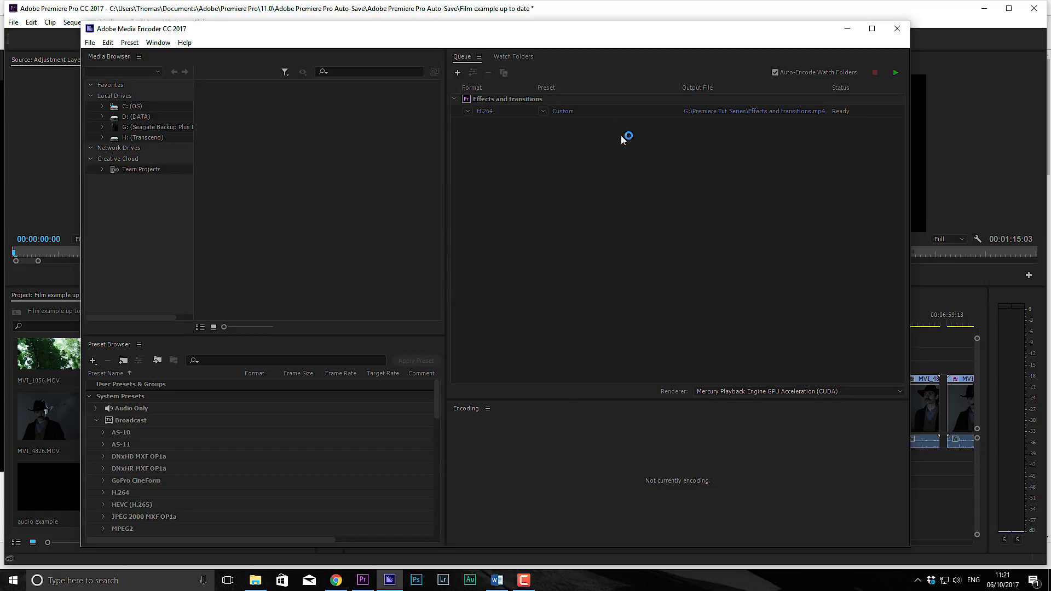
Keep the Custom preset and Mercury Playback Engine GPU Acceleration (CUDA) renderer, returning to Premiere Pro.
{"action": "left_click", "coordinate": [543, 111]}
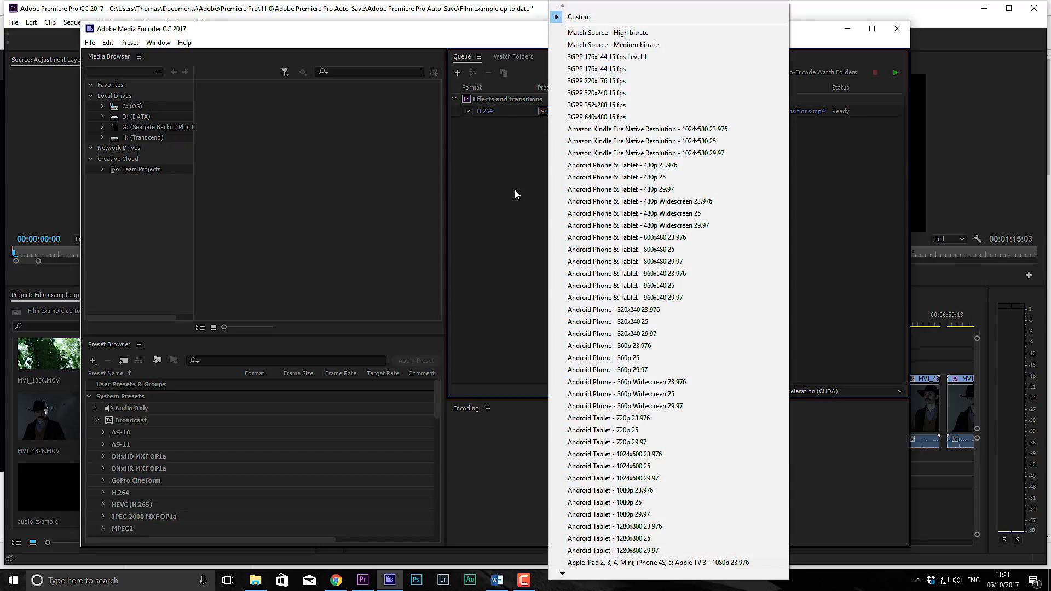
{"action": "left_click", "coordinate": [579, 16]}
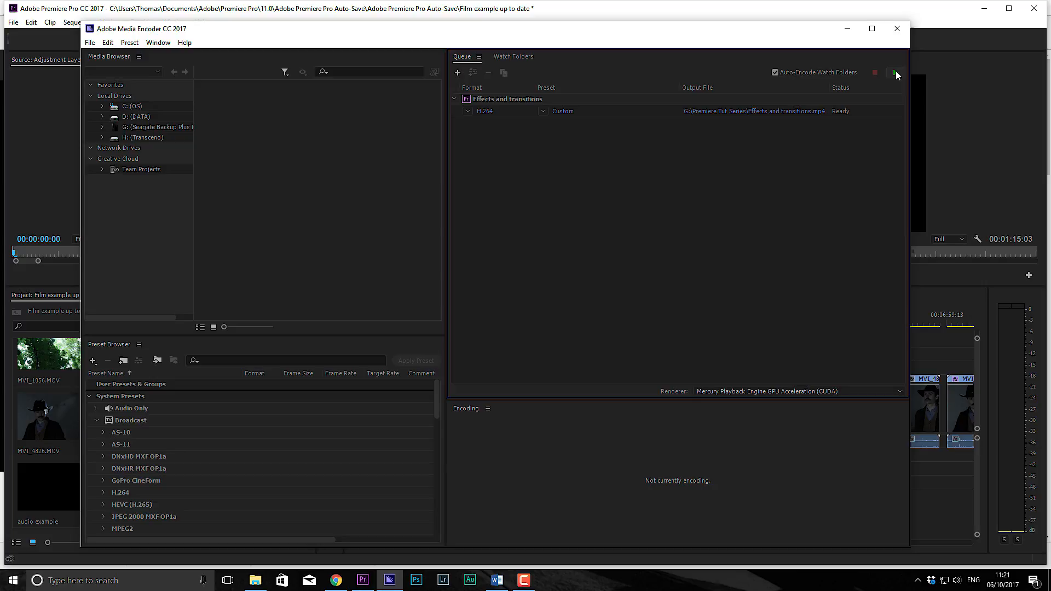
{"action": "left_click", "coordinate": [895, 72]}
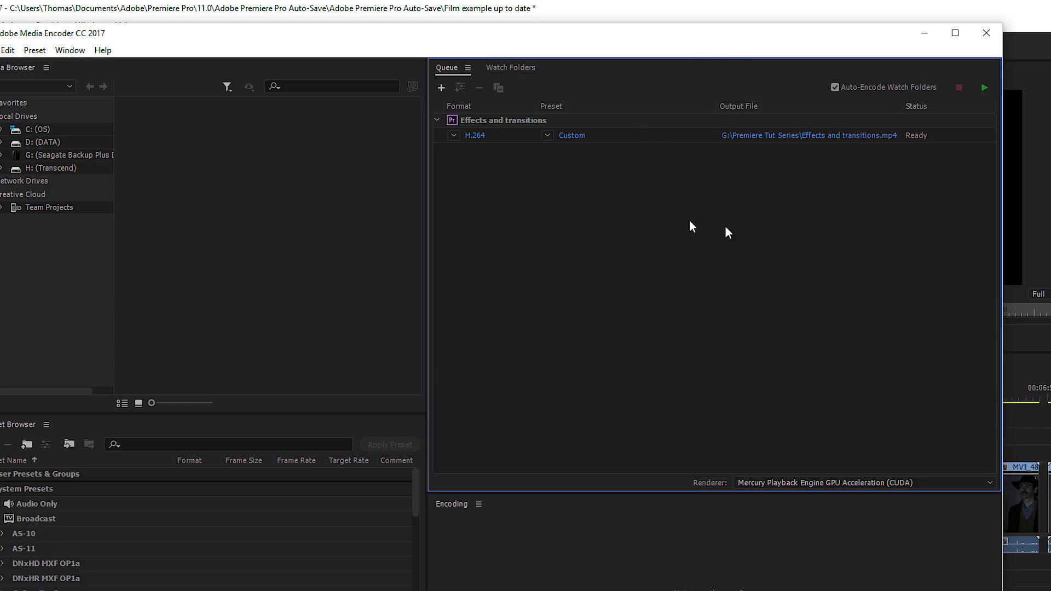
{"action": "mouse_move", "coordinate": [937, 86]}
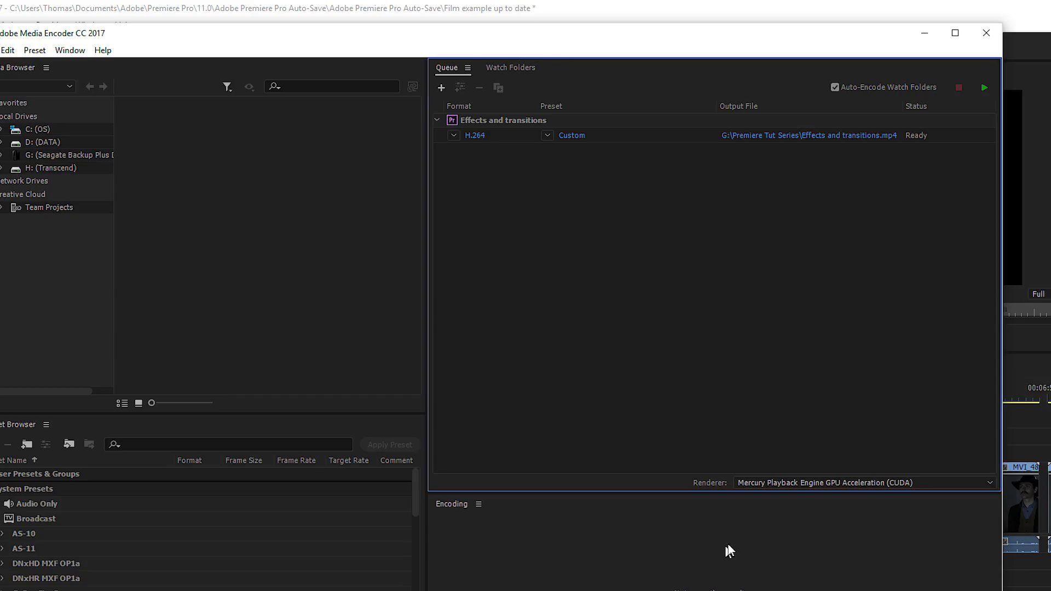
{"action": "mouse_move", "coordinate": [833, 465]}
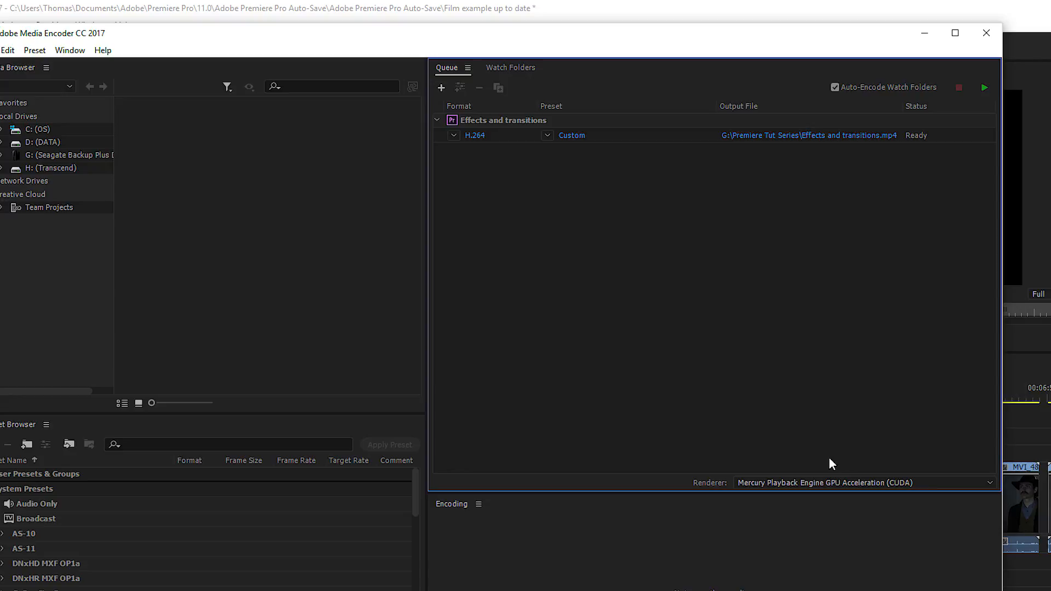
{"action": "mouse_move", "coordinate": [820, 519]}
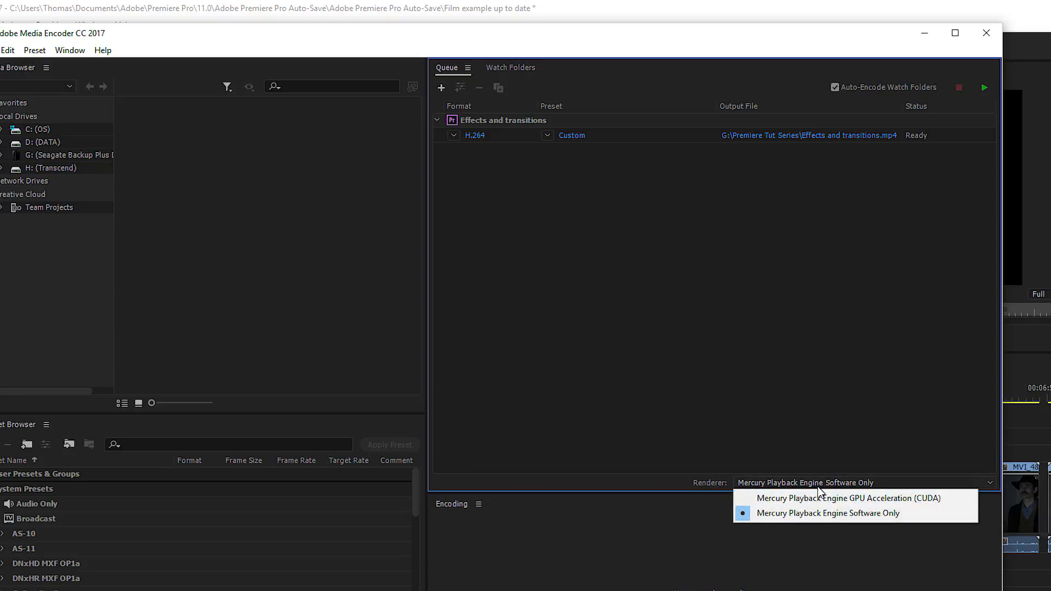
{"action": "left_click", "coordinate": [848, 498]}
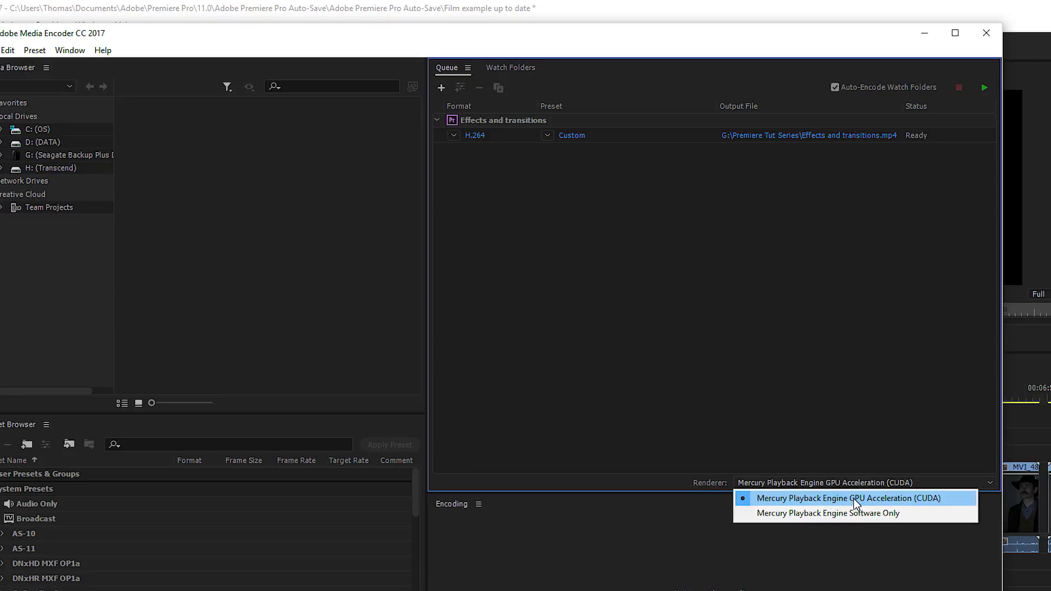
{"action": "left_click", "coordinate": [828, 513]}
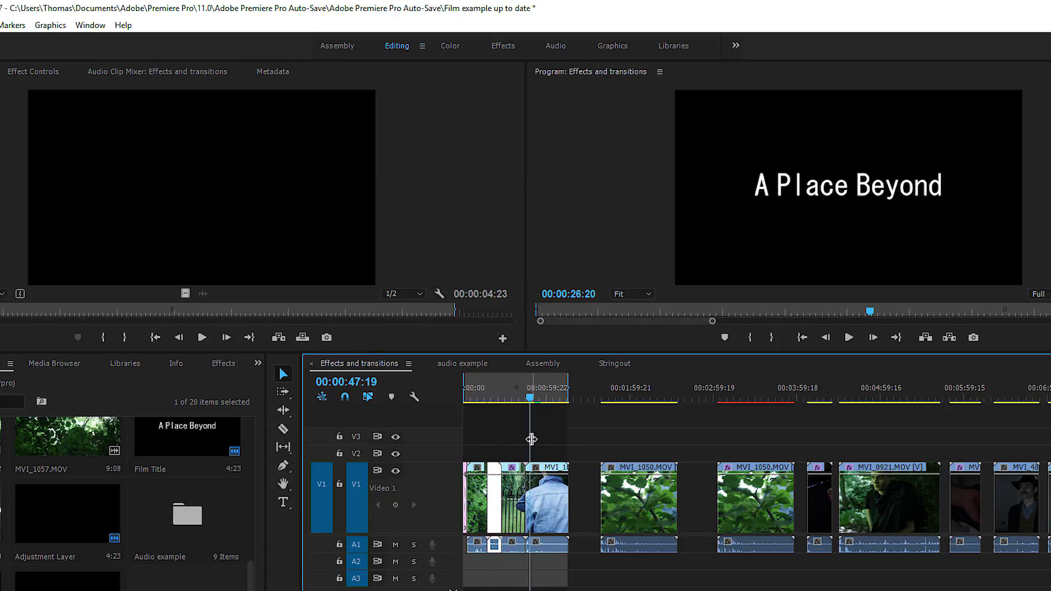
Switch to the audio example sequence and scrub to 00:00:11:18 past the street clip's end.
{"action": "left_click", "coordinate": [462, 363]}
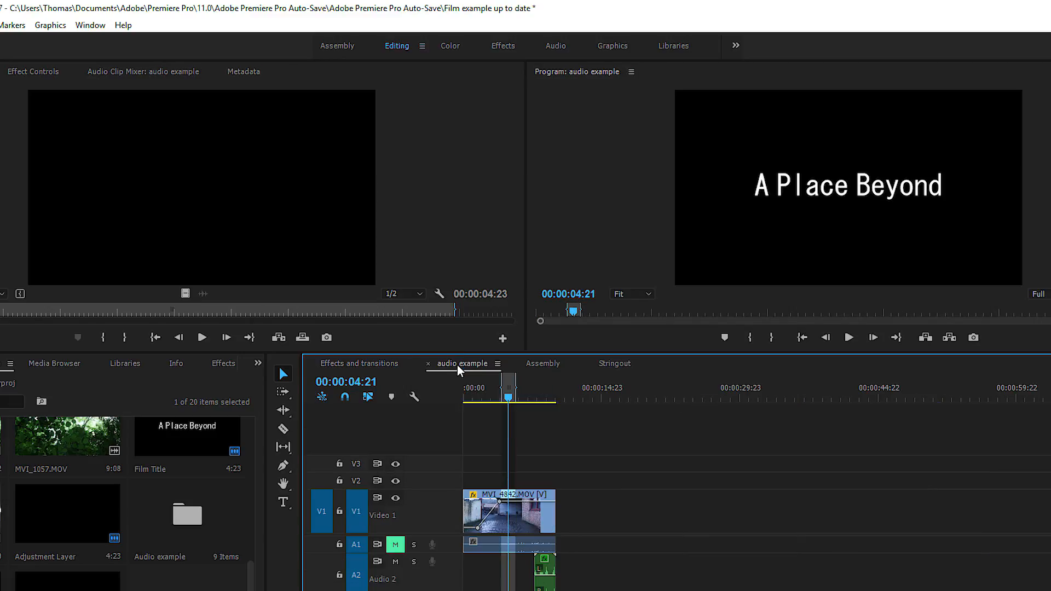
{"action": "mouse_move", "coordinate": [432, 354]}
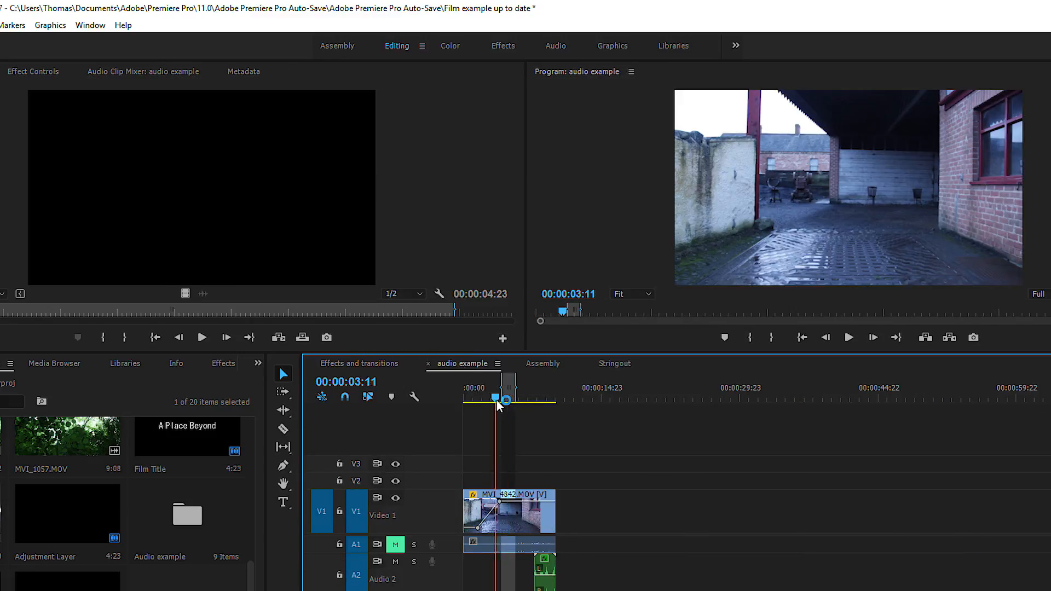
{"action": "left_click", "coordinate": [572, 398]}
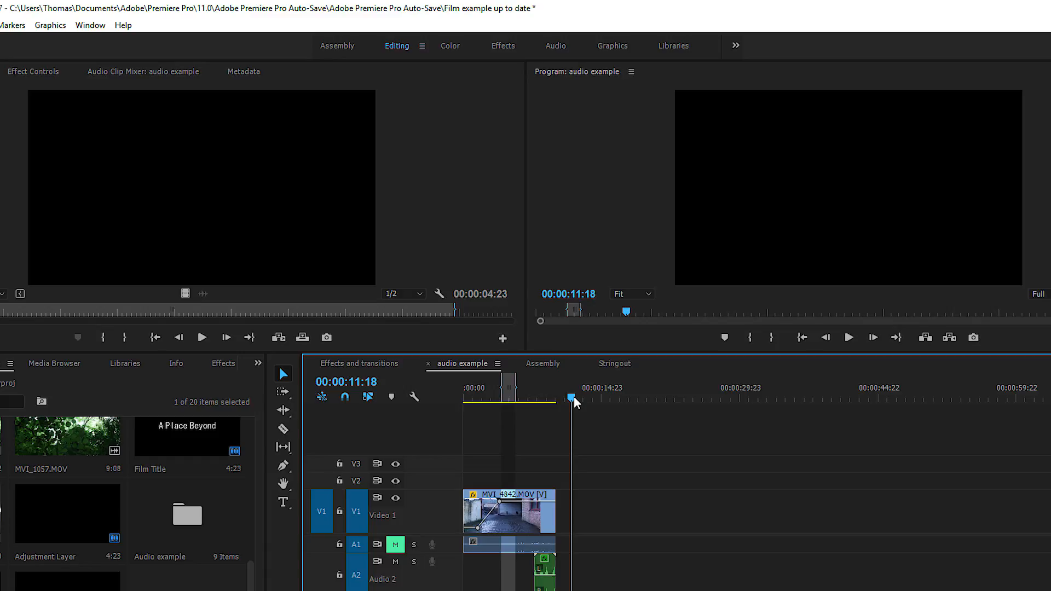
{"action": "mouse_move", "coordinate": [582, 402]}
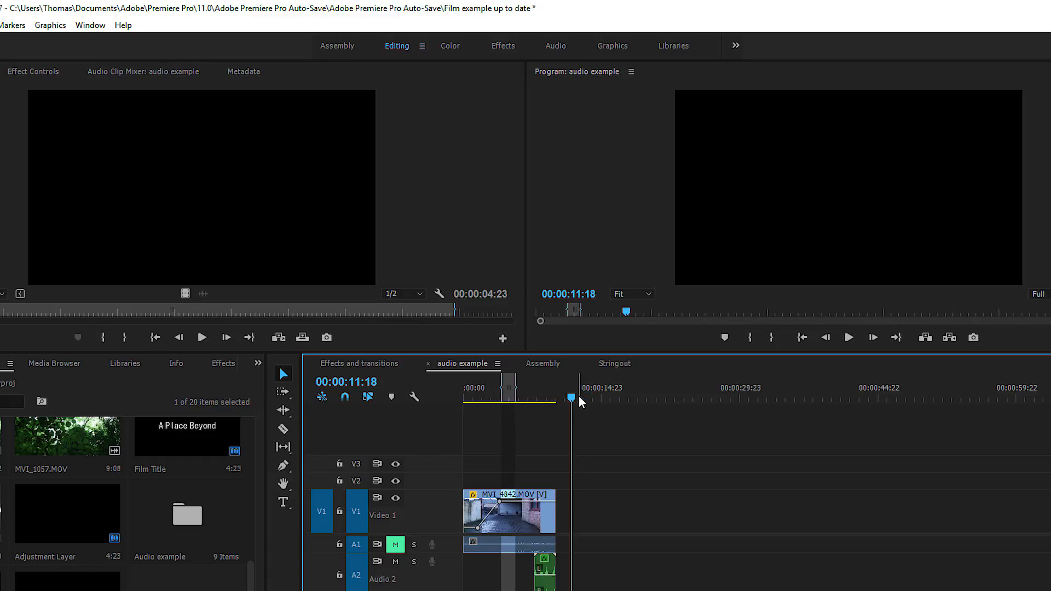